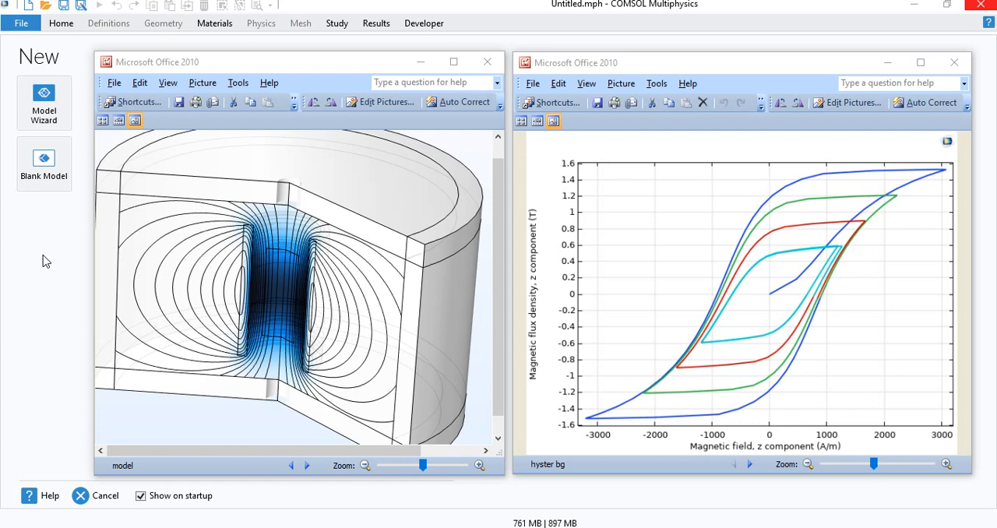
{"action": "mouse_move", "coordinate": [290, 262]}
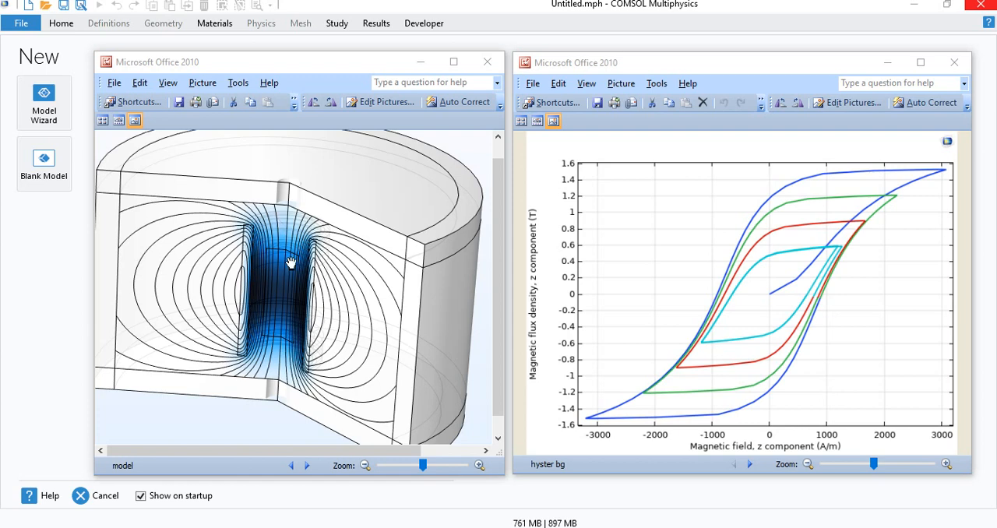
{"action": "mouse_move", "coordinate": [652, 265]}
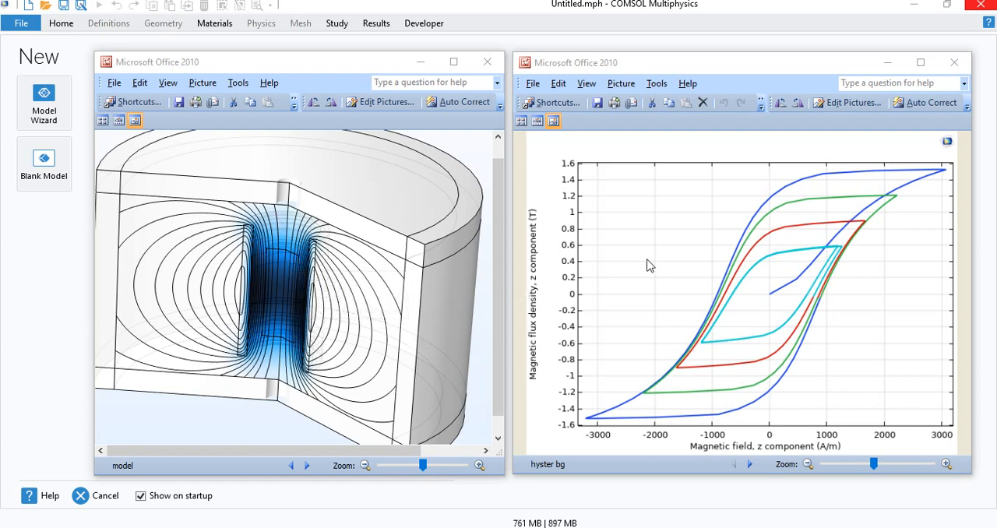
{"action": "mouse_move", "coordinate": [604, 153]}
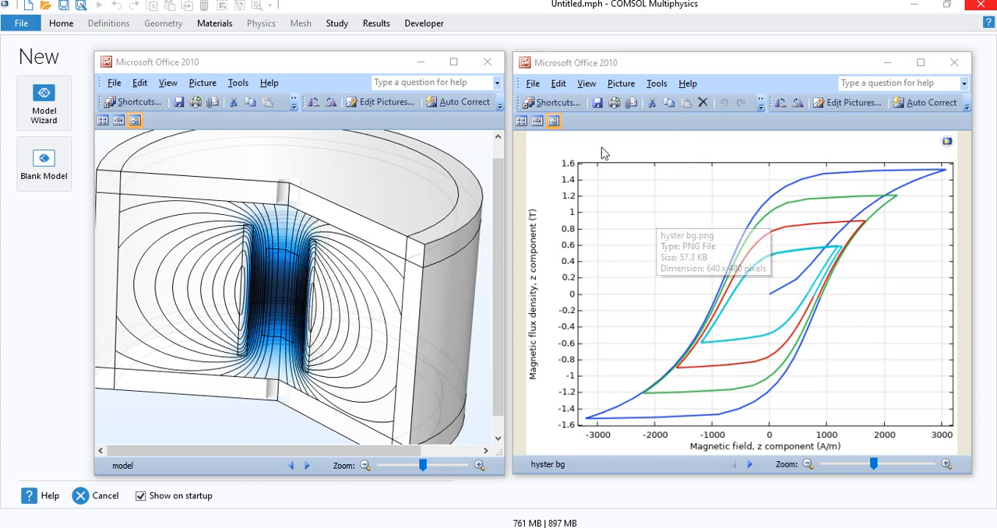
{"action": "mouse_move", "coordinate": [605, 153]}
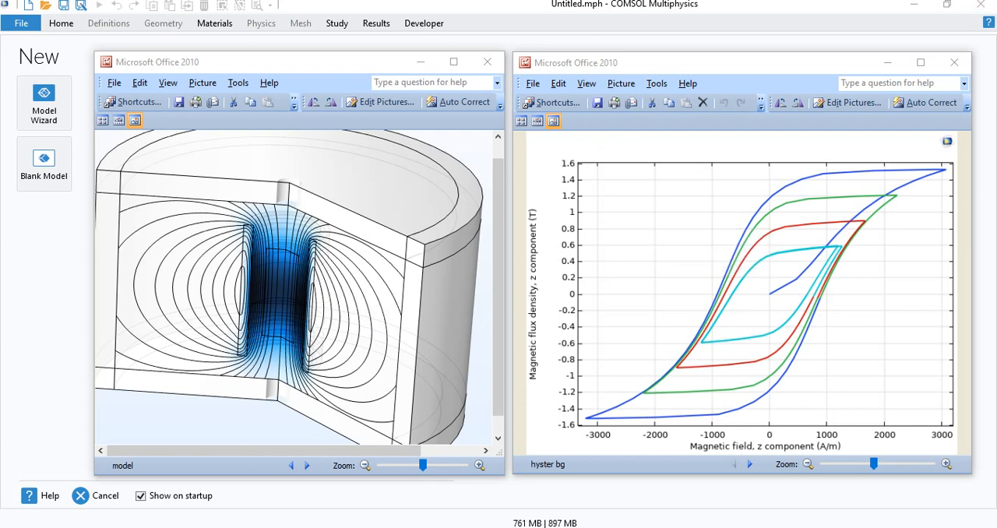
{"action": "mouse_move", "coordinate": [44, 102]}
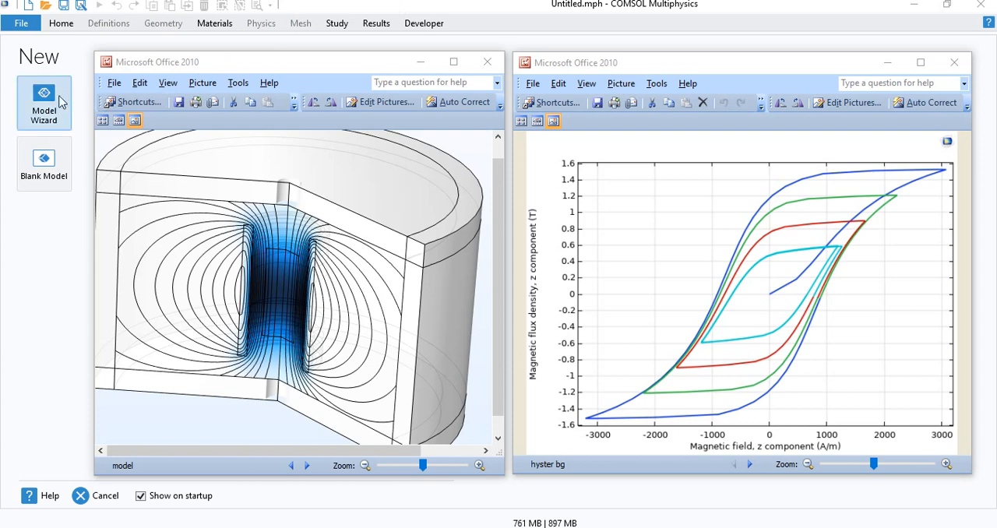
Run the Model Wizard for a 2D axisymmetric Magnetic Fields (mf) component with a Time Dependent study
{"action": "left_click", "coordinate": [43, 103]}
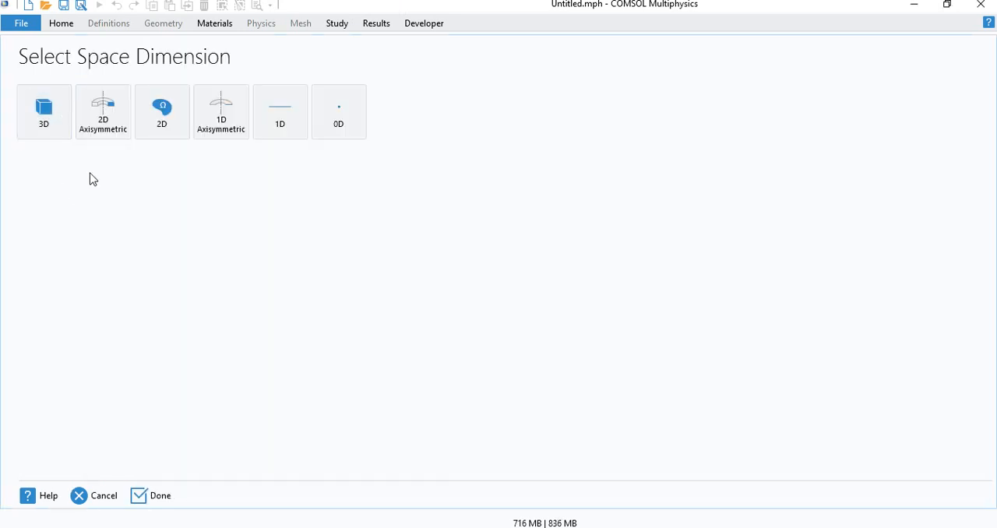
{"action": "mouse_move", "coordinate": [134, 237]}
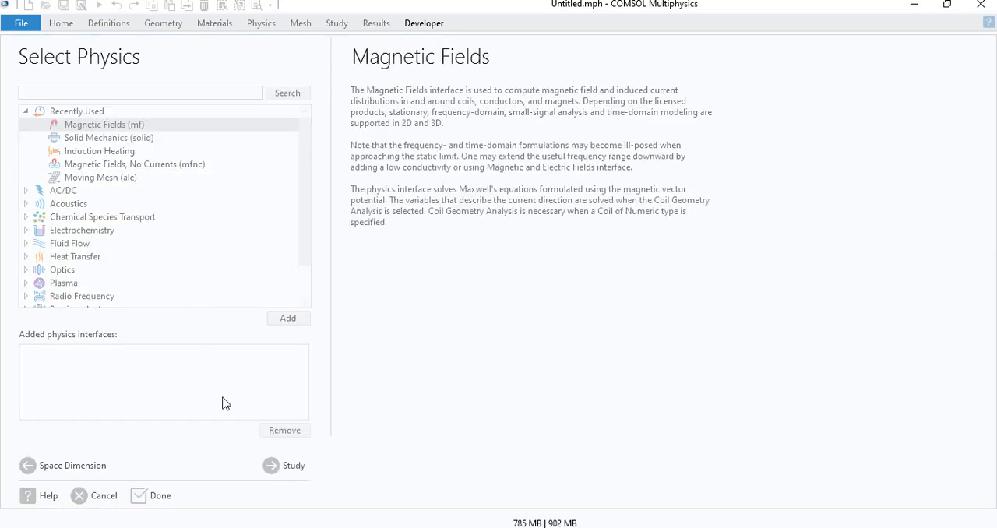
{"action": "left_click", "coordinate": [293, 465]}
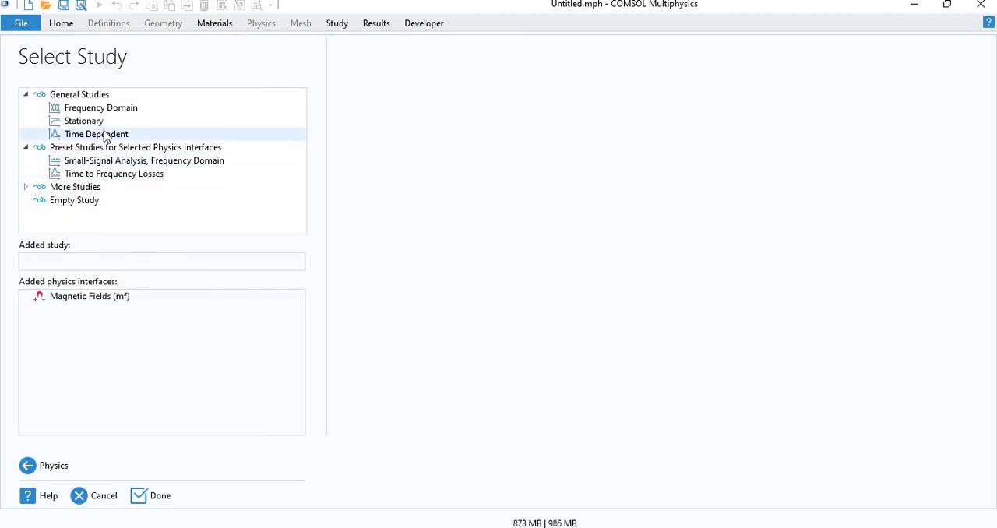
{"action": "left_click", "coordinate": [97, 134]}
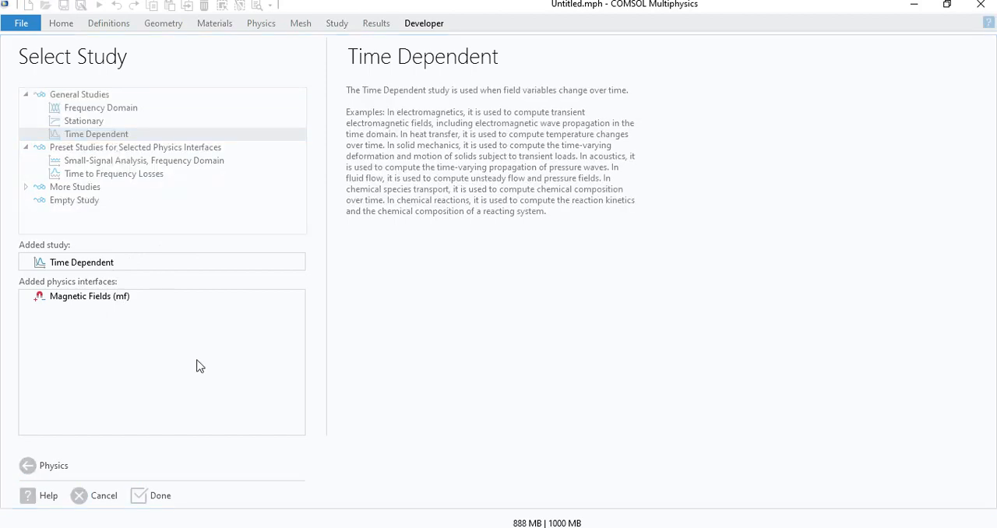
{"action": "mouse_move", "coordinate": [179, 248]}
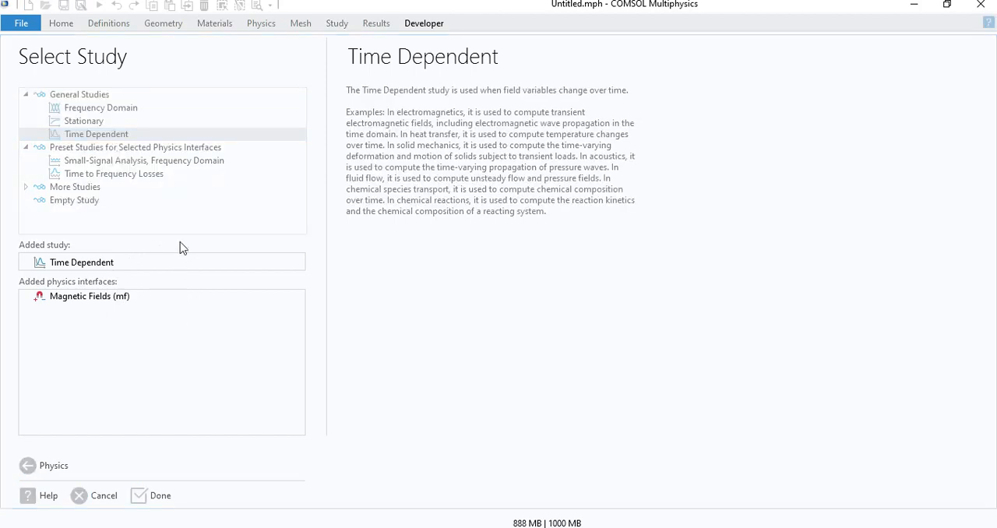
{"action": "mouse_move", "coordinate": [215, 377]}
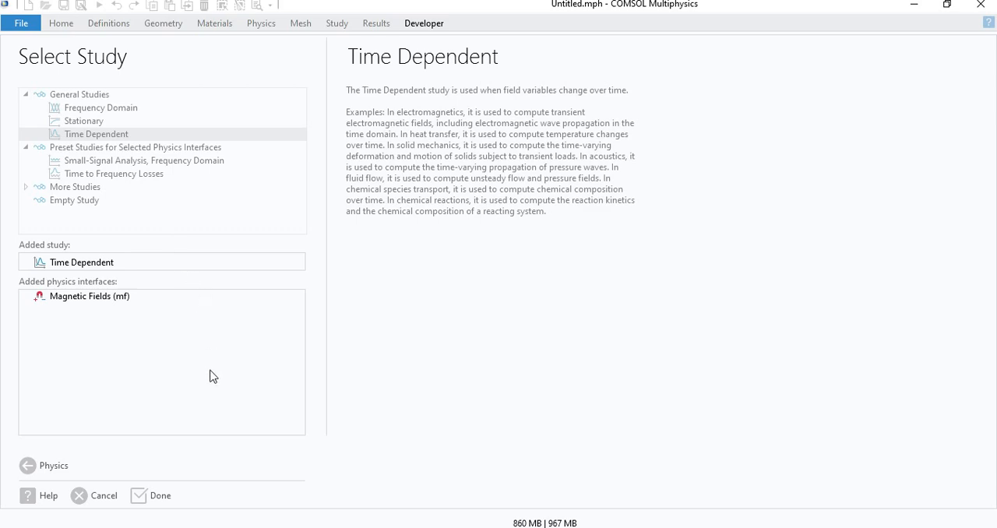
{"action": "mouse_move", "coordinate": [141, 187]}
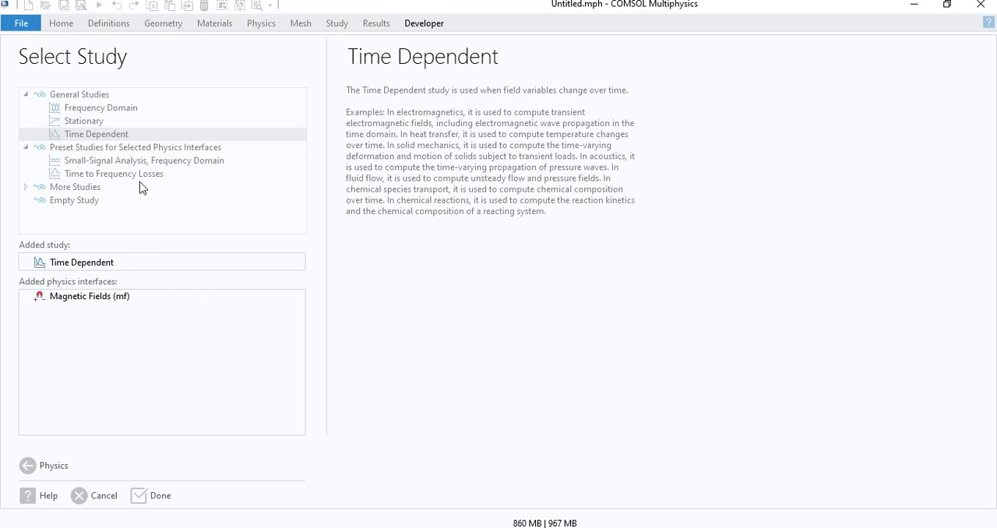
{"action": "left_click", "coordinate": [159, 495]}
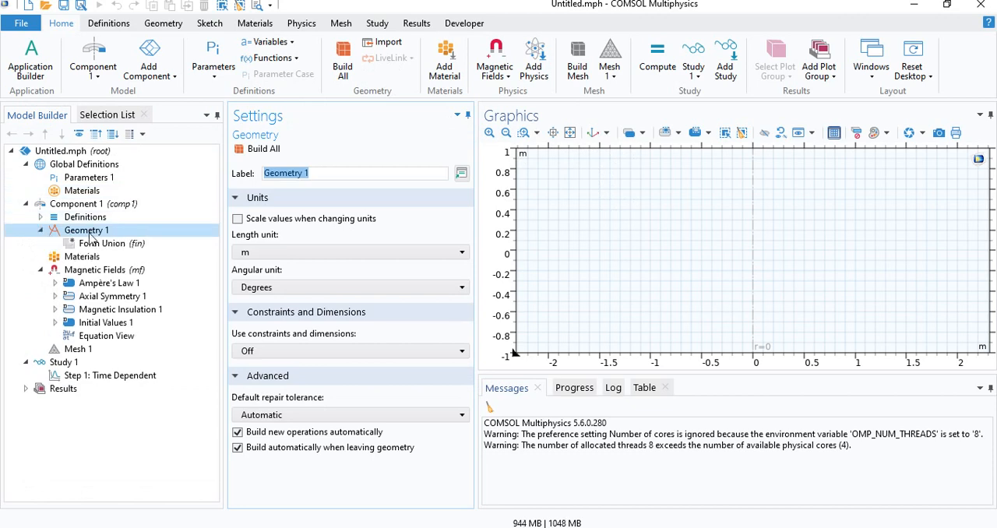
With mm length unit, build a 40×50 mm 'air space' rectangle and a 4×20 mm rectangle at z = 15 mm
{"action": "left_click", "coordinate": [162, 21]}
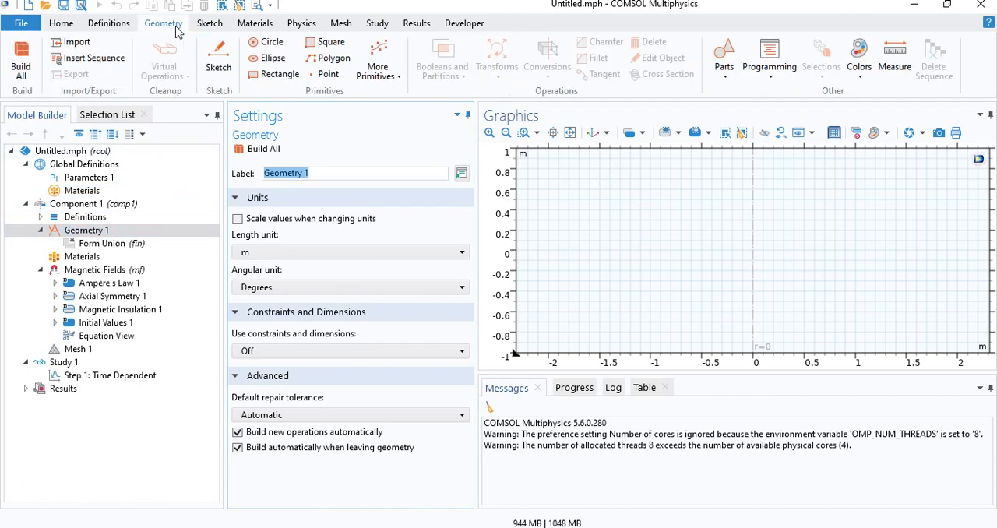
{"action": "left_click", "coordinate": [277, 73]}
{"action": "type", "text": "5"}
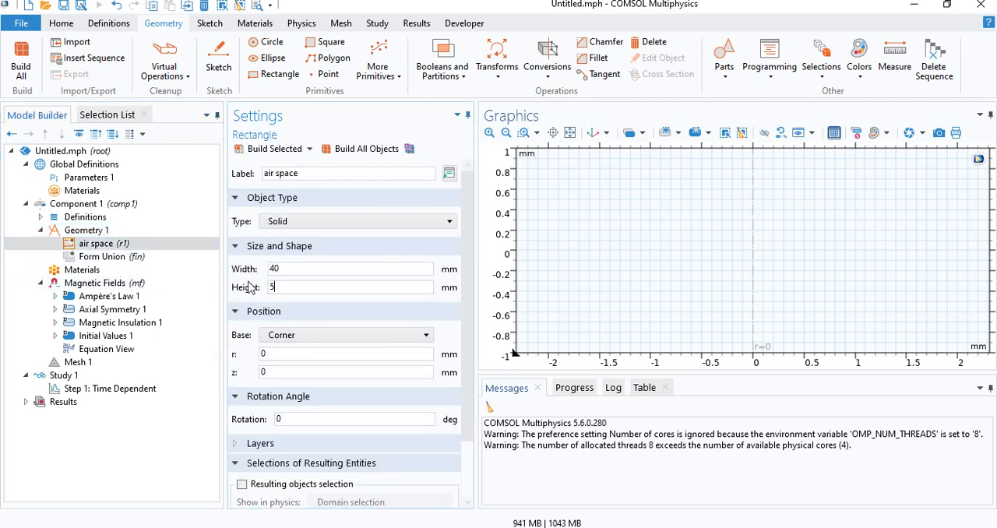
{"action": "type", "text": "0"}
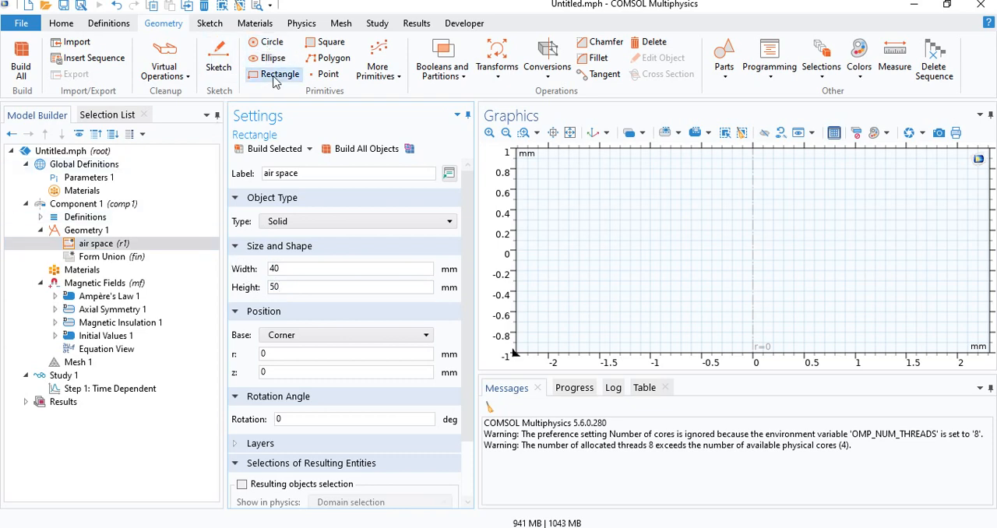
{"action": "left_click", "coordinate": [279, 74]}
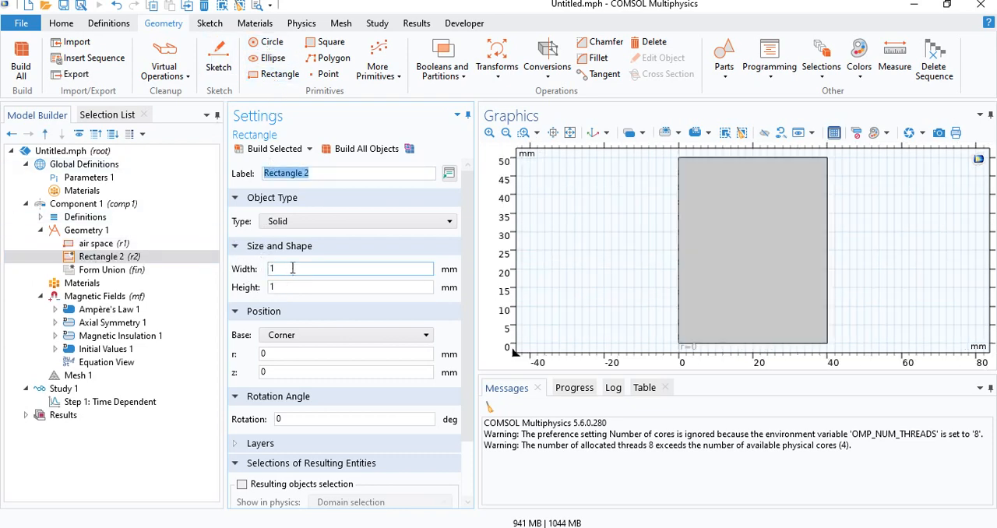
{"action": "left_click", "coordinate": [349, 268]}
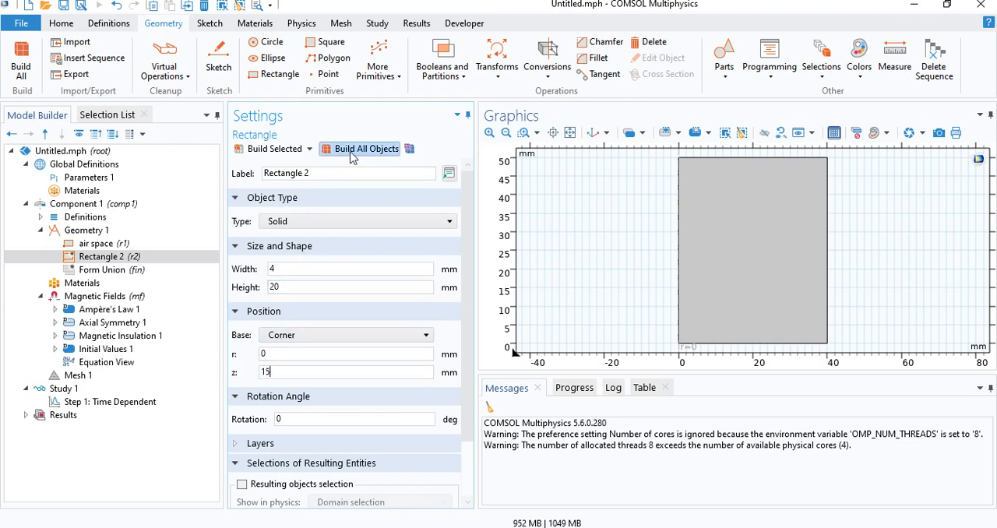
{"action": "left_click", "coordinate": [364, 148]}
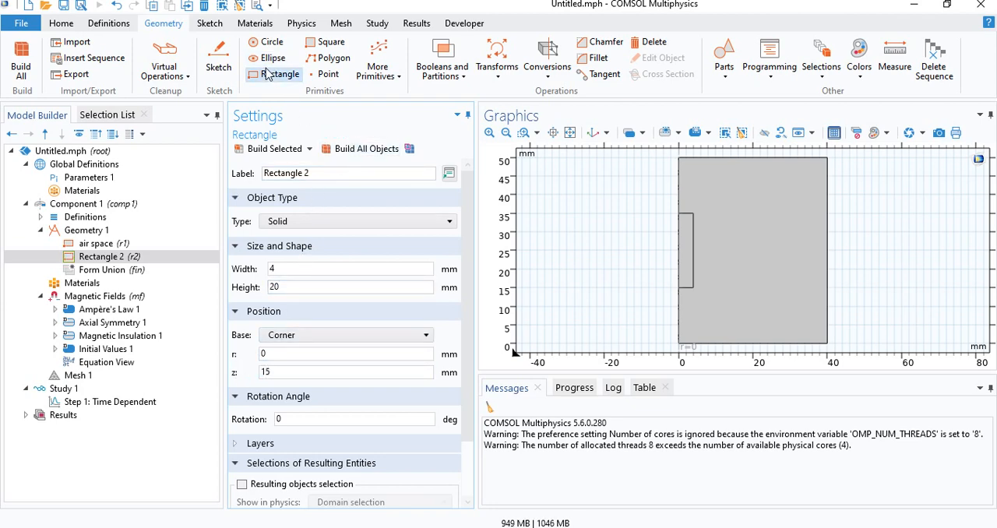
Build a 2×30 mm 'coil' rectangle at r = 7, z = 10 mm and add a point at r = 0, z = 25 mm
{"action": "left_click", "coordinate": [277, 75]}
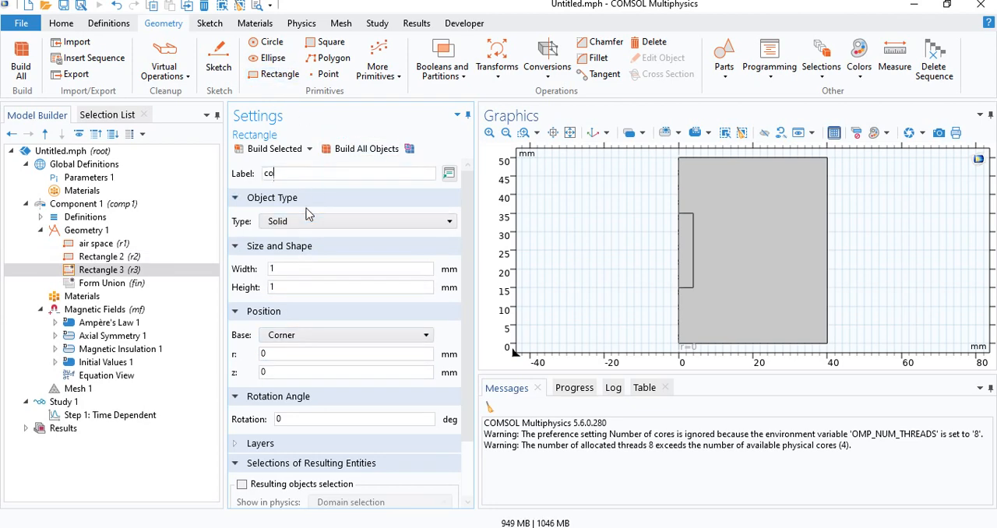
{"action": "type", "text": "il"}
{"action": "left_click", "coordinate": [346, 373]}
{"action": "type", "text": "1"}
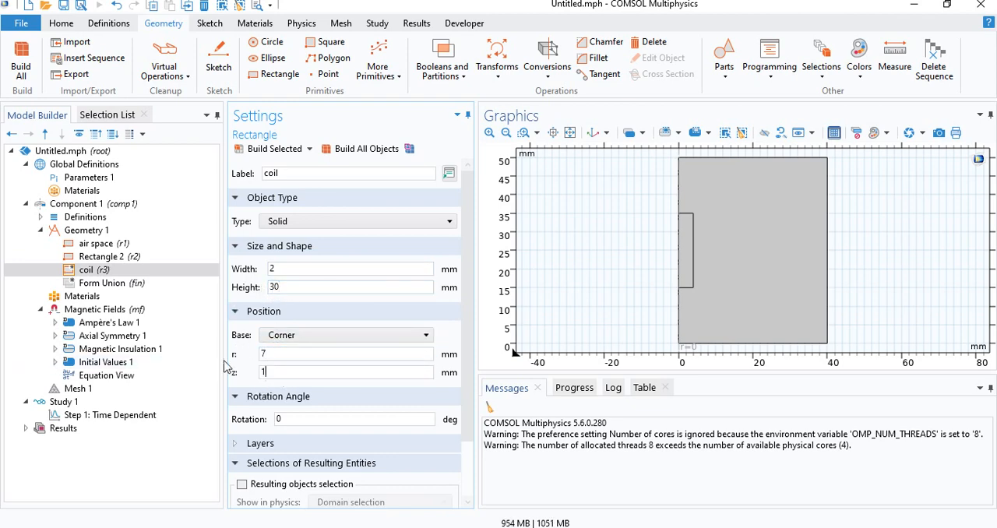
{"action": "left_click", "coordinate": [366, 148]}
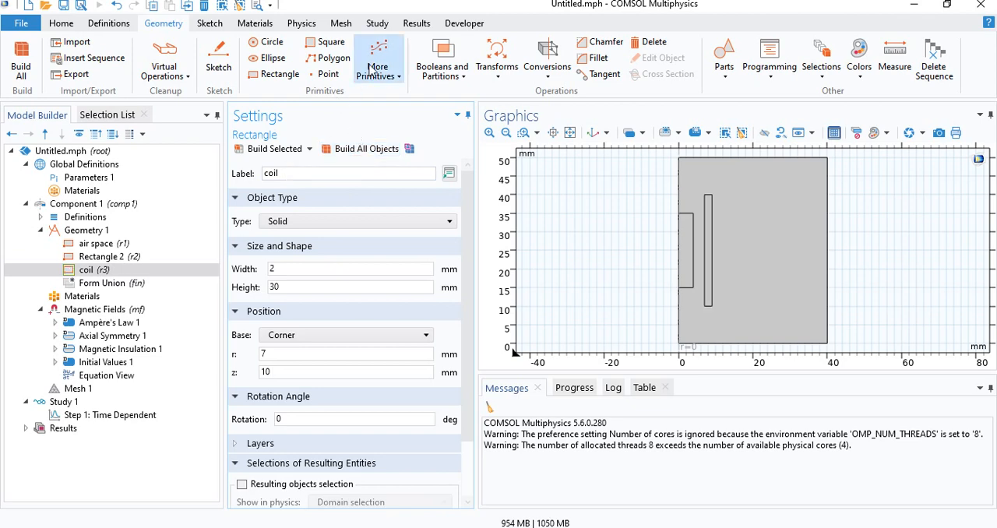
{"action": "left_click", "coordinate": [379, 59]}
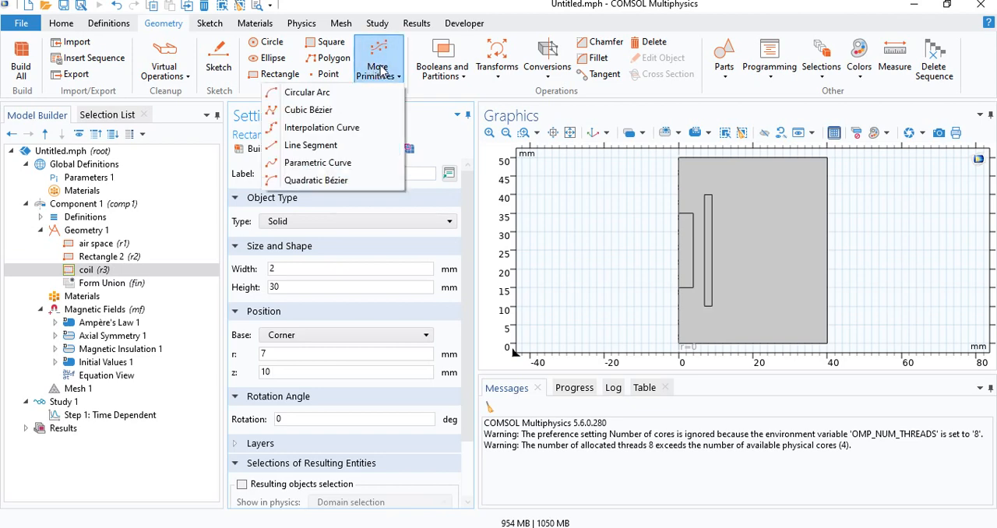
{"action": "mouse_move", "coordinate": [329, 75]}
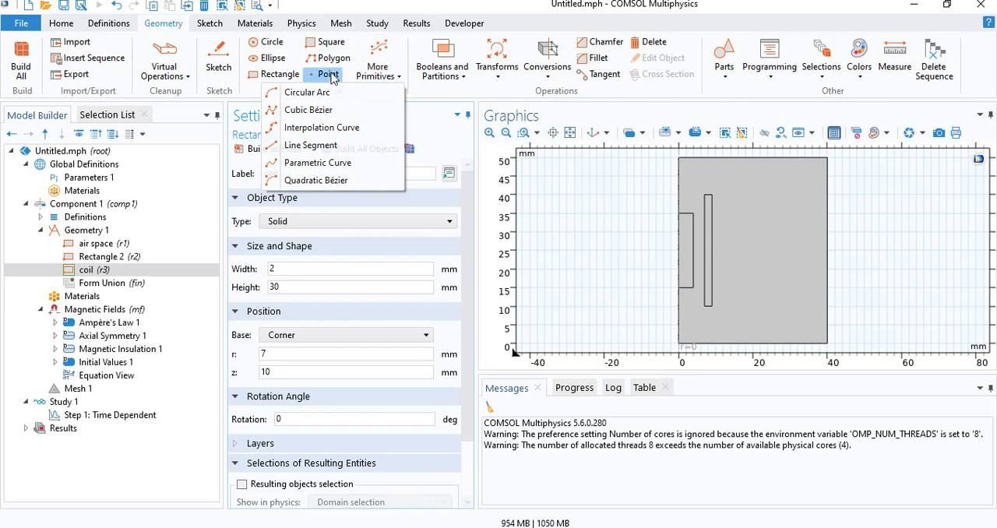
{"action": "left_click", "coordinate": [327, 74]}
{"action": "type", "text": "25"}
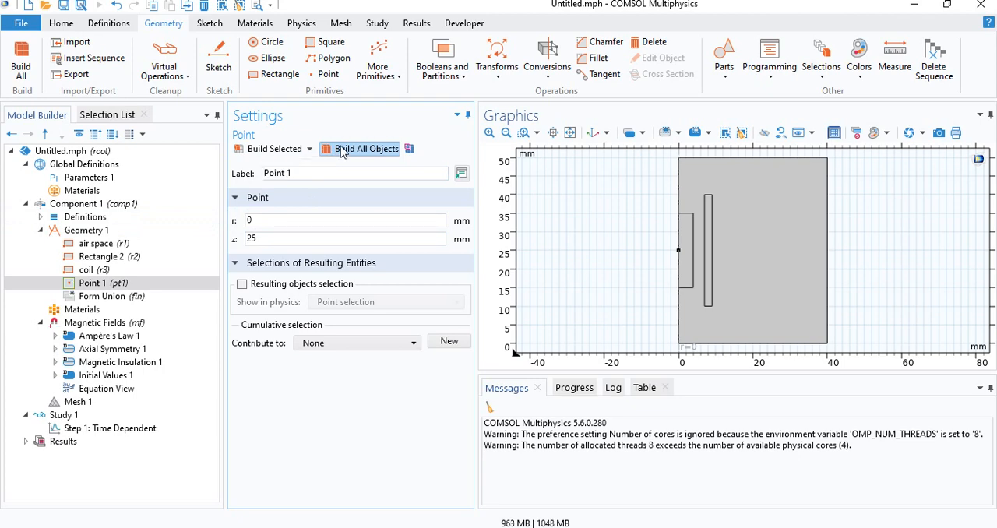
Add two layers to the air space rectangle, the first 5 mm thick, on its right, bottom and top sides
{"action": "left_click", "coordinate": [100, 243]}
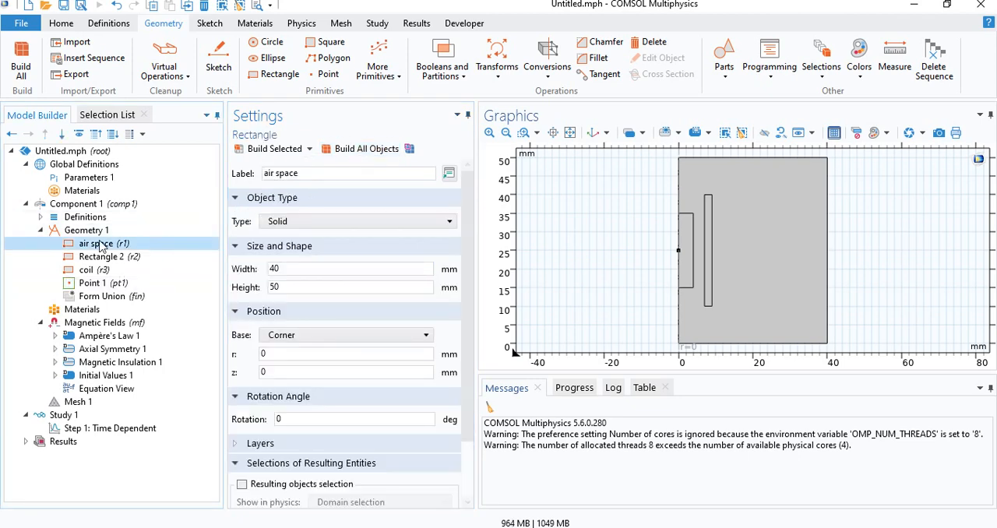
{"action": "scroll", "scroll_direction": "down", "scroll_amount": 3}
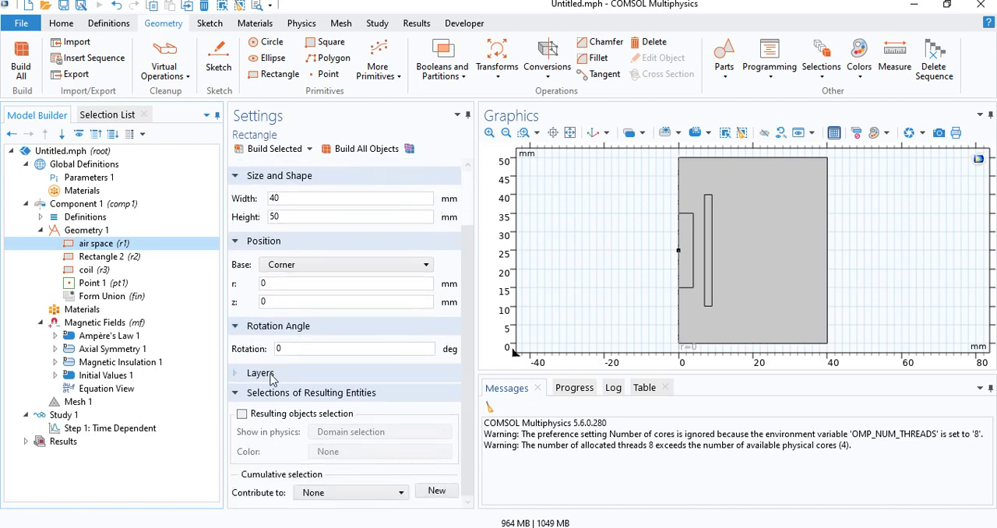
{"action": "left_click", "coordinate": [260, 373]}
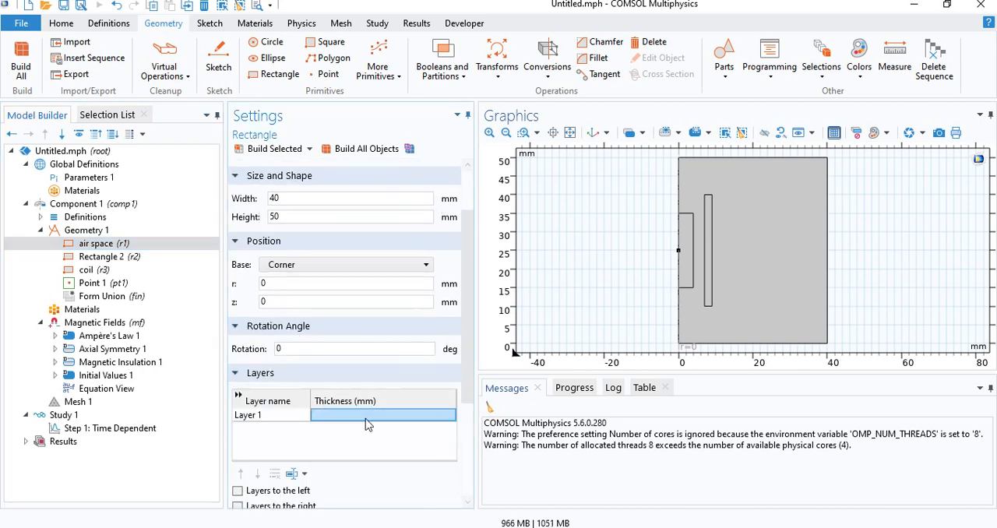
{"action": "type", "text": "5"}
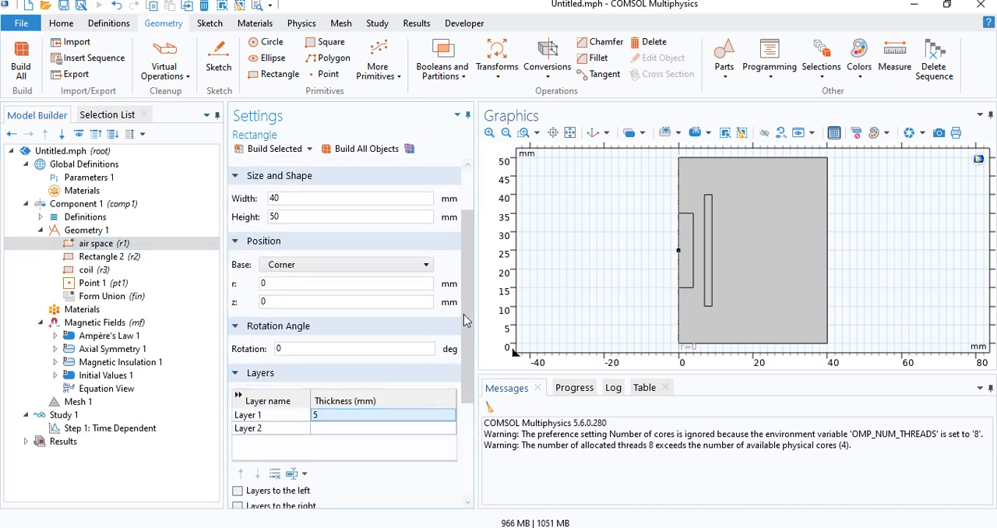
{"action": "scroll", "scroll_direction": "down", "scroll_amount": 3}
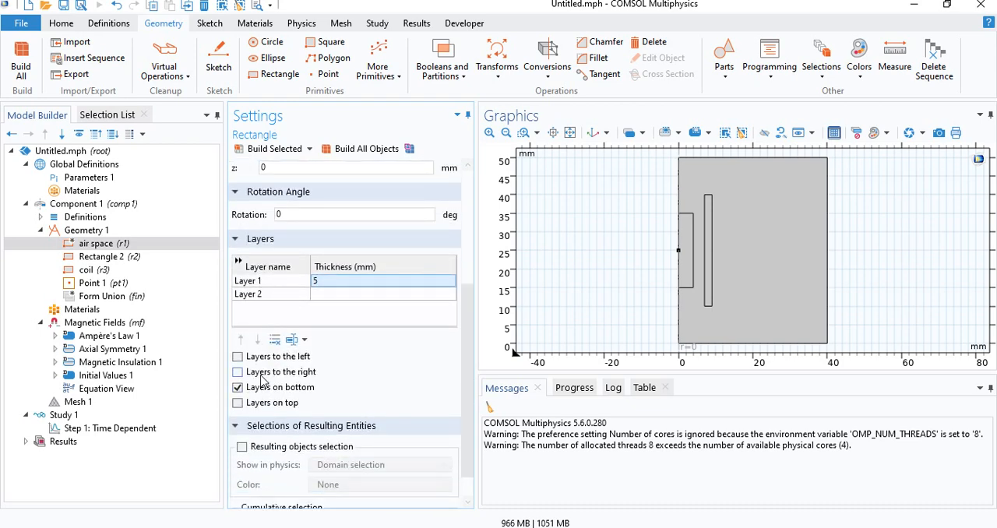
{"action": "left_click", "coordinate": [236, 371]}
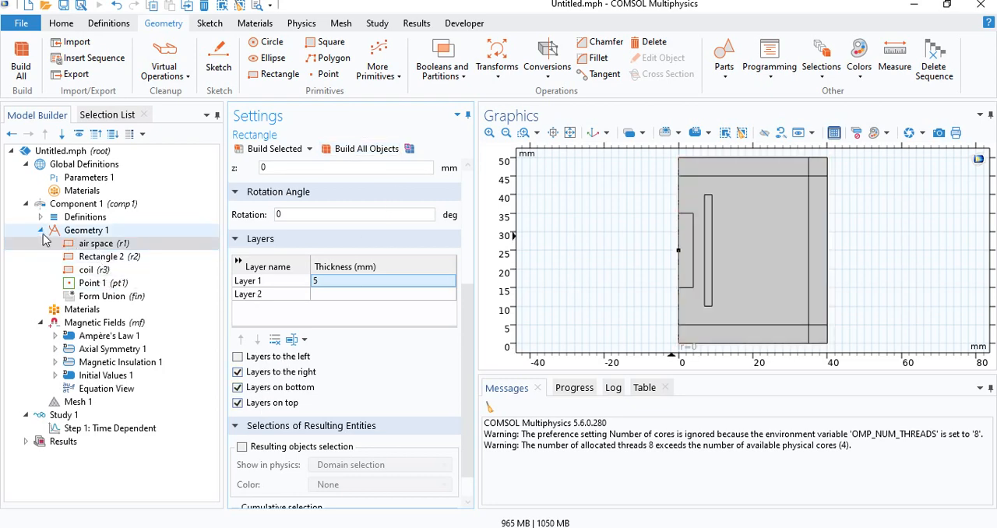
Define a cylindrical Infinite Element Domain on the outer layer domains 1, 4, 6, 7 and 8
{"action": "left_click", "coordinate": [86, 216]}
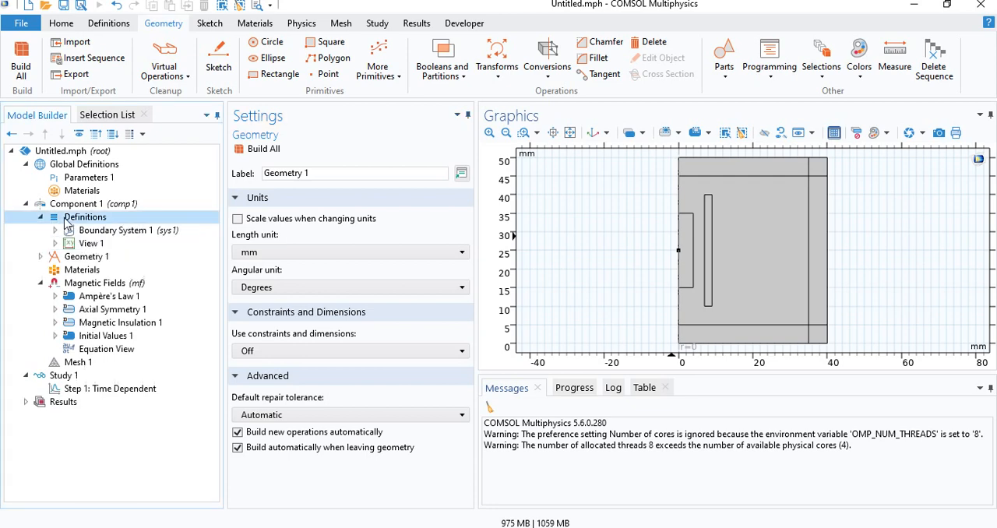
{"action": "right_click", "coordinate": [84, 216]}
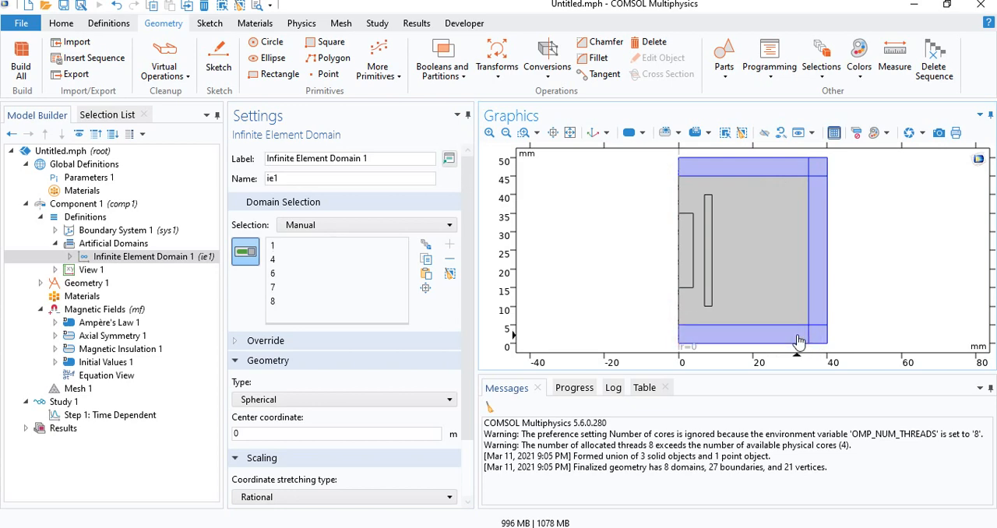
{"action": "mouse_move", "coordinate": [796, 337]}
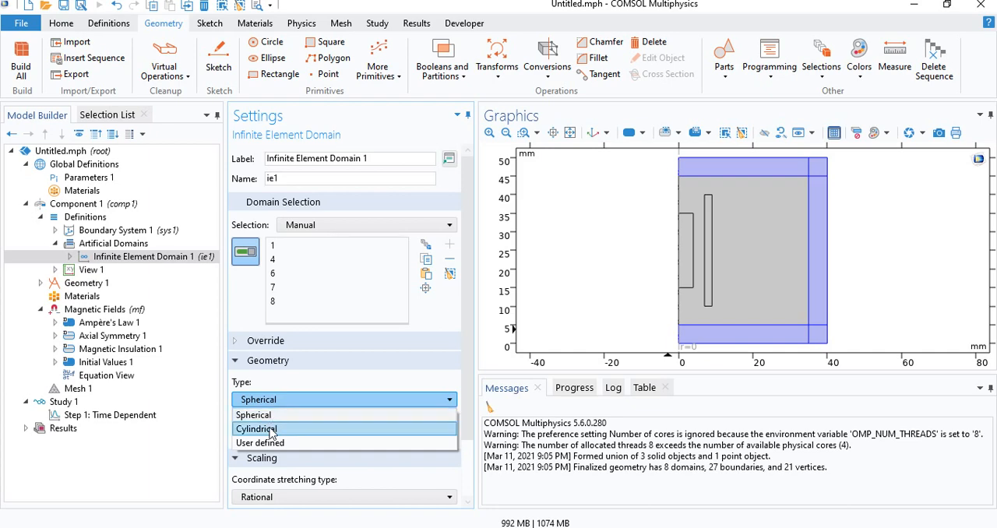
{"action": "left_click", "coordinate": [256, 428]}
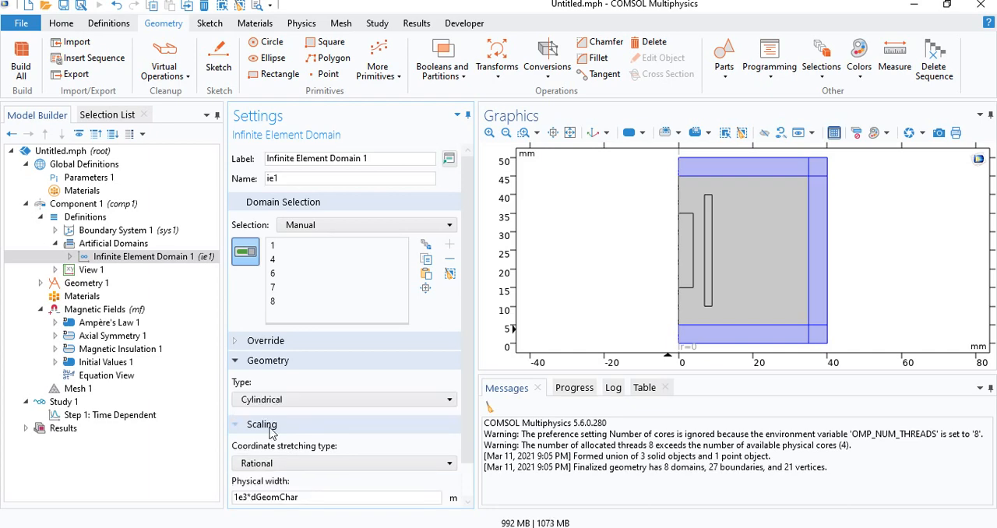
{"action": "mouse_move", "coordinate": [327, 443]}
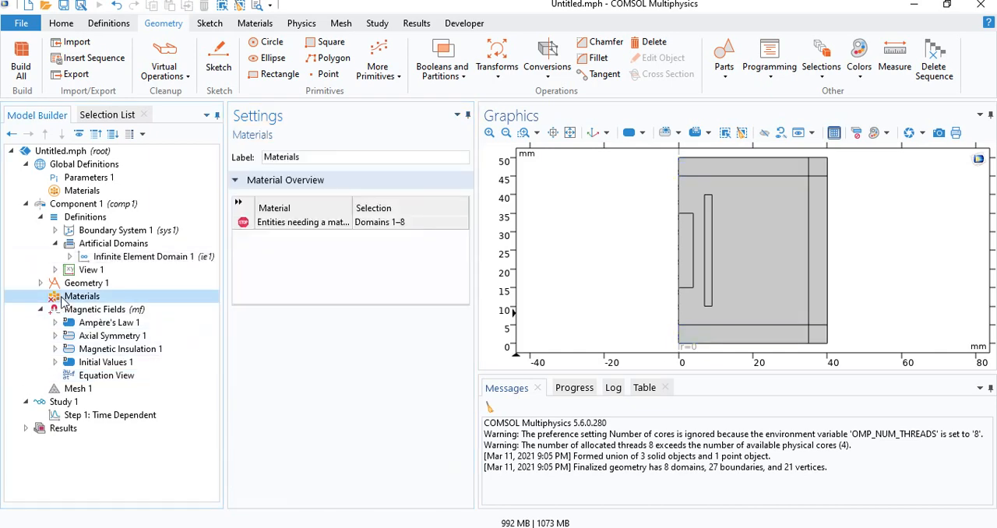
Add an Air material on all domains with relative permeability 1, conductivity 0 and relative permittivity 1
{"action": "right_click", "coordinate": [81, 296]}
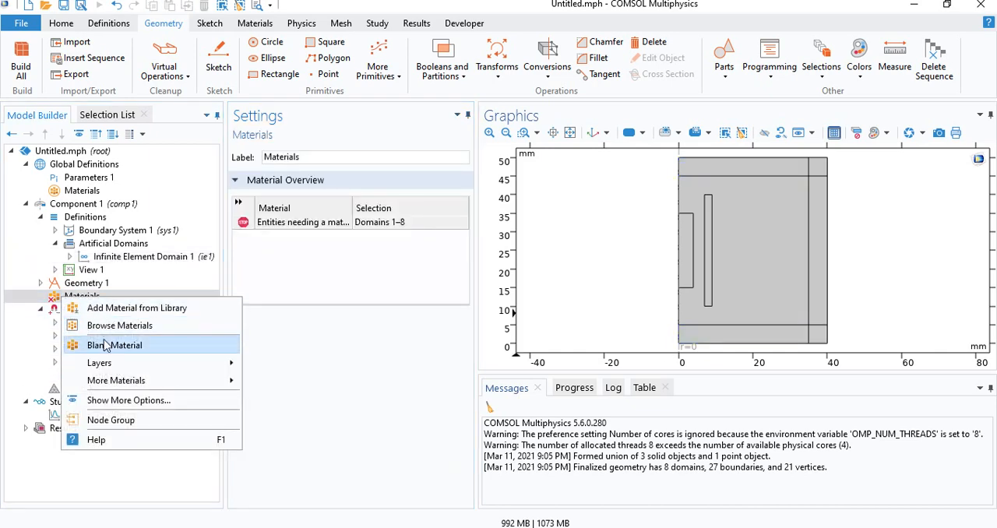
{"action": "left_click", "coordinate": [115, 346]}
{"action": "type", "text": "1"}
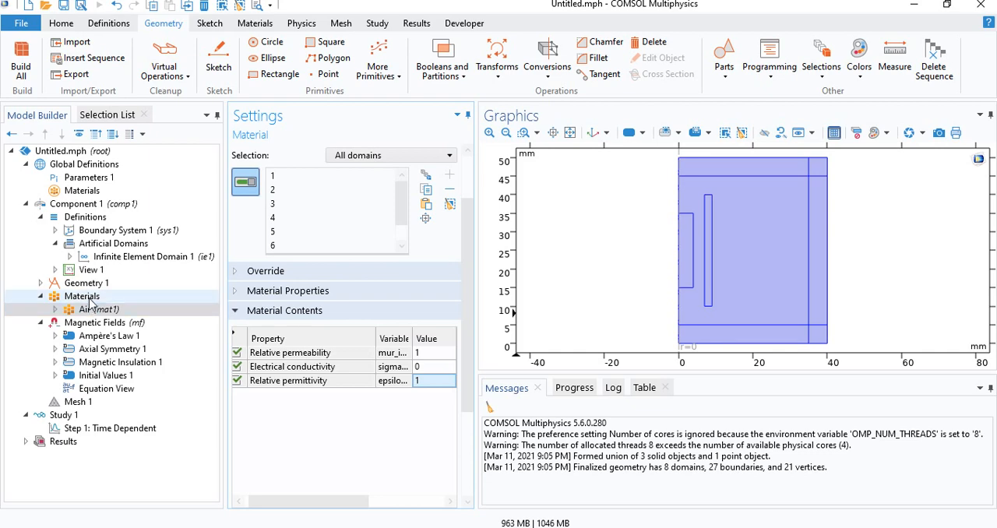
{"action": "left_click", "coordinate": [83, 296]}
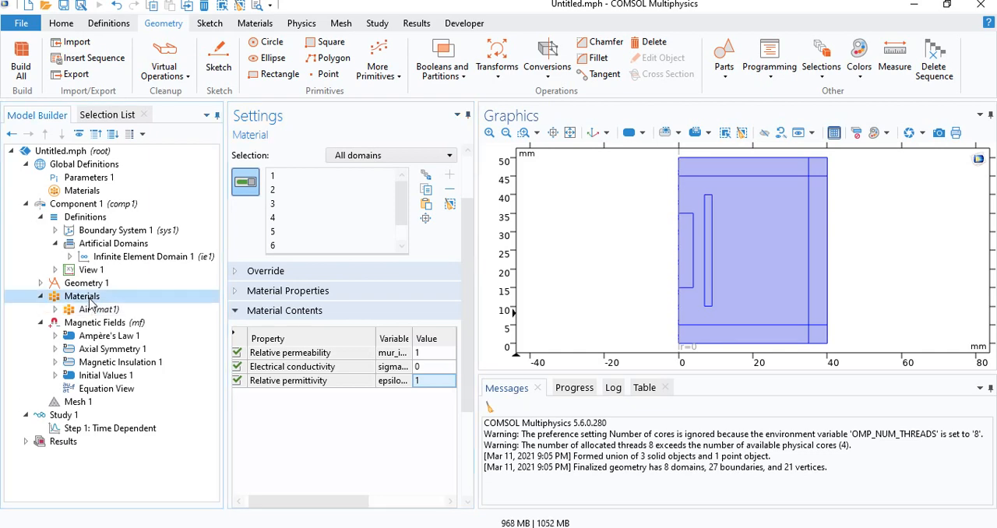
{"action": "right_click", "coordinate": [82, 296]}
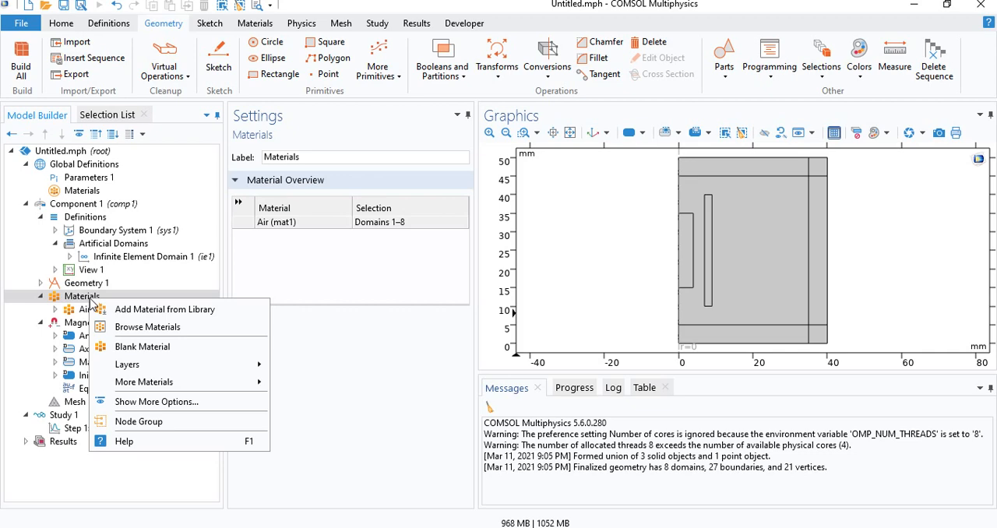
{"action": "mouse_move", "coordinate": [143, 346]}
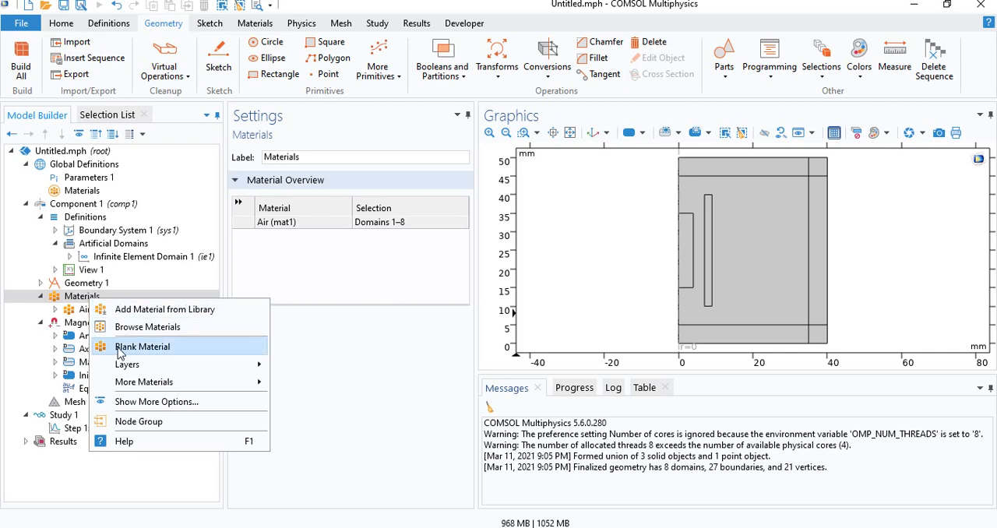
{"action": "mouse_move", "coordinate": [126, 352]}
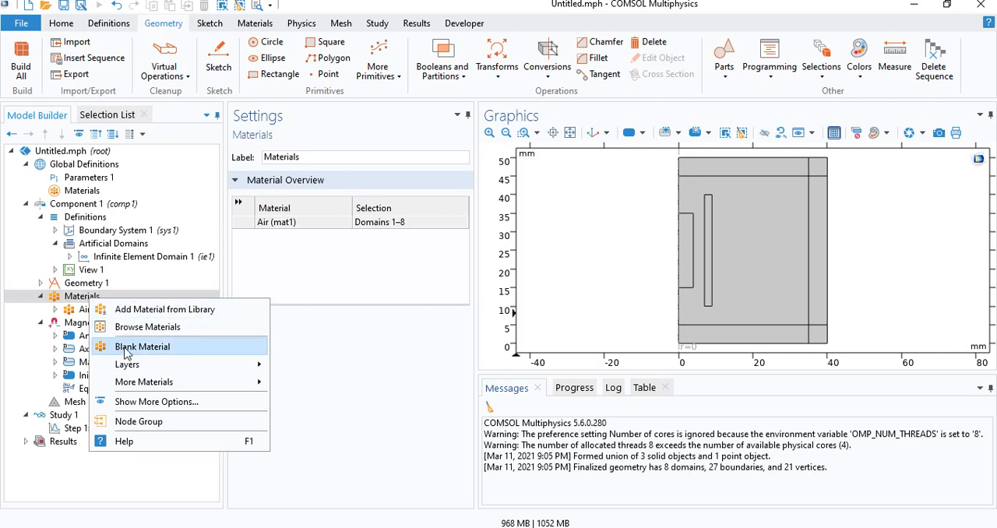
{"action": "mouse_move", "coordinate": [153, 320]}
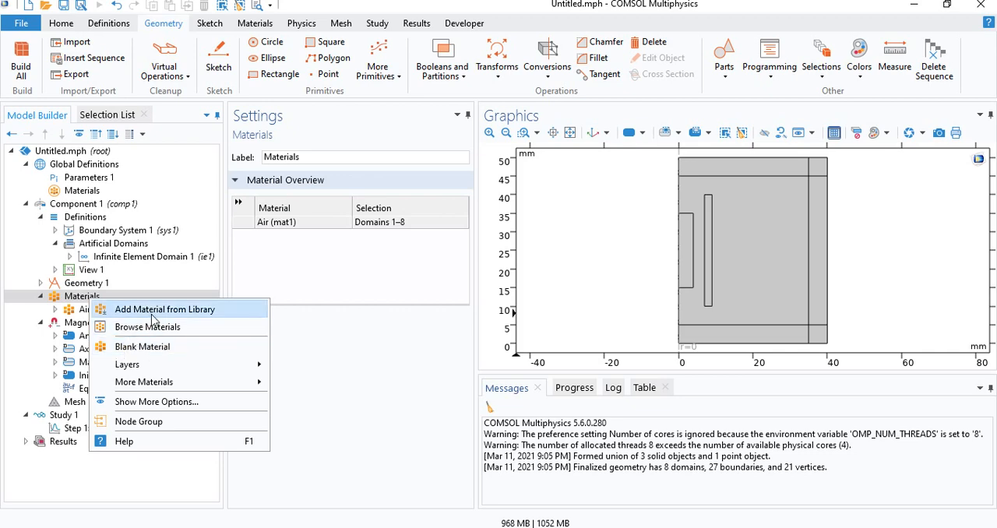
Add the Jiles-Atherton Hysteretic Material from the library (search 'iles') and assign it to domain 3
{"action": "left_click", "coordinate": [165, 309]}
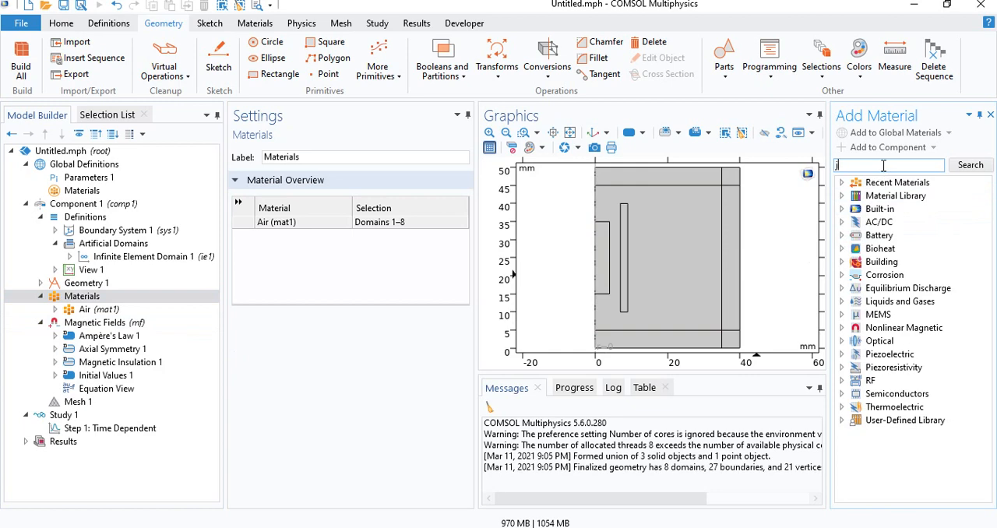
{"action": "type", "text": "iles"}
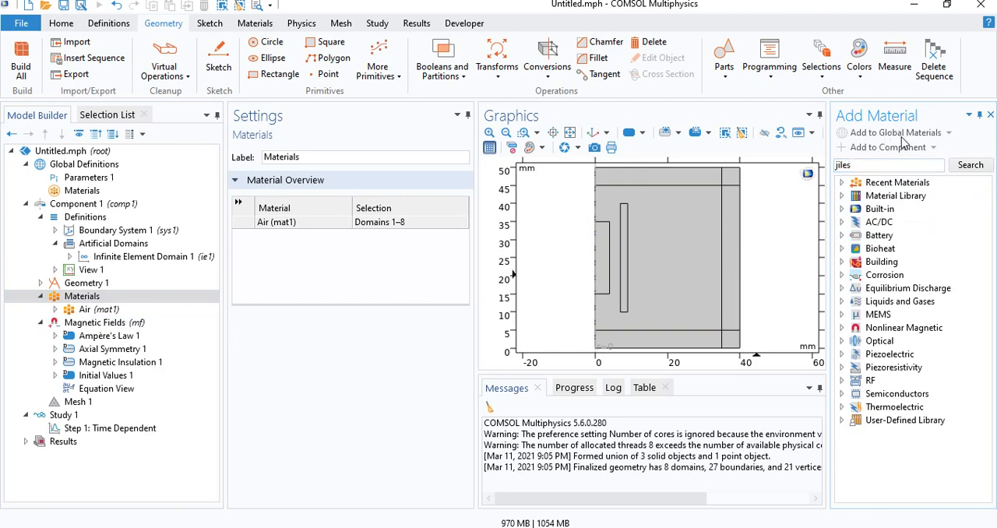
{"action": "left_click", "coordinate": [888, 165]}
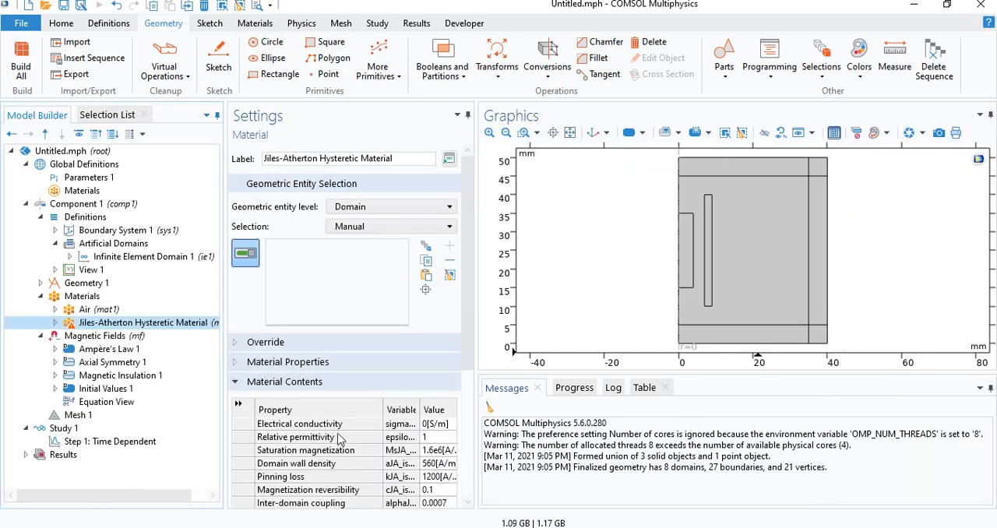
{"action": "scroll", "scroll_direction": "down", "scroll_amount": 3}
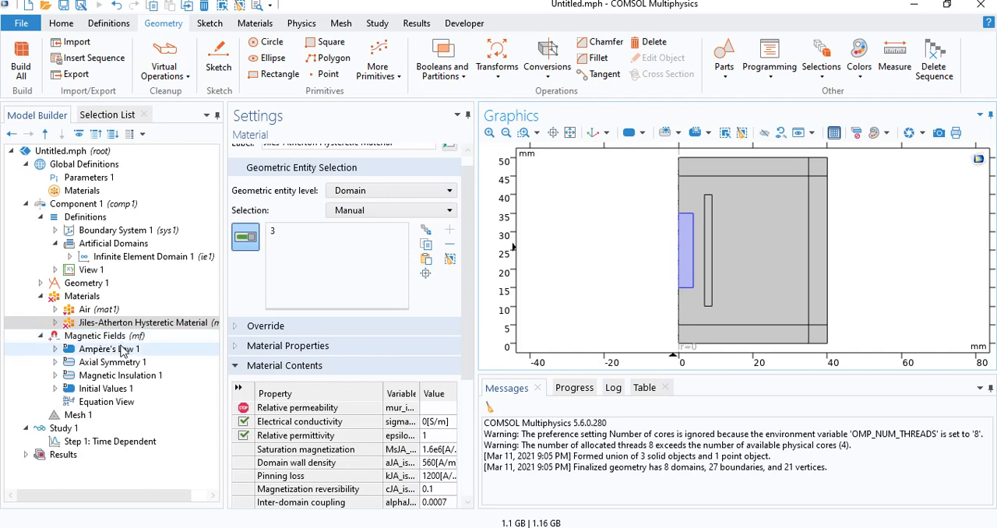
Add Ampère's Law 2 on domain 3 using the Hysteresis Jiles-Atherton magnetization model
{"action": "left_click", "coordinate": [103, 336]}
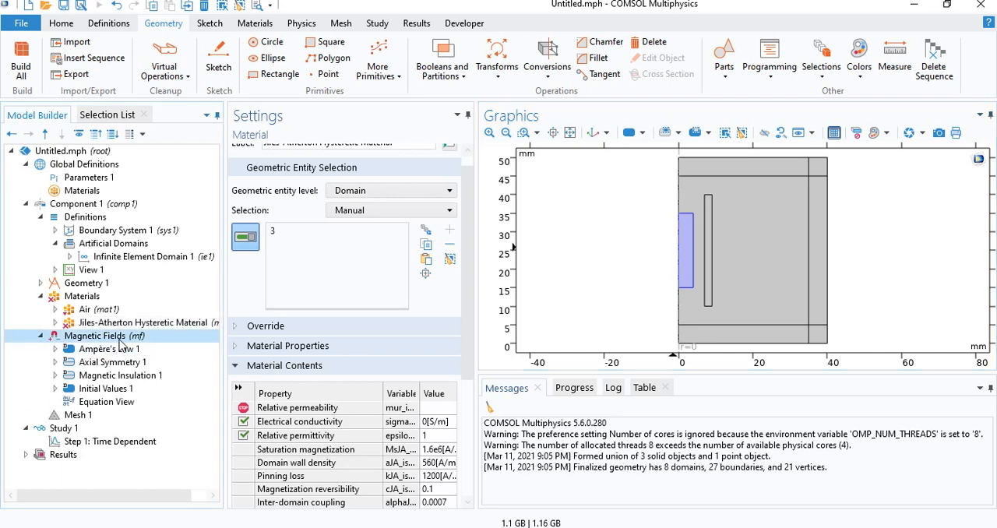
{"action": "left_click", "coordinate": [97, 336]}
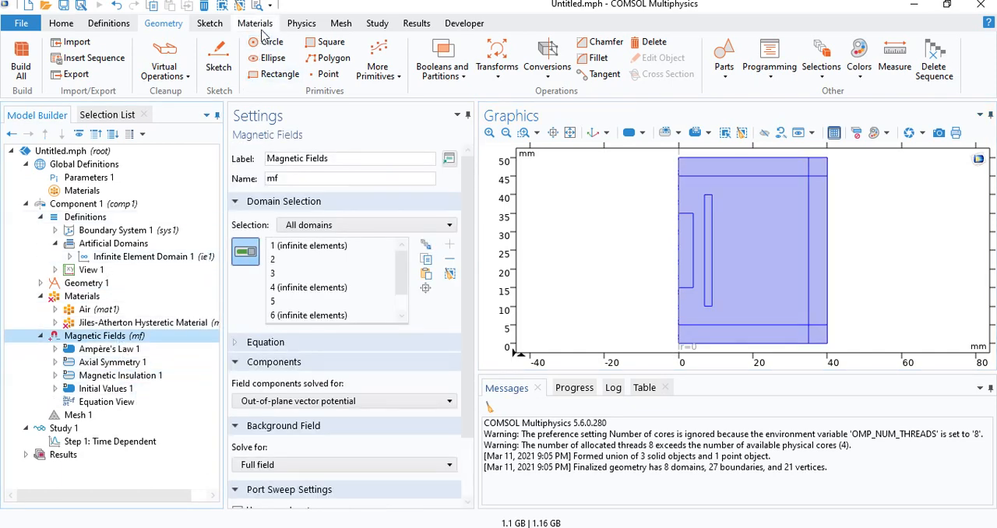
{"action": "left_click", "coordinate": [302, 22]}
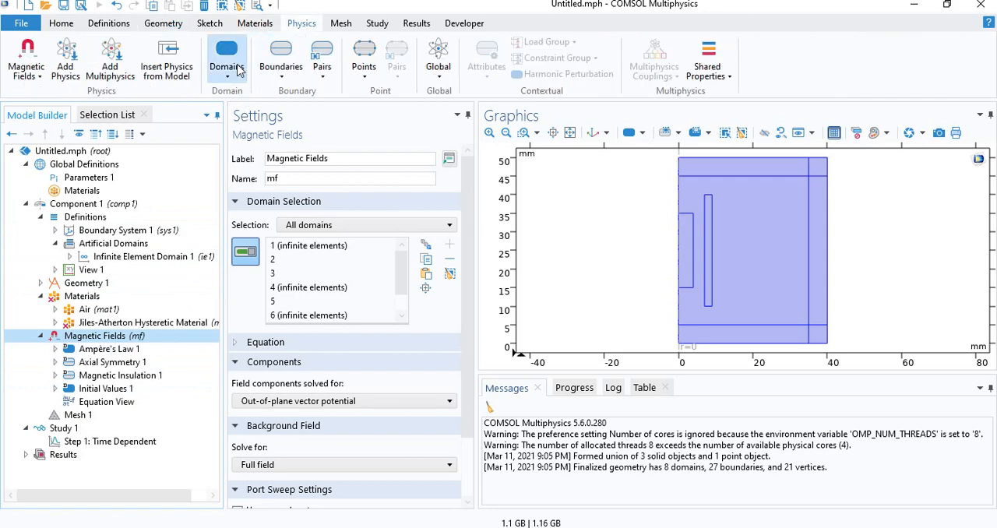
{"action": "left_click", "coordinate": [227, 60]}
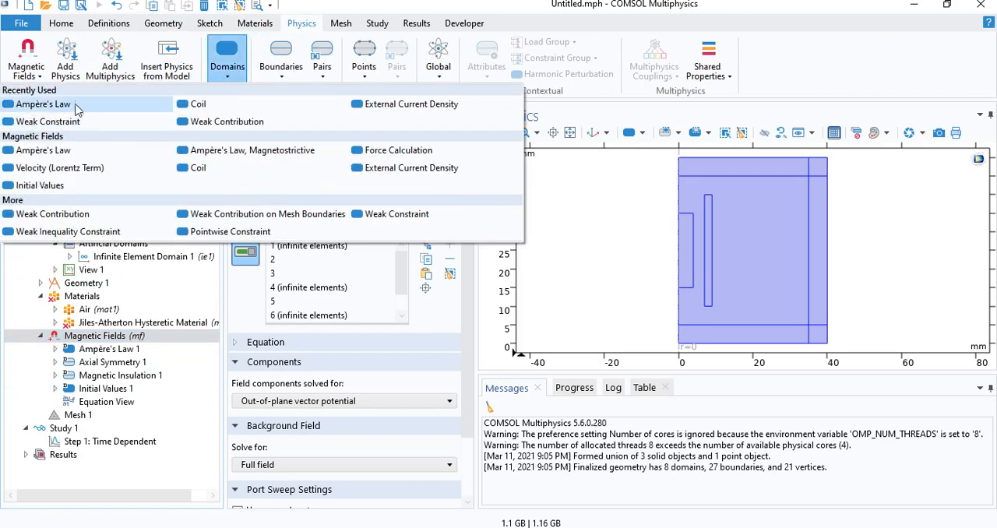
{"action": "left_click", "coordinate": [41, 103]}
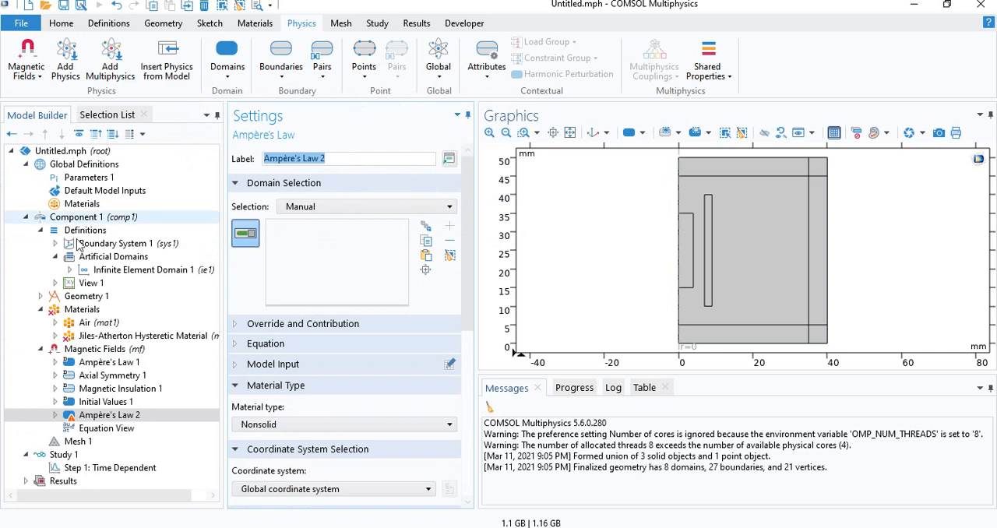
{"action": "left_click", "coordinate": [684, 234]}
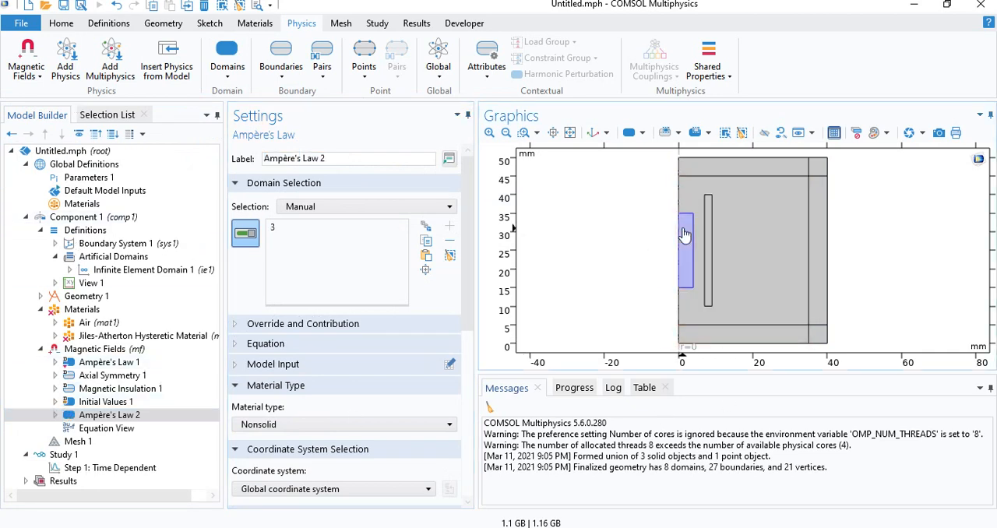
{"action": "scroll", "scroll_direction": "down", "scroll_amount": 3}
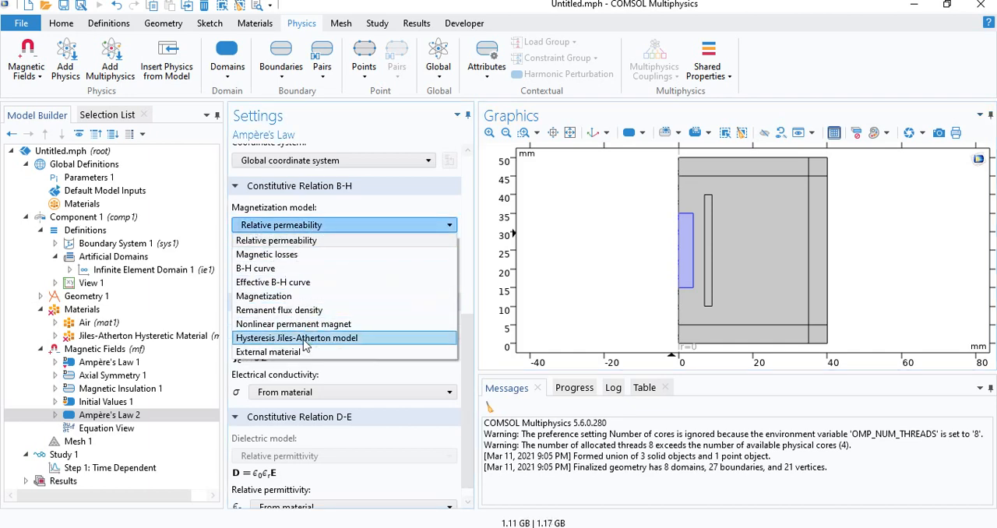
{"action": "left_click", "coordinate": [296, 337]}
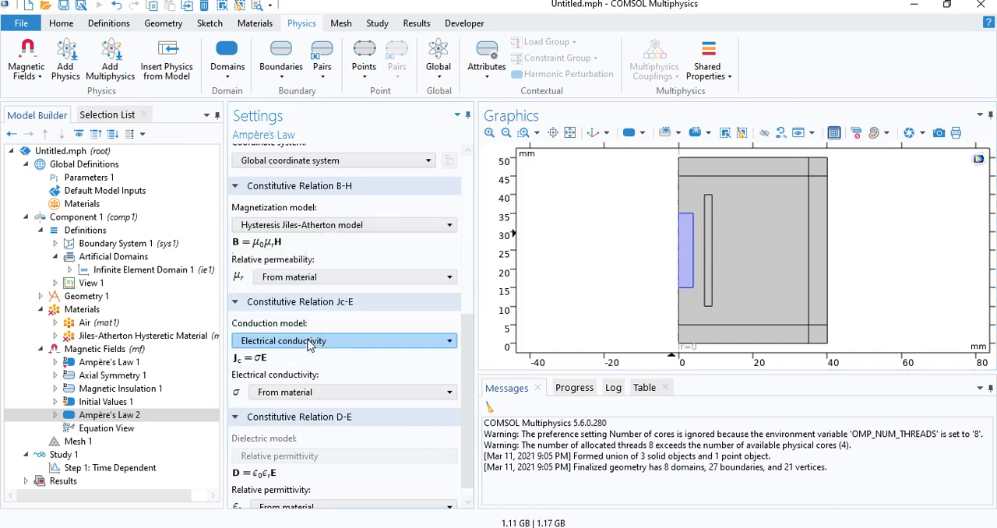
Review the saturation magnetization source options and keep the parameters taken from the material
{"action": "left_click", "coordinate": [464, 22]}
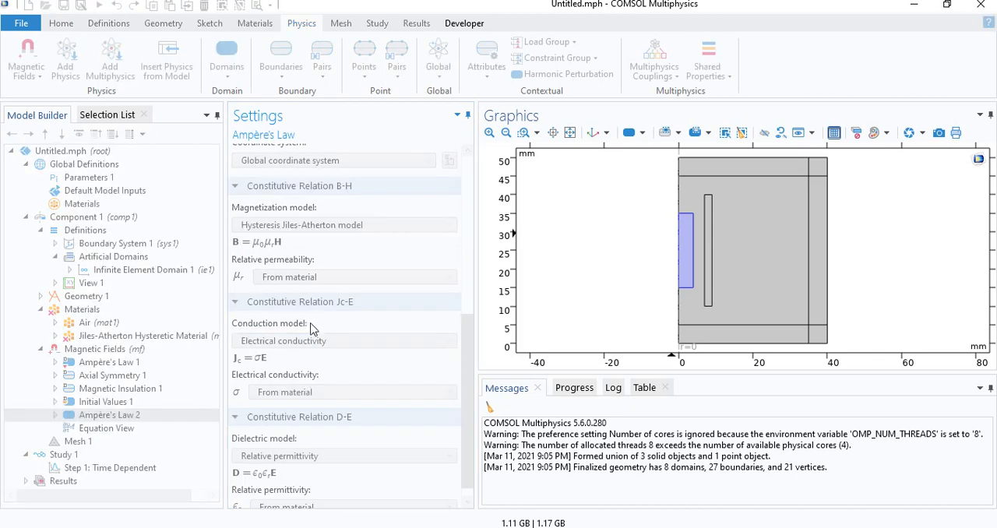
{"action": "mouse_move", "coordinate": [399, 268]}
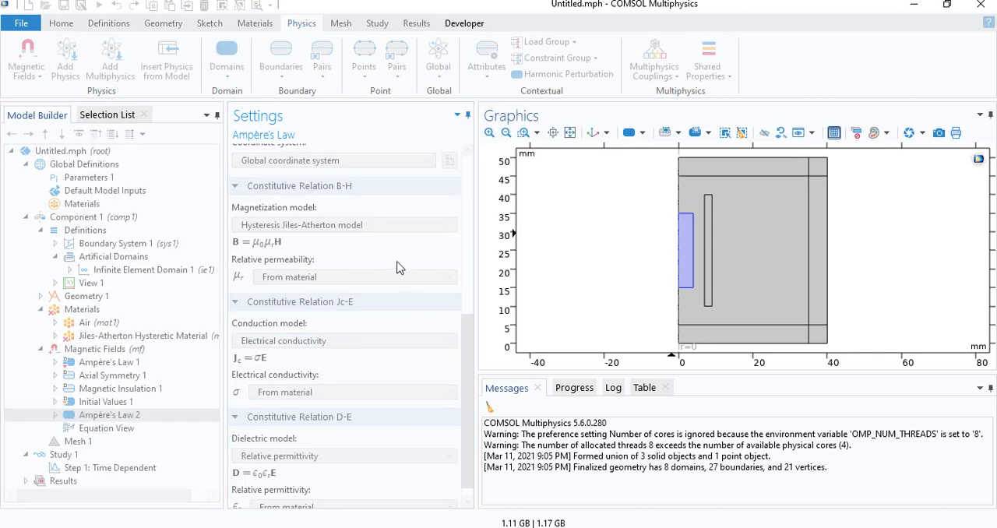
{"action": "mouse_move", "coordinate": [352, 231]}
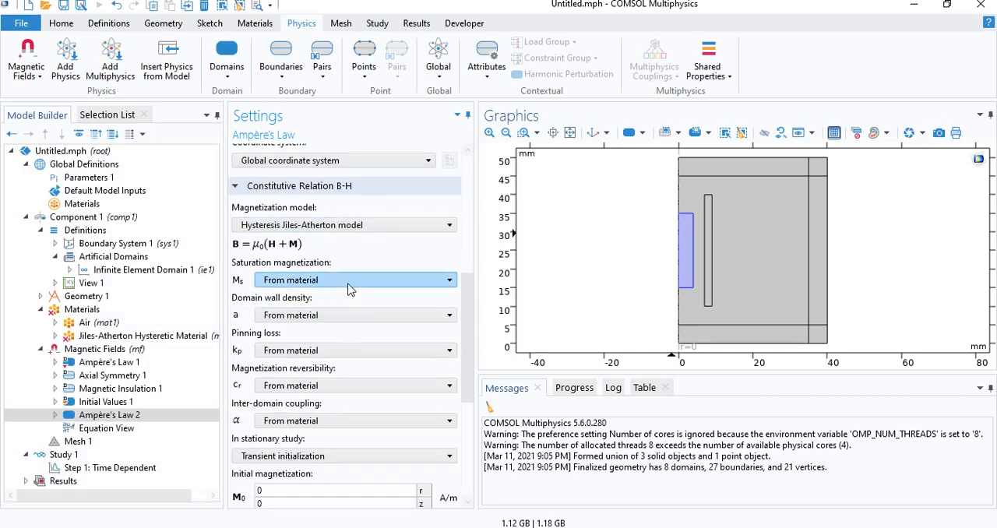
{"action": "scroll", "scroll_direction": "down", "scroll_amount": 3}
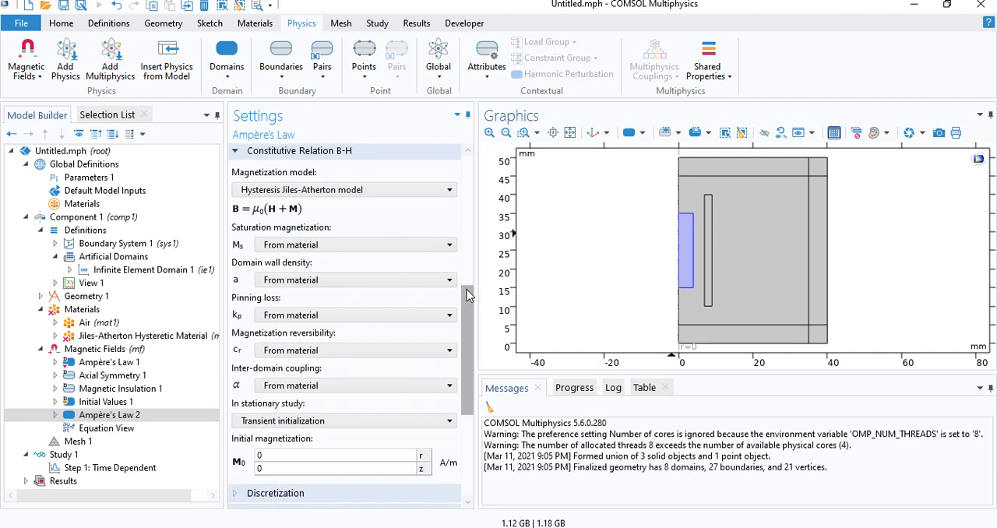
{"action": "left_click", "coordinate": [449, 245]}
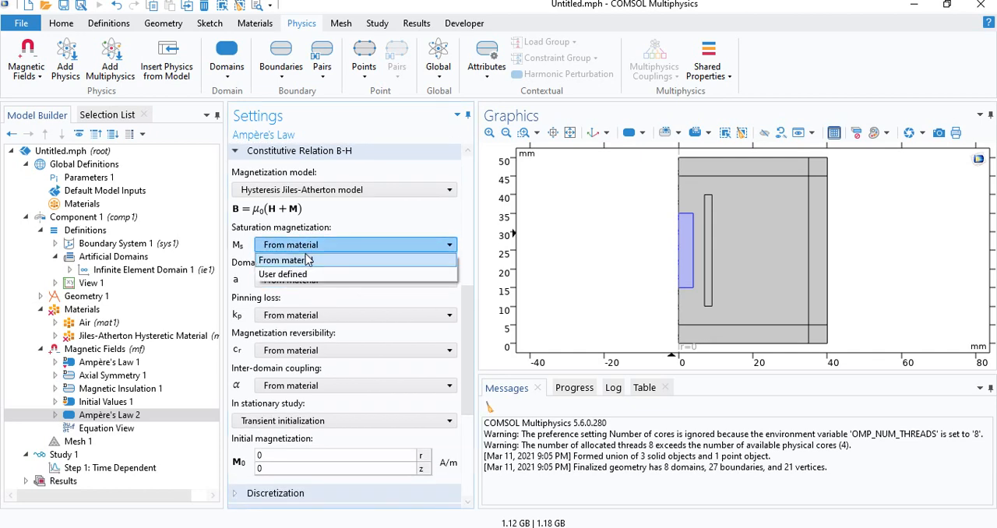
{"action": "mouse_move", "coordinate": [284, 274]}
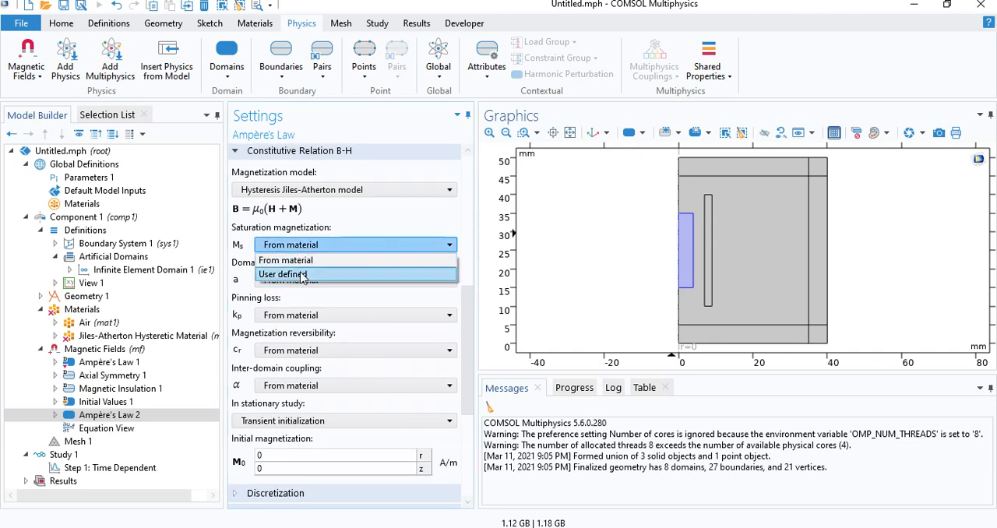
{"action": "left_click", "coordinate": [290, 245]}
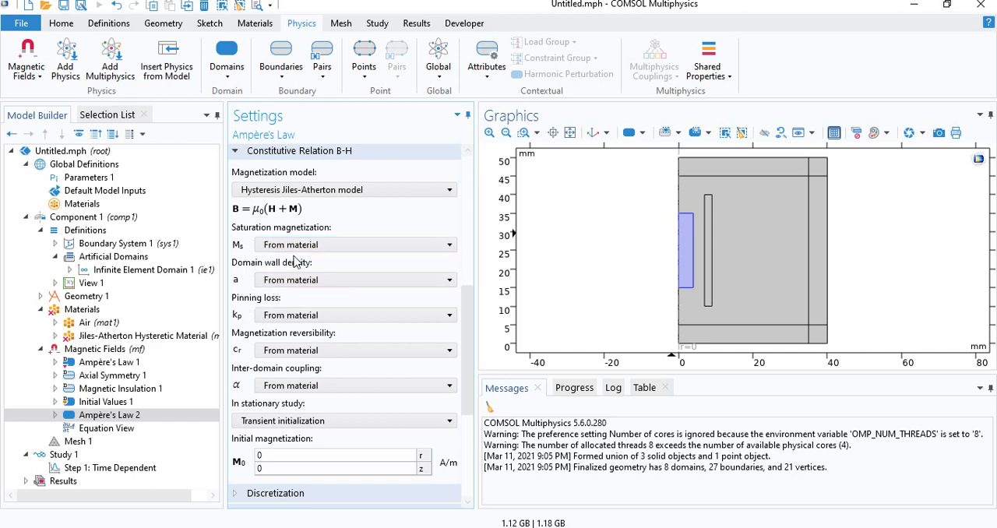
{"action": "left_click", "coordinate": [148, 335]}
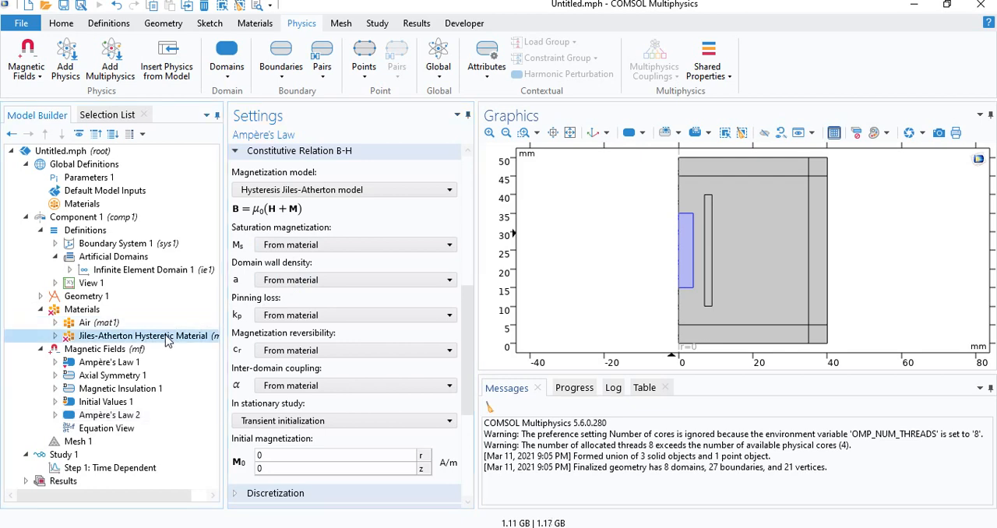
Enter magnetization reversibility 0.1 and relative permeability 1 for the Jiles-Atherton hysteretic material
{"action": "left_click", "coordinate": [143, 335]}
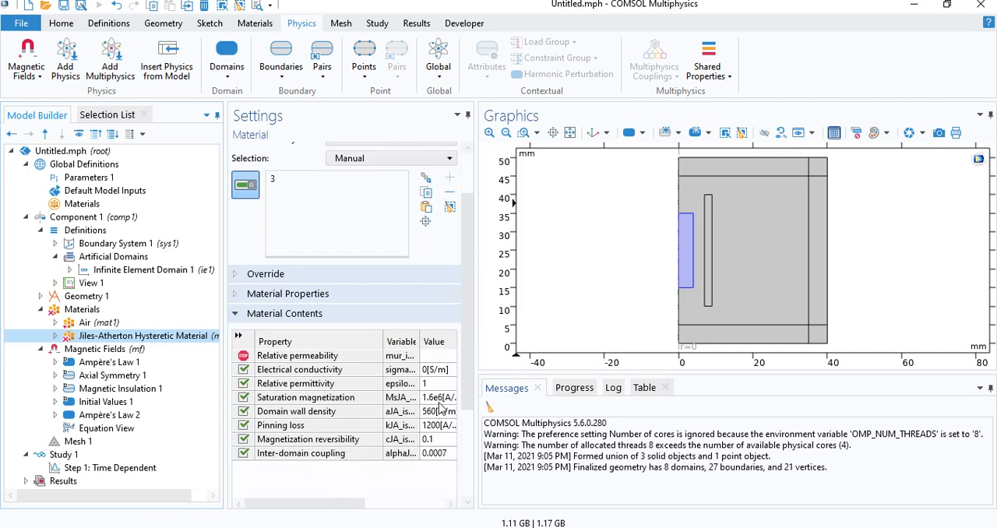
{"action": "mouse_move", "coordinate": [387, 427]}
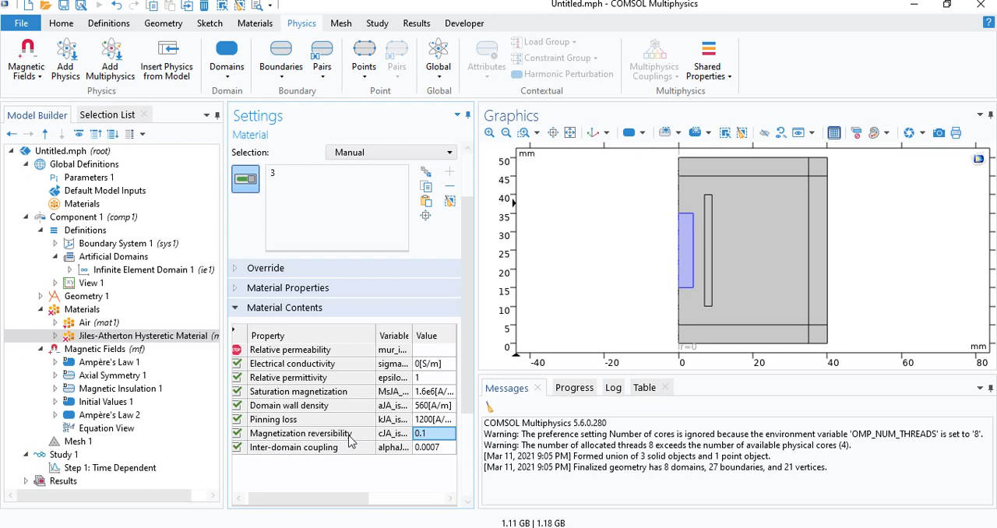
{"action": "mouse_move", "coordinate": [434, 443]}
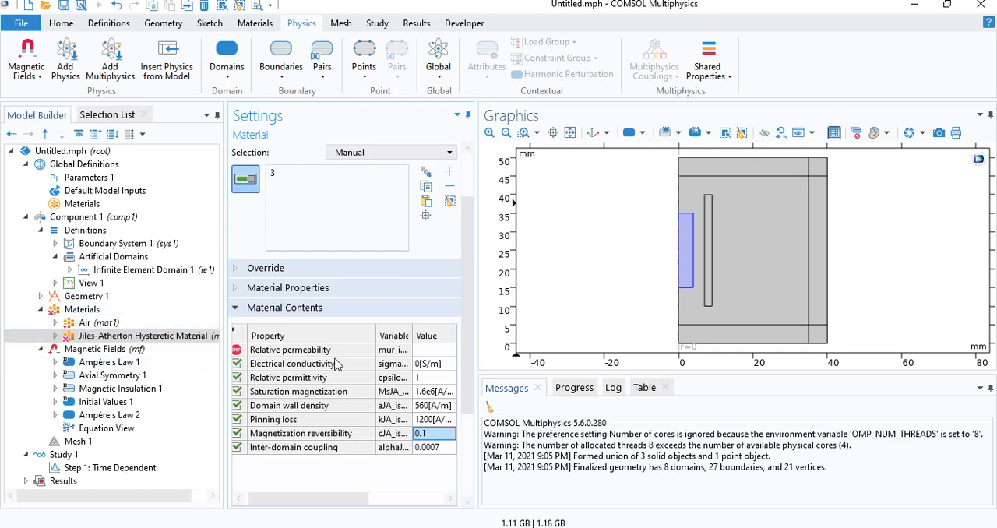
{"action": "left_click", "coordinate": [433, 349]}
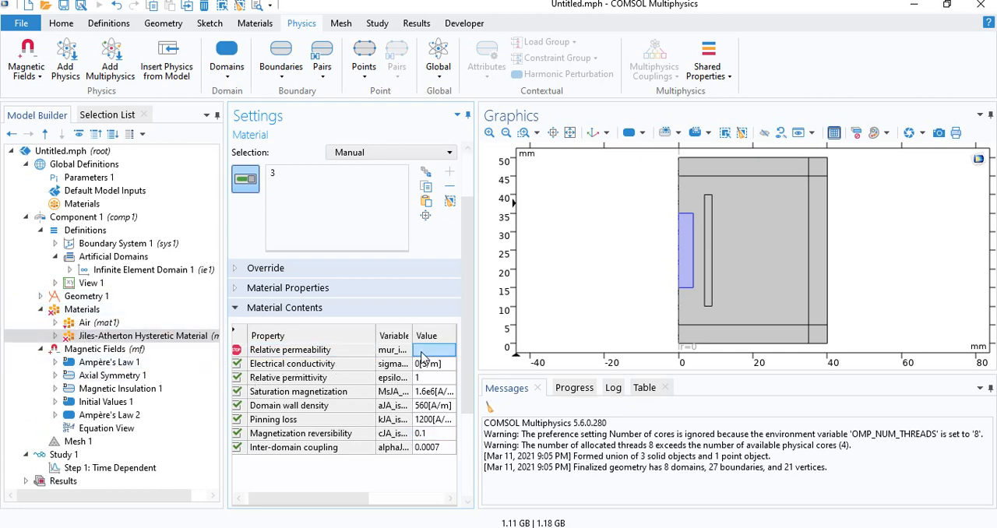
{"action": "left_click", "coordinate": [433, 349]}
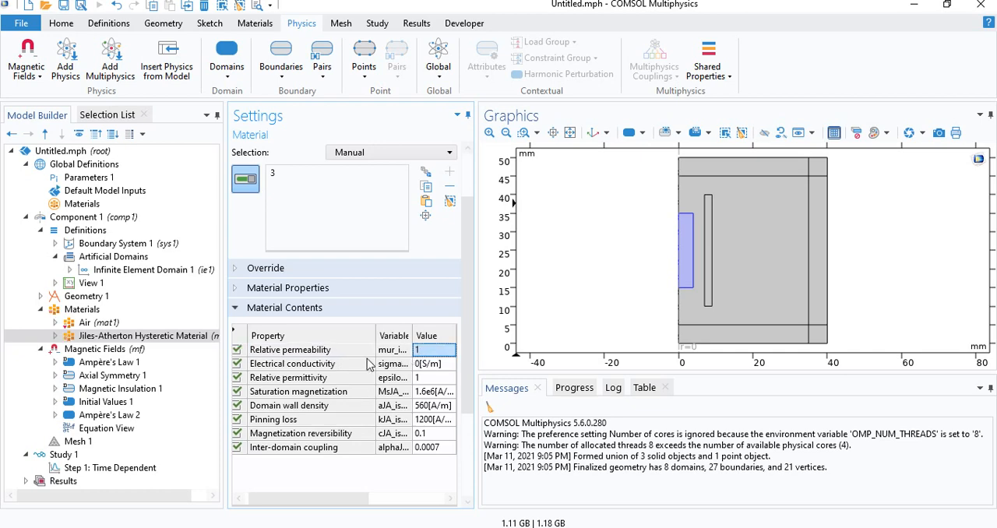
{"action": "mouse_move", "coordinate": [415, 359]}
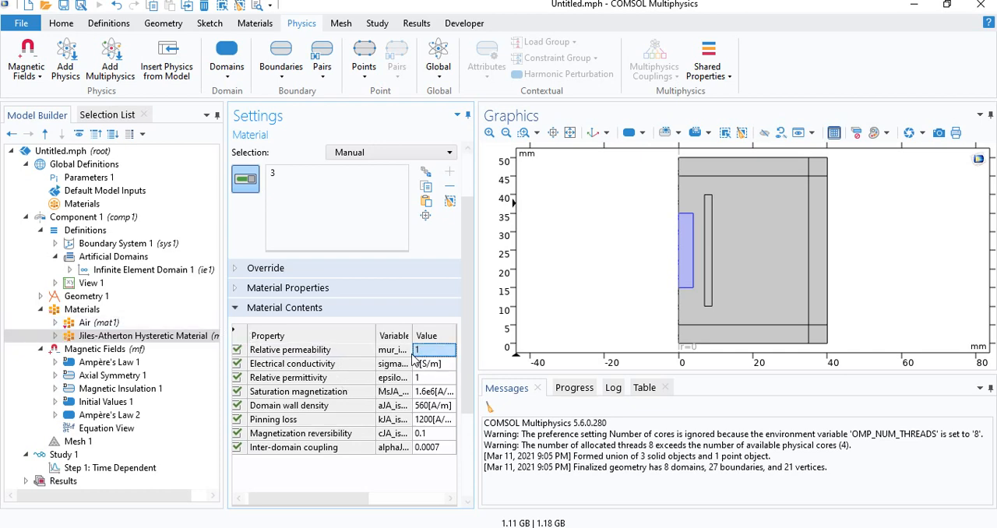
{"action": "left_click", "coordinate": [109, 414]}
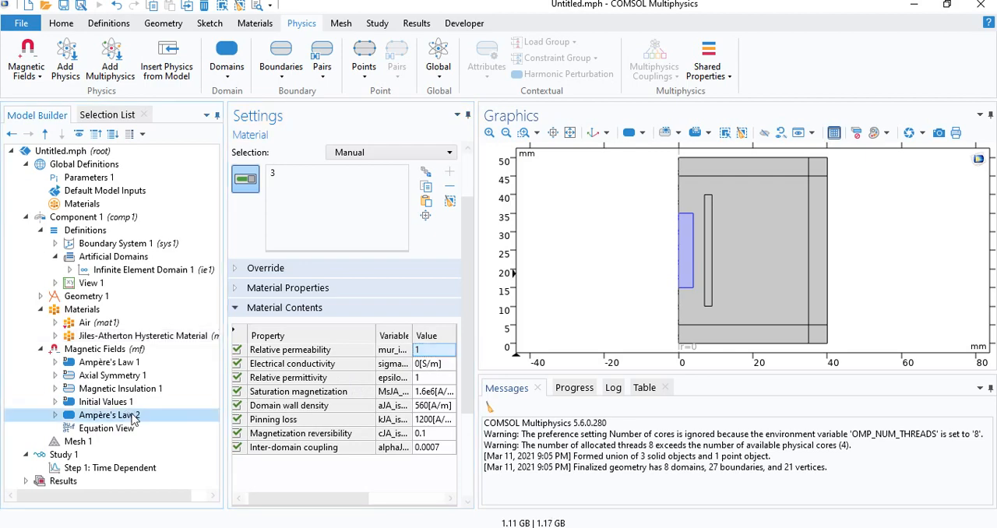
{"action": "left_click", "coordinate": [109, 414]}
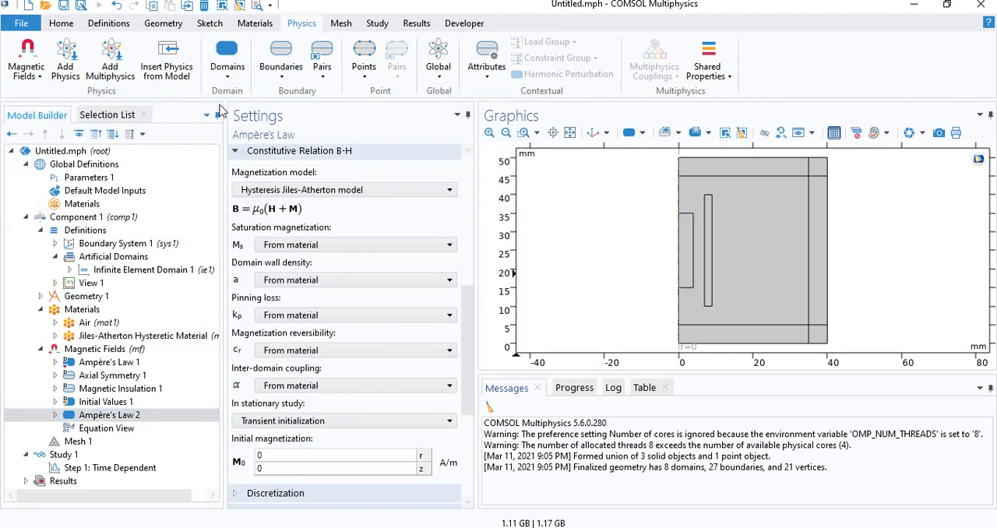
Add a Coil feature on the coil domain as a homogenized multiturn conductor with 400 turns
{"action": "left_click", "coordinate": [90, 427]}
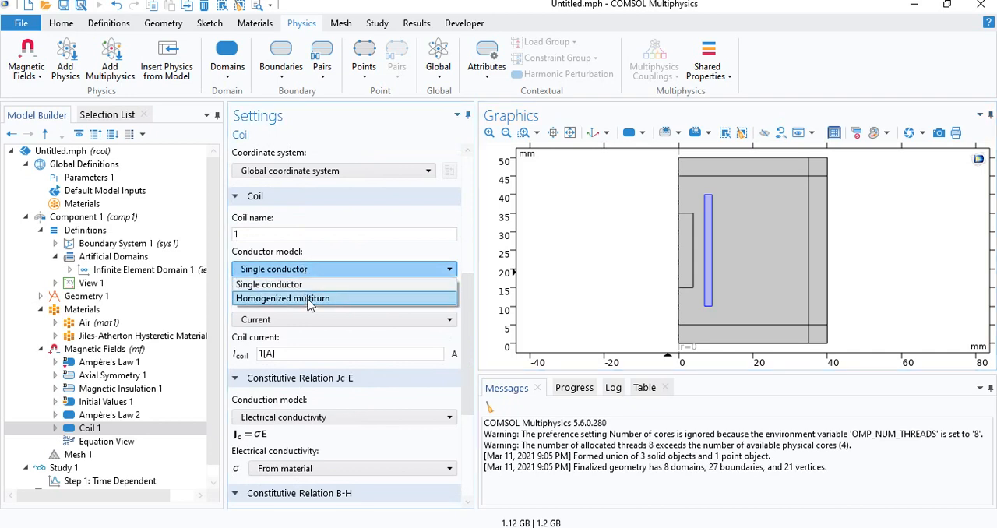
{"action": "left_click", "coordinate": [282, 299]}
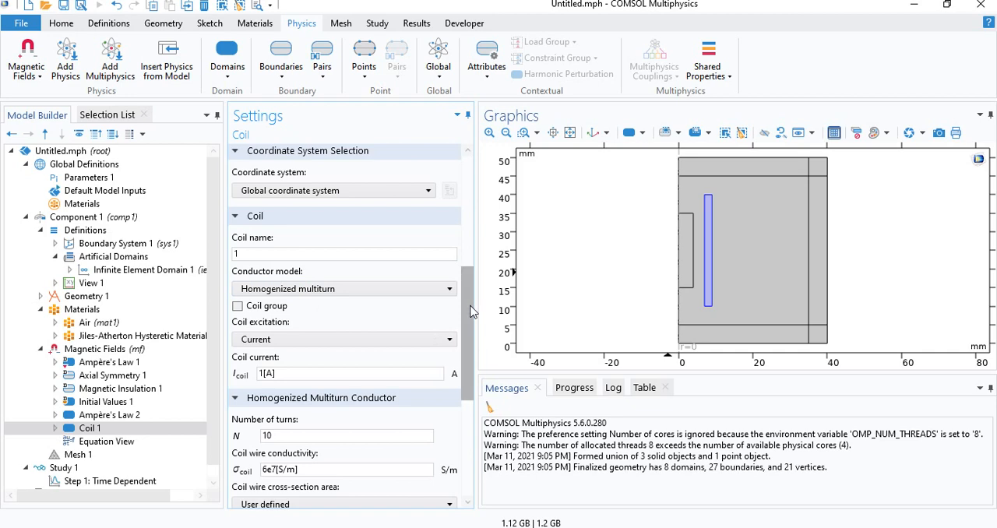
{"action": "scroll", "scroll_direction": "down", "scroll_amount": 3}
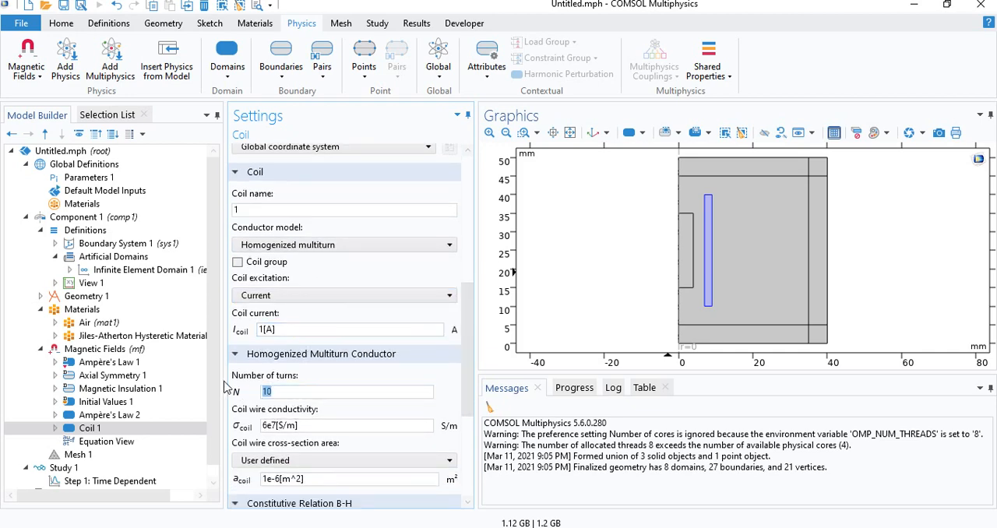
{"action": "type", "text": "400"}
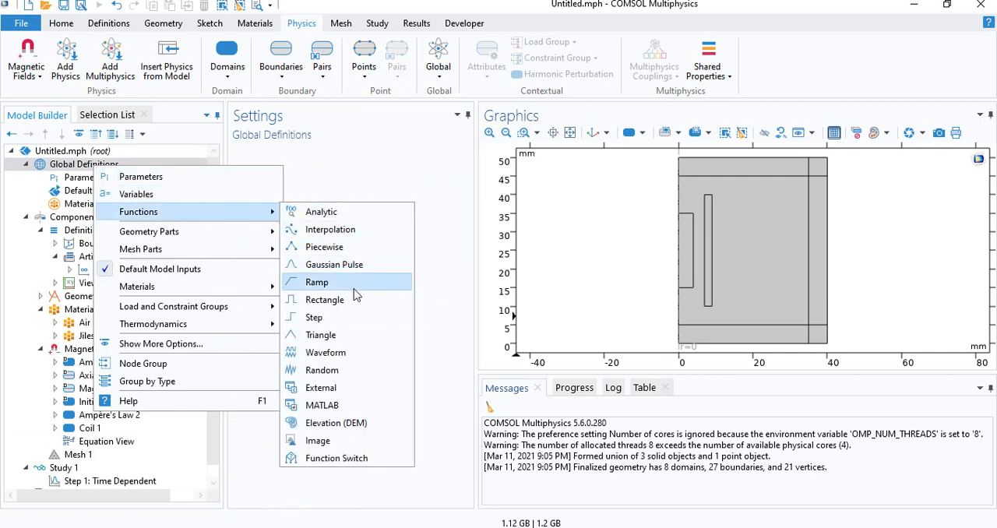
{"action": "mouse_move", "coordinate": [360, 281]}
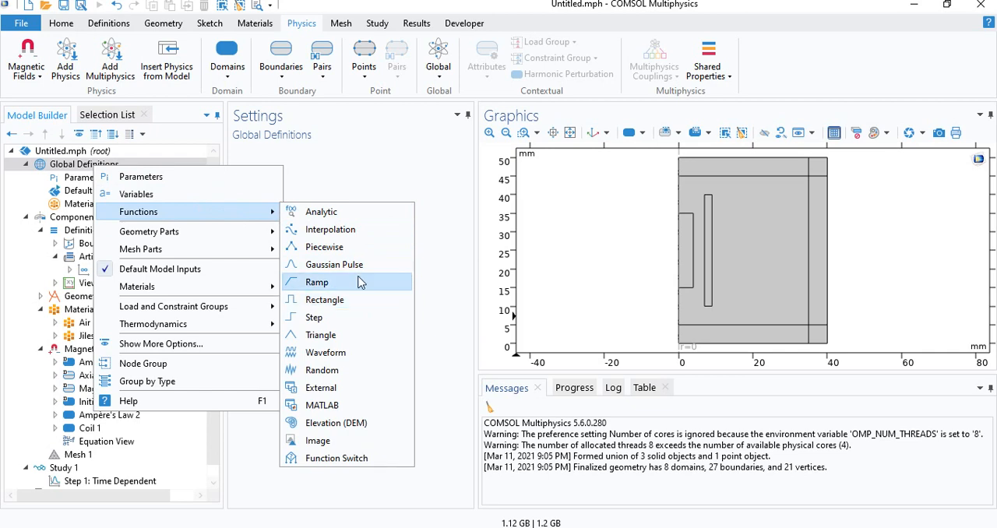
{"action": "mouse_move", "coordinate": [346, 352]}
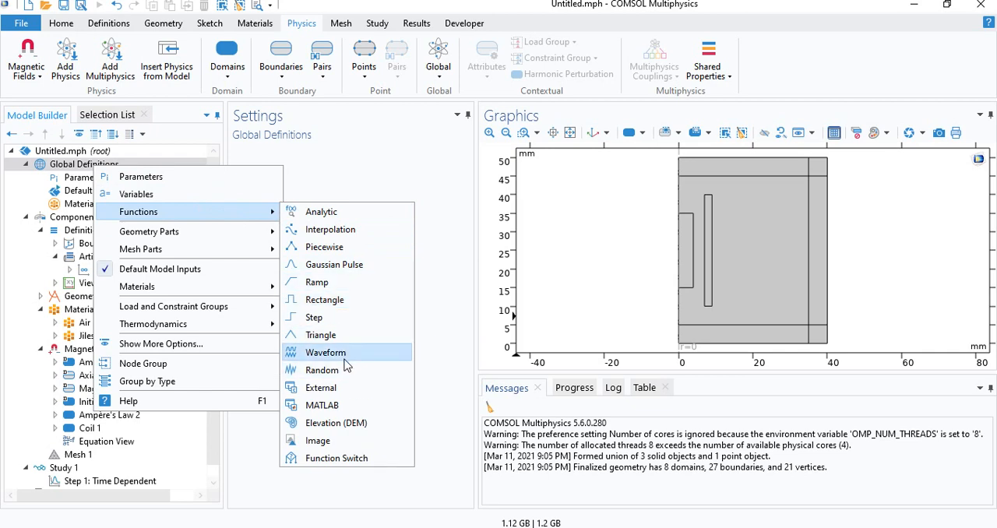
{"action": "mouse_move", "coordinate": [333, 265]}
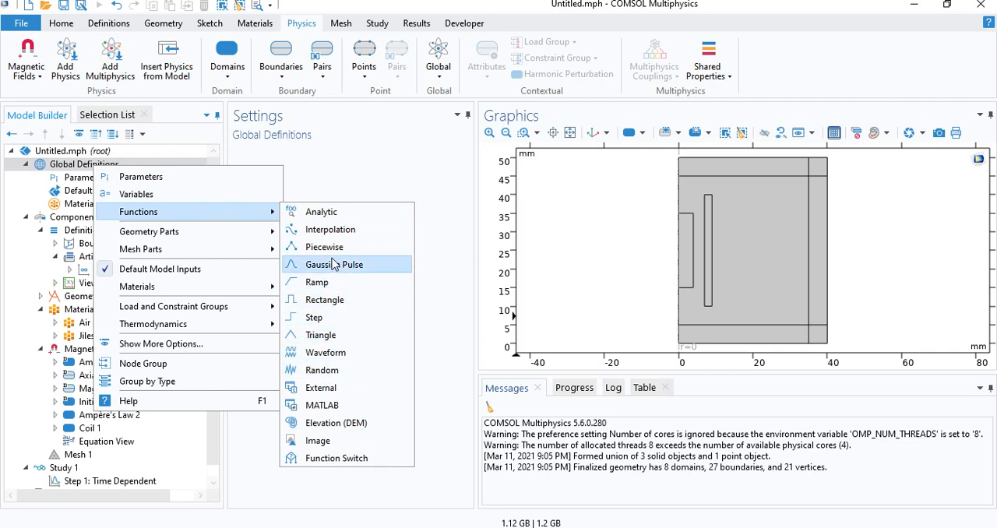
Add Piecewise 1 (pw1) under Global Definitions, intervals table still empty
{"action": "left_click", "coordinate": [324, 246]}
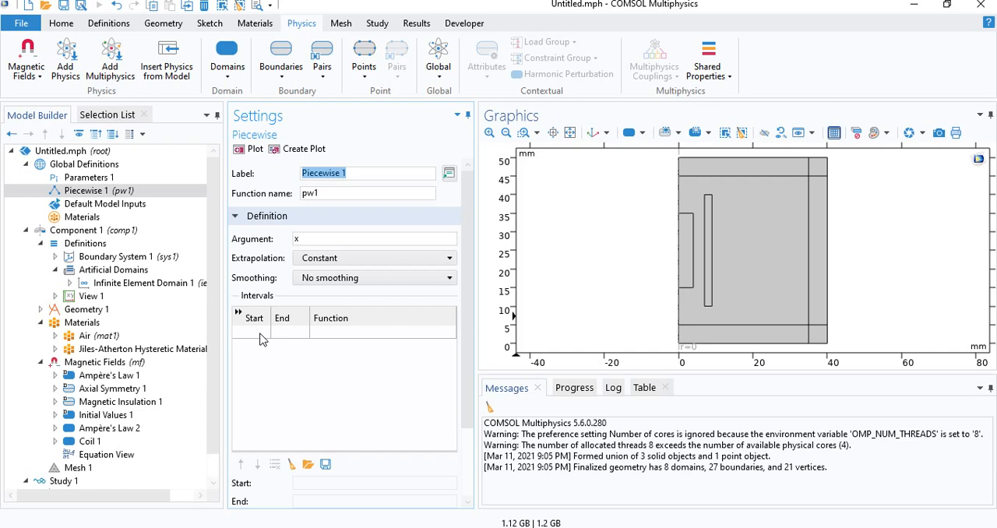
{"action": "mouse_move", "coordinate": [533, 517]}
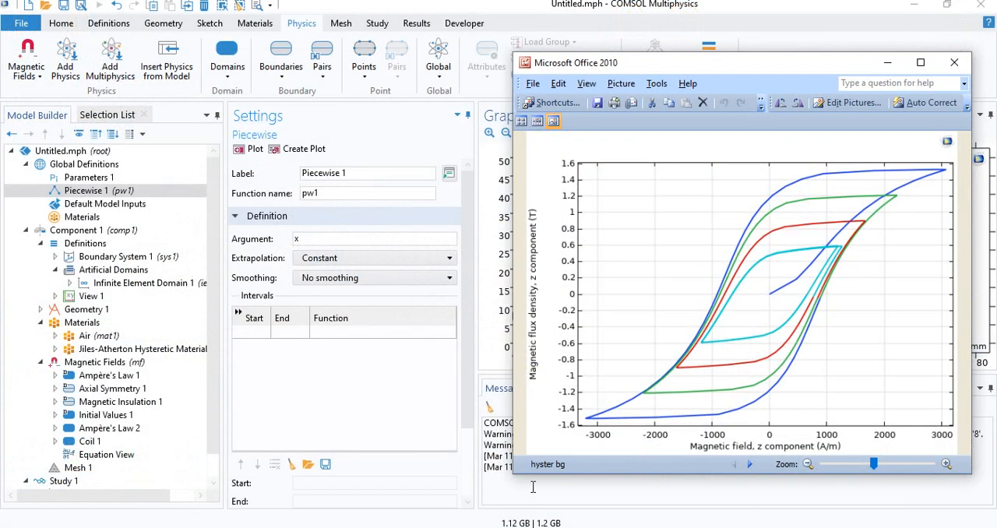
{"action": "mouse_move", "coordinate": [853, 201]}
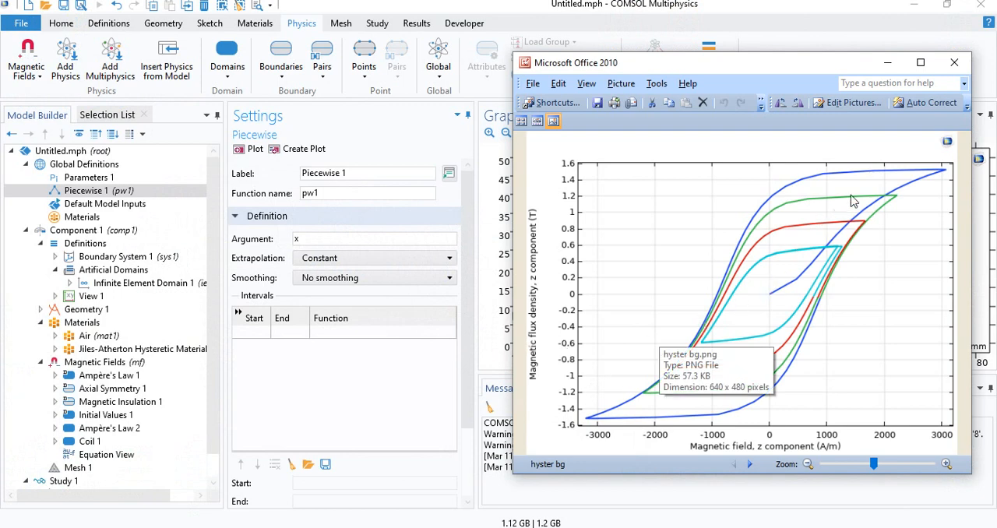
{"action": "mouse_move", "coordinate": [797, 276]}
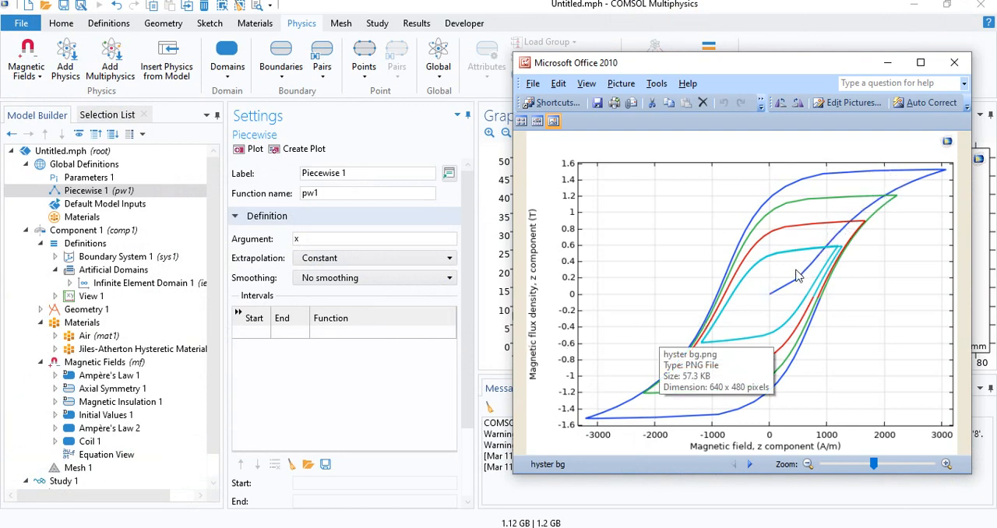
{"action": "mouse_move", "coordinate": [802, 271]}
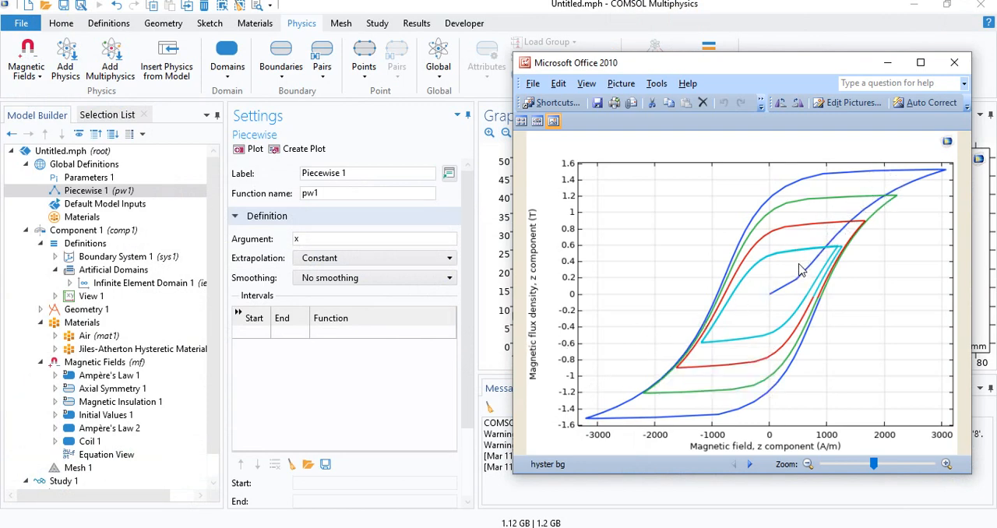
{"action": "left_click", "coordinate": [953, 62]}
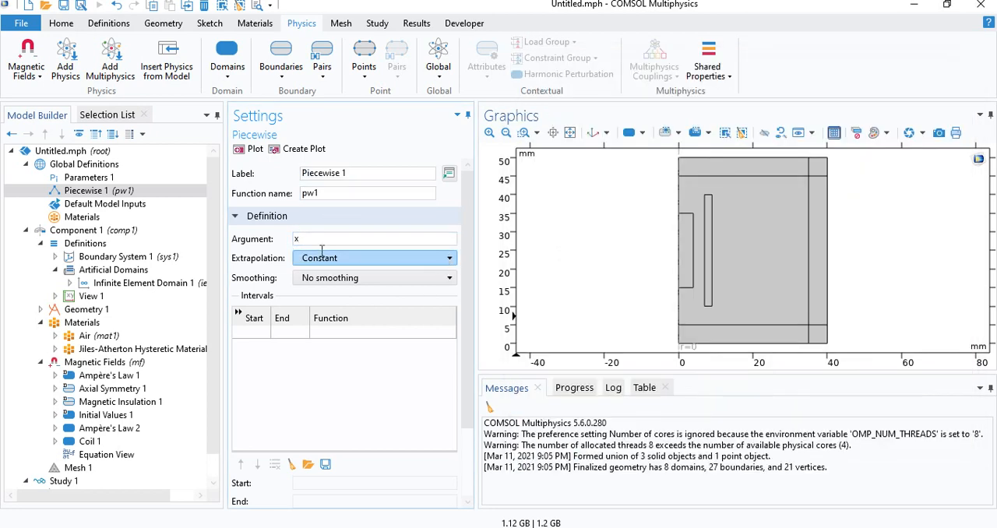
Set the piecewise function's argument unit to s and function unit to A
{"action": "scroll", "scroll_direction": "down", "scroll_amount": 3}
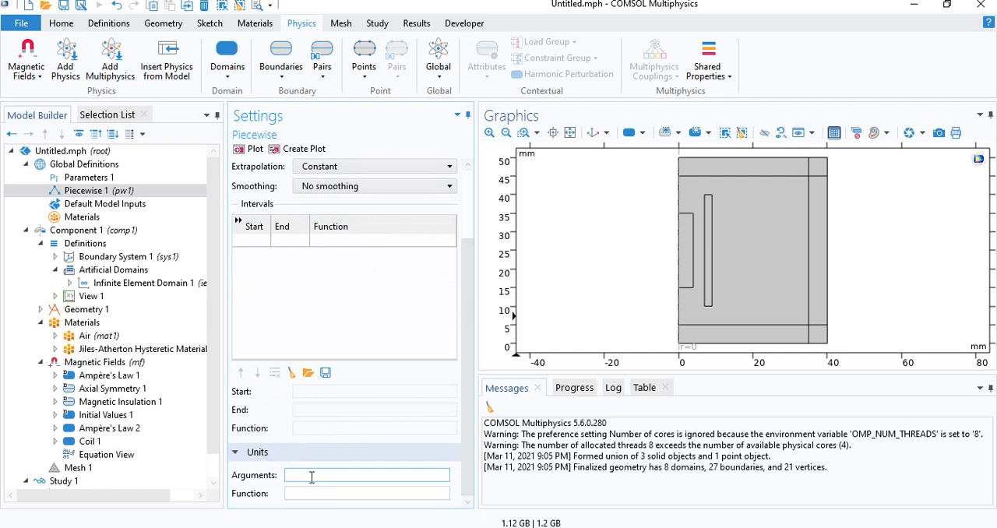
{"action": "type", "text": "5"}
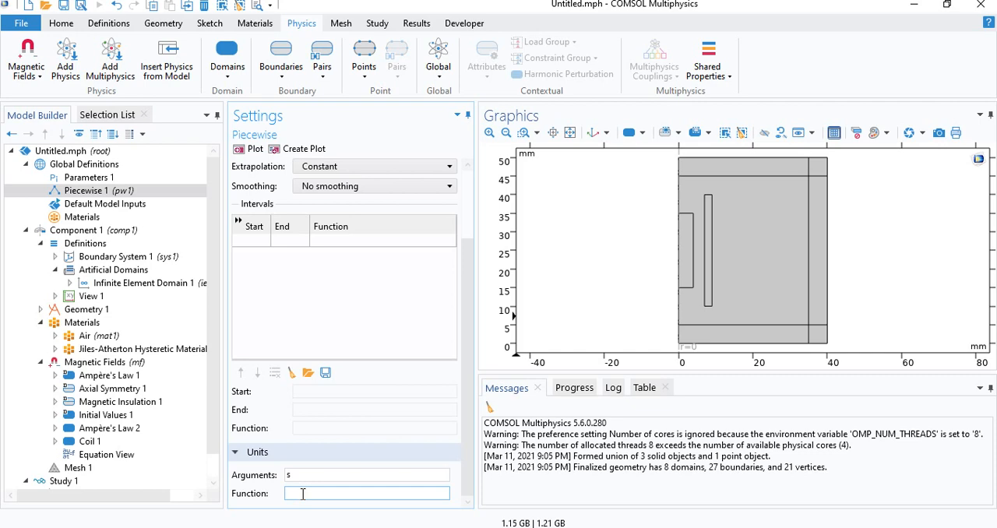
{"action": "type", "text": "A"}
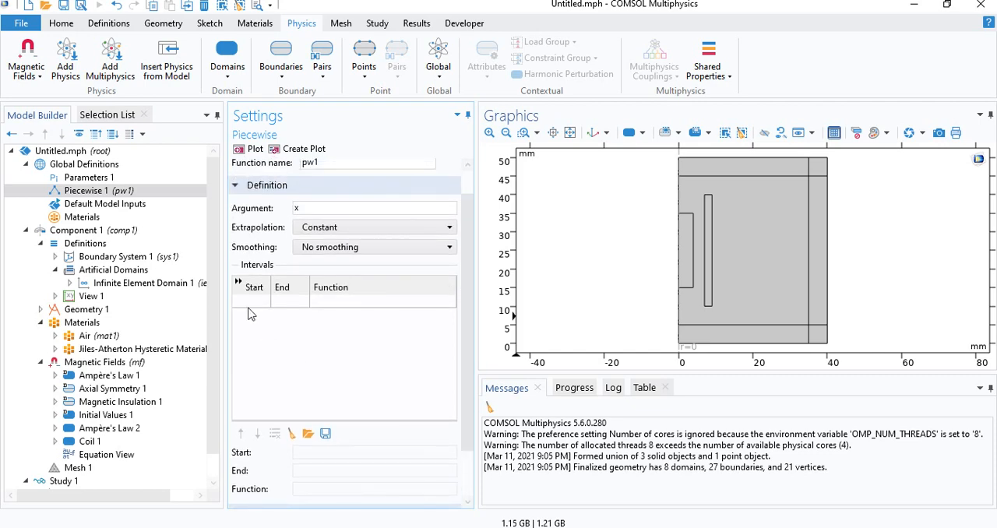
Fill the first interval 0–1 with the function 10*sin(2*pi*1*x)
{"action": "left_click", "coordinate": [251, 302]}
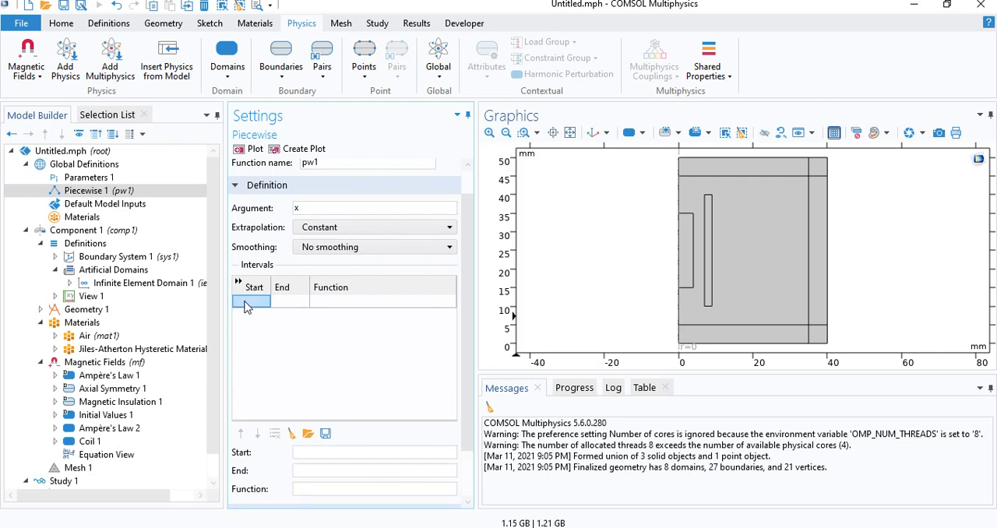
{"action": "mouse_move", "coordinate": [314, 309]}
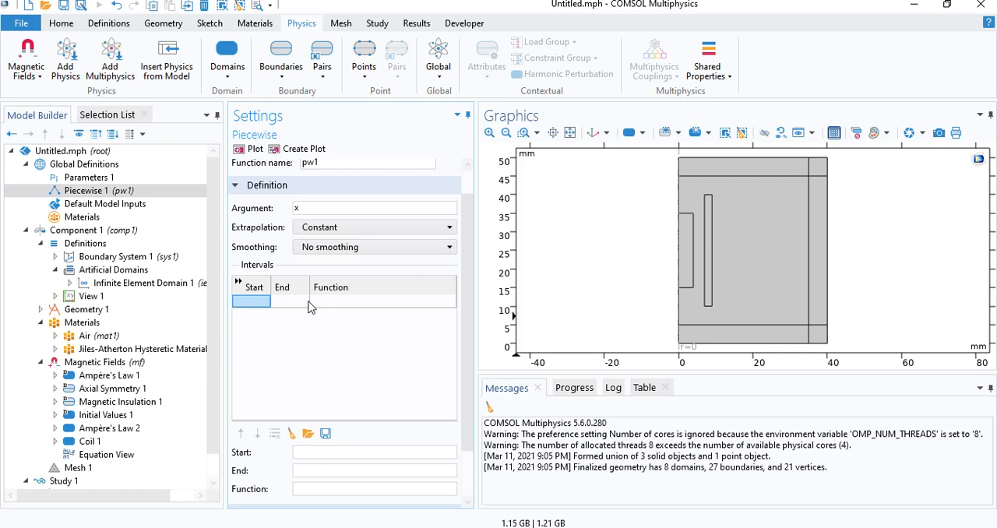
{"action": "type", "text": "0"}
{"action": "left_click", "coordinate": [289, 303]}
{"action": "type", "text": "1"}
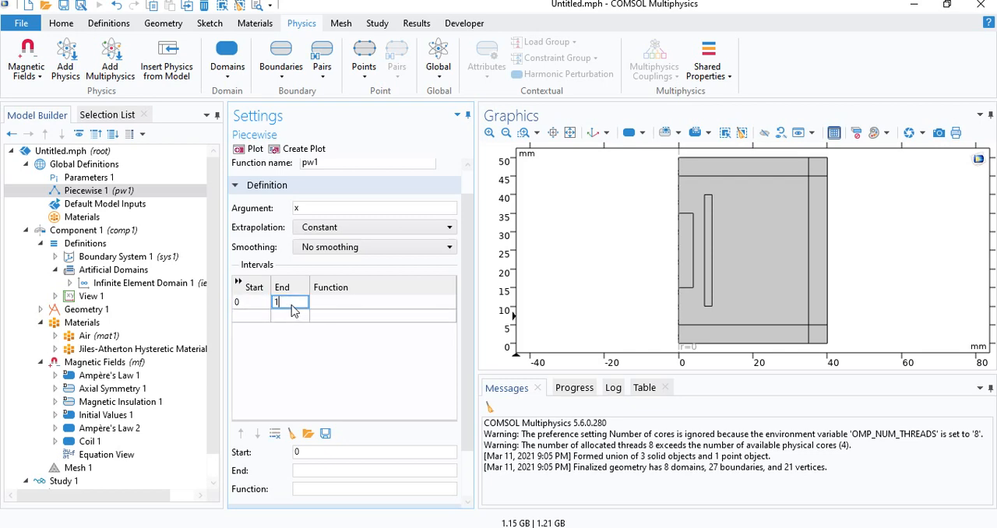
{"action": "left_click", "coordinate": [382, 302]}
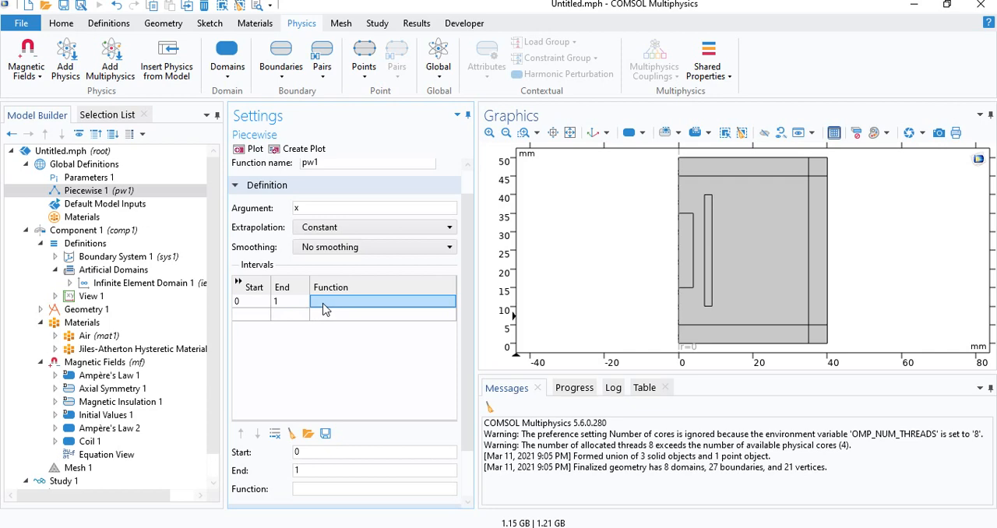
{"action": "type", "text": "10"}
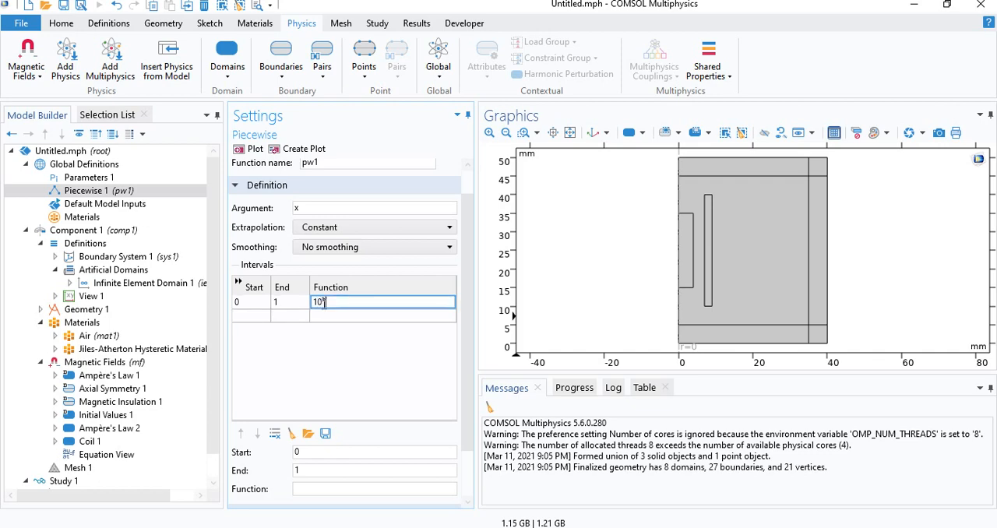
{"action": "type", "text": "sin"}
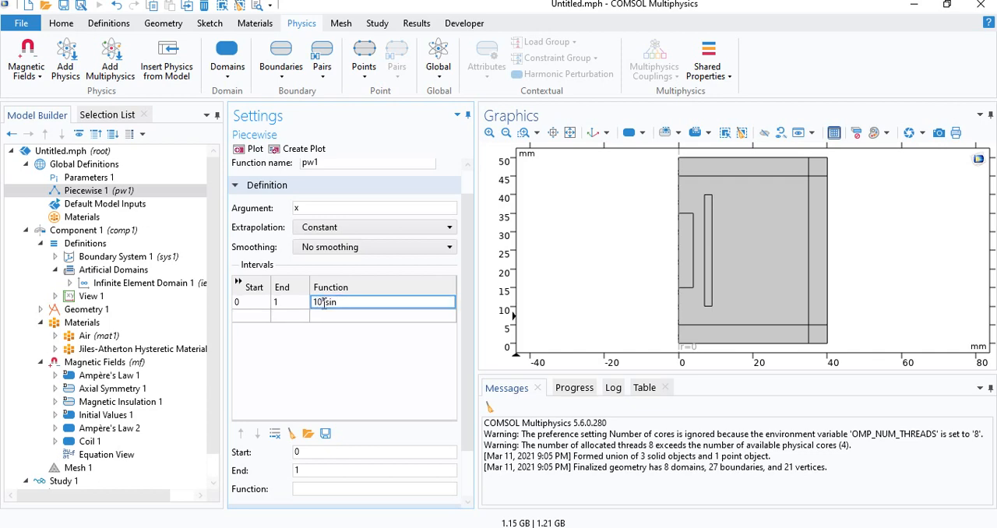
{"action": "type", "text": "(2)"}
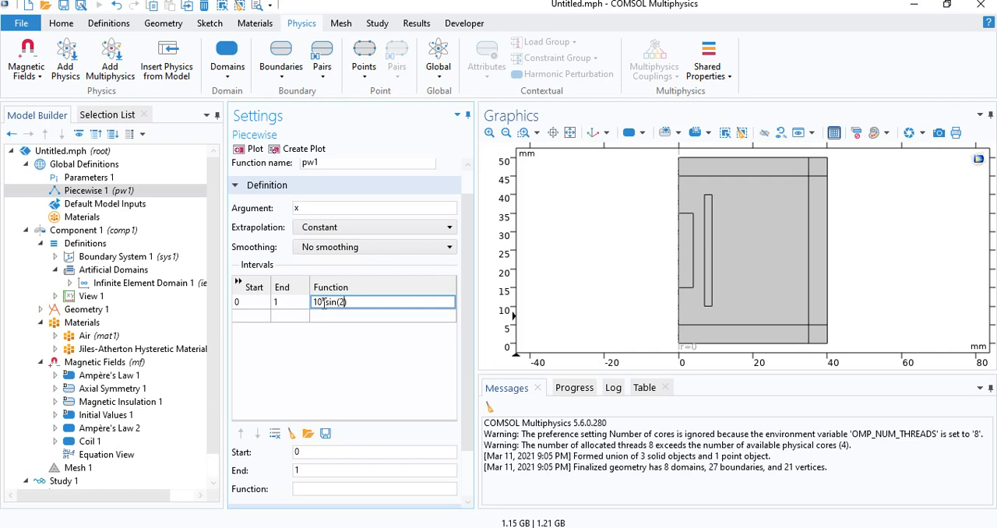
{"action": "type", "text": "*pi*"}
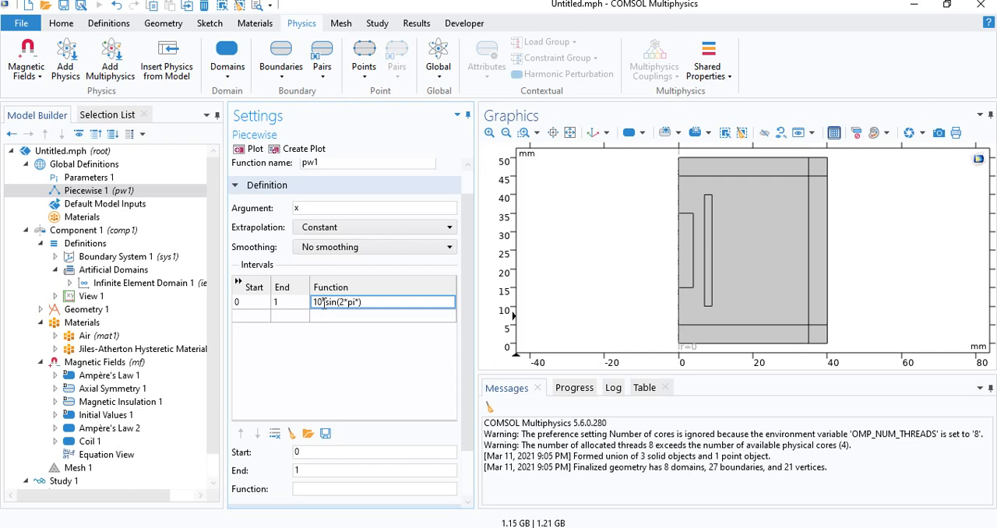
{"action": "type", "text": "1*"}
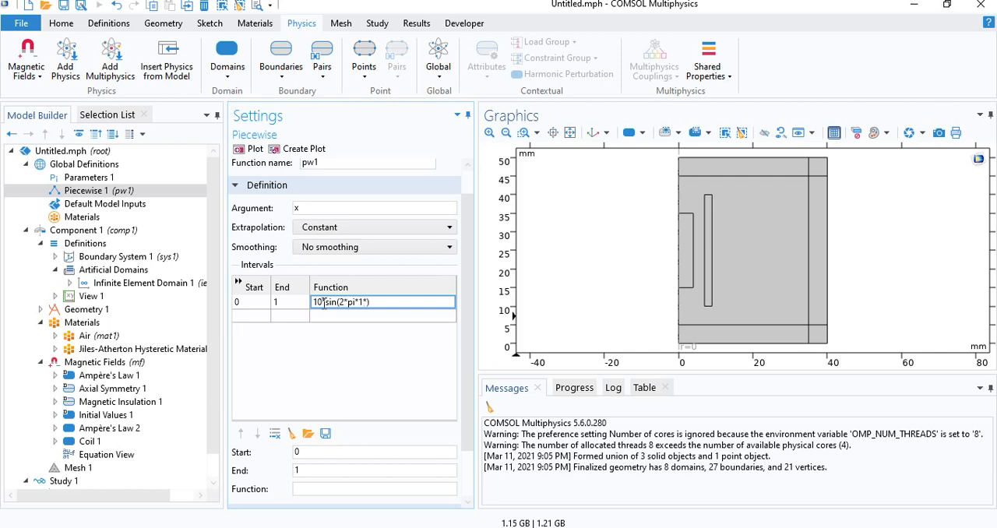
{"action": "type", "text": "x)"}
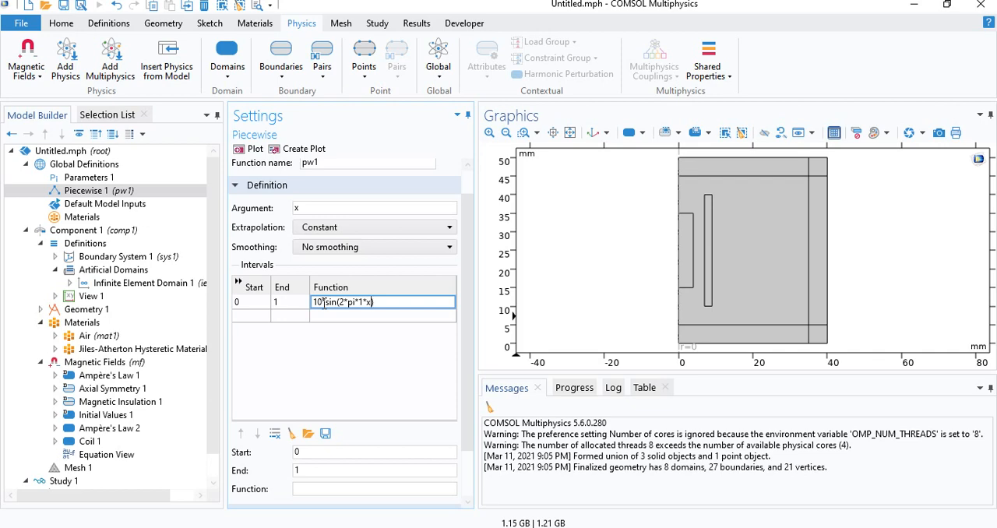
{"action": "mouse_move", "coordinate": [393, 316]}
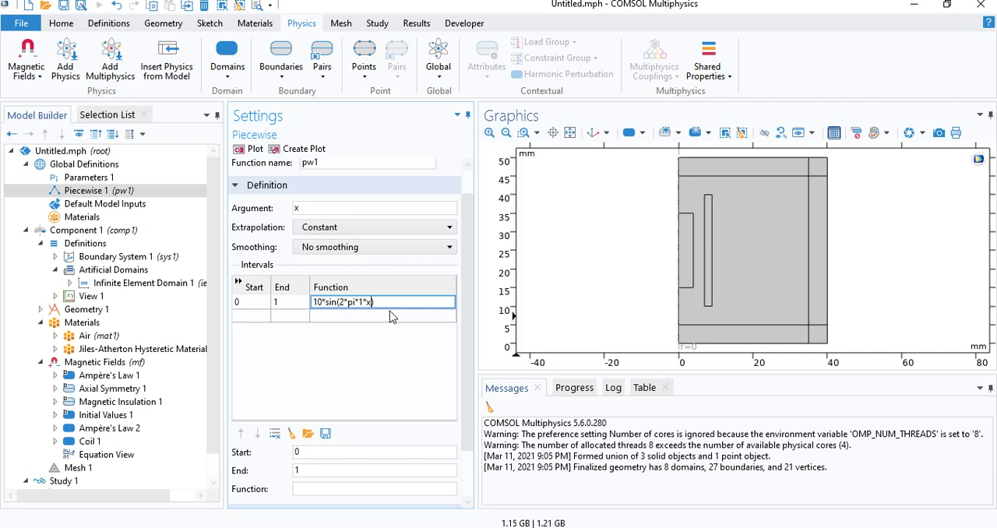
Add the remaining one-second intervals up to 5 with sine functions of decaying amplitude 8, 6, 4, 4
{"action": "left_click", "coordinate": [343, 303]}
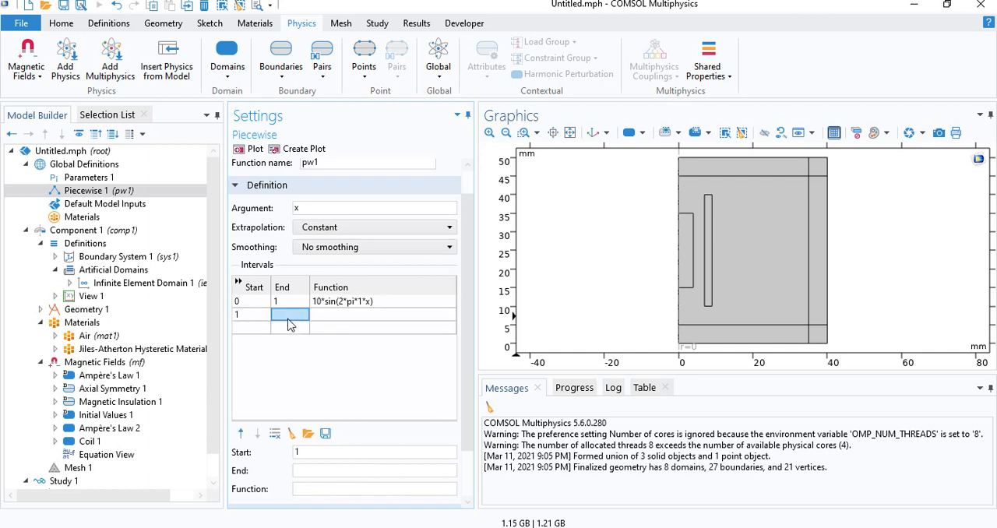
{"action": "type", "text": "2"}
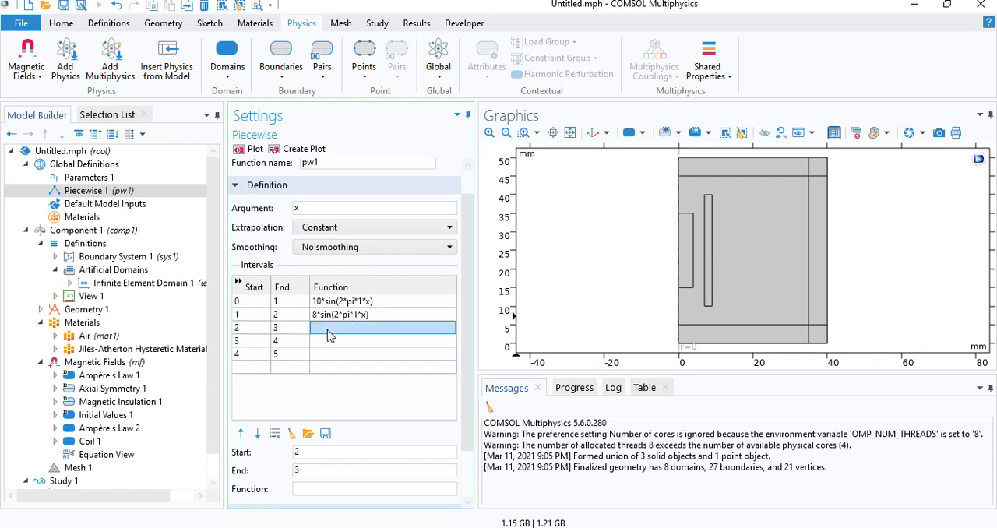
{"action": "type", "text": "10*sin(2*pi*1*x)"}
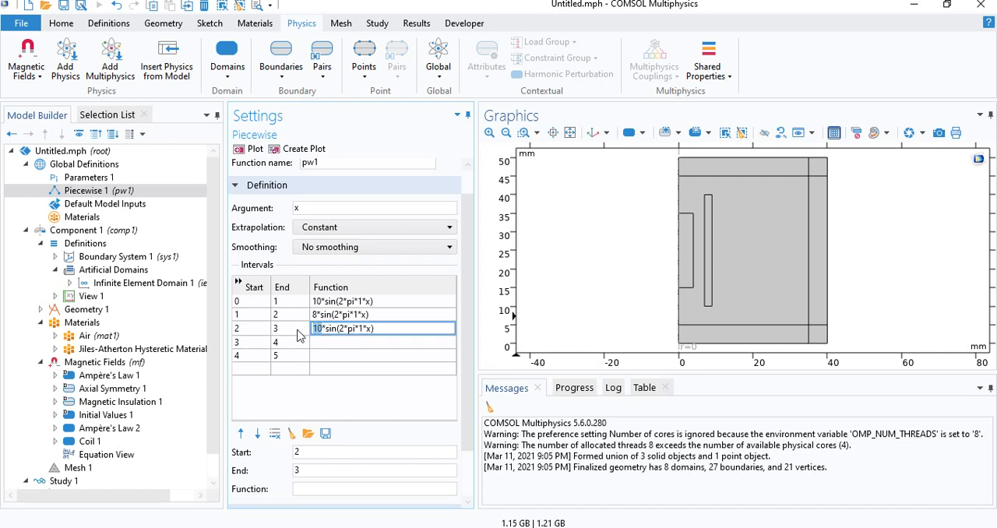
{"action": "left_click", "coordinate": [382, 341]}
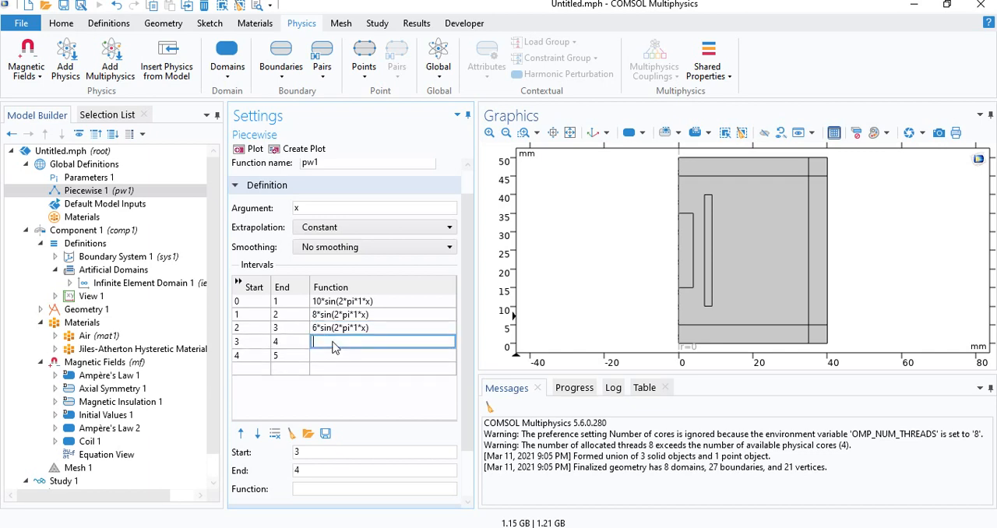
{"action": "type", "text": "10*sin(2*pi*1*x)"}
{"action": "left_click", "coordinate": [384, 355]}
{"action": "type", "text": "4*sin(2*pi*1*x)"}
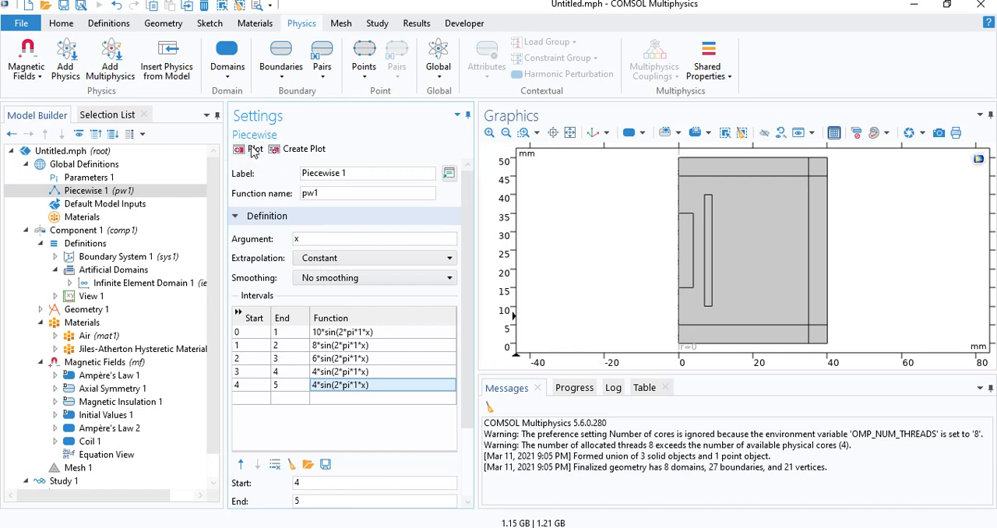
Plot pw1 to confirm the decaying sine current over 0–5 s
{"action": "left_click", "coordinate": [255, 148]}
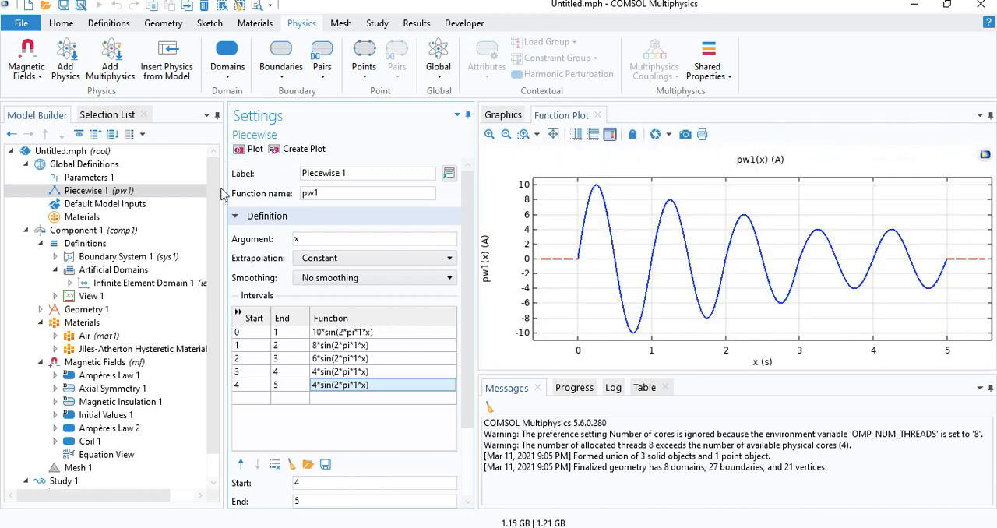
{"action": "mouse_move", "coordinate": [564, 268]}
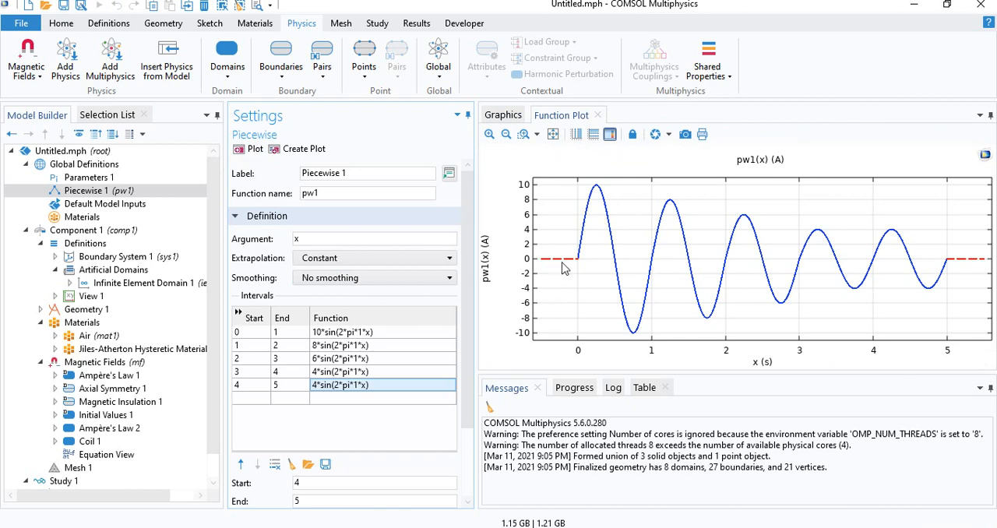
{"action": "mouse_move", "coordinate": [573, 262]}
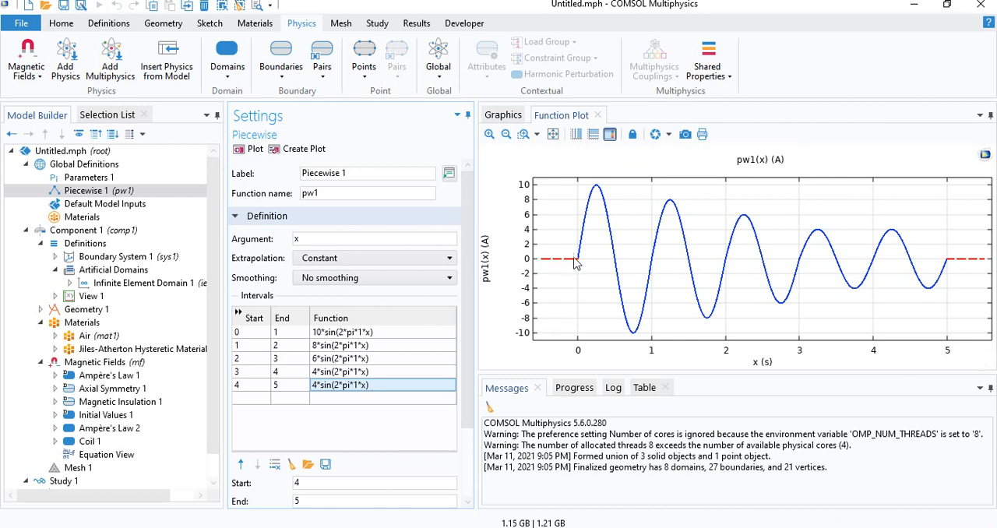
{"action": "mouse_move", "coordinate": [663, 271]}
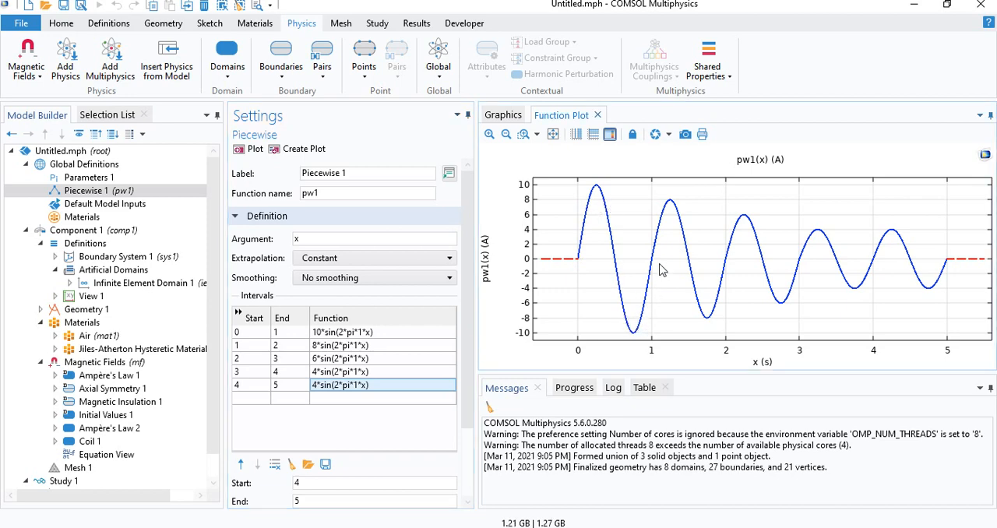
{"action": "mouse_move", "coordinate": [657, 259]}
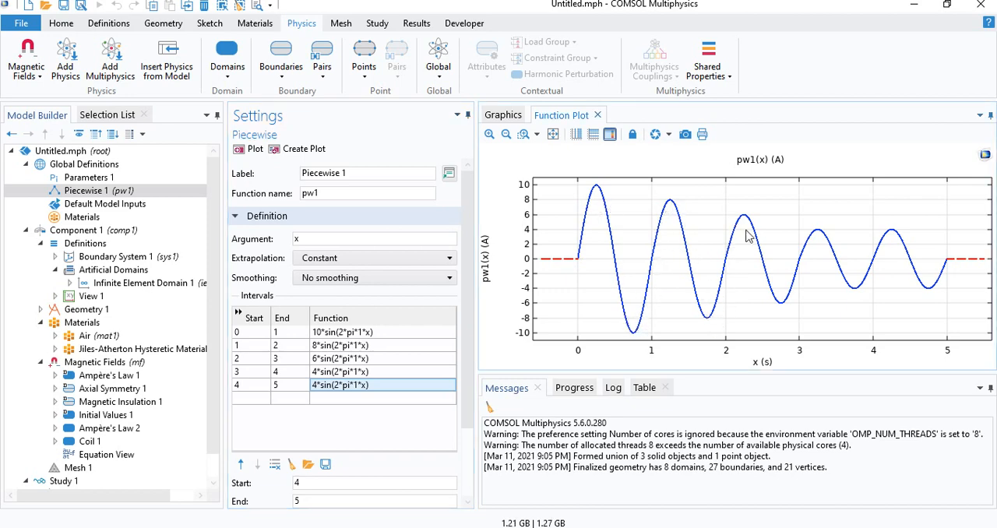
{"action": "mouse_move", "coordinate": [798, 274]}
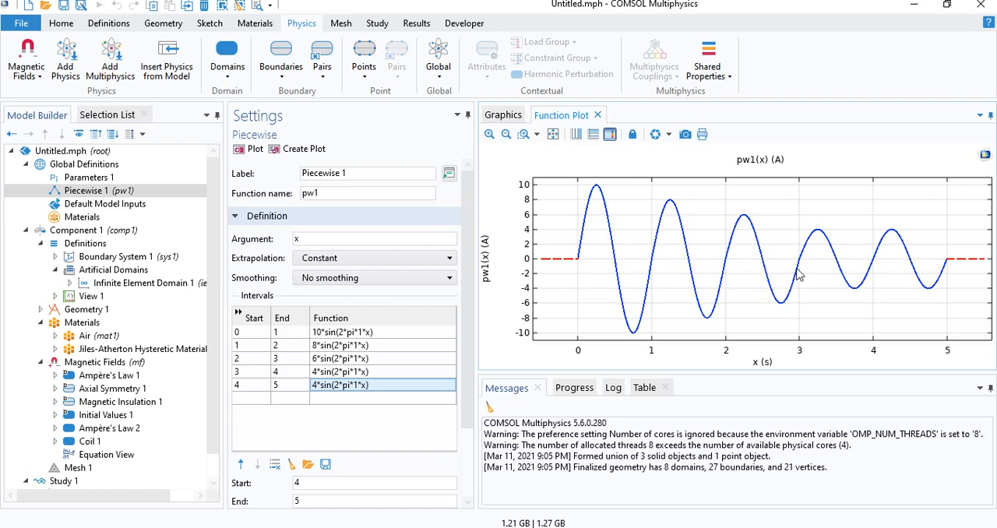
{"action": "mouse_move", "coordinate": [854, 279]}
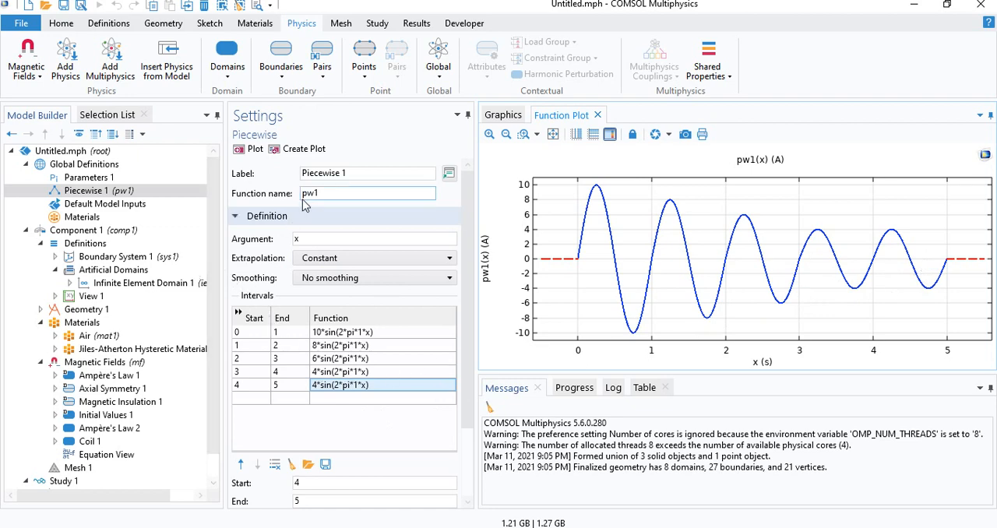
Rename the piecewise function to I and set Coil 1's coil current to I(t)
{"action": "triple_click", "coordinate": [366, 193]}
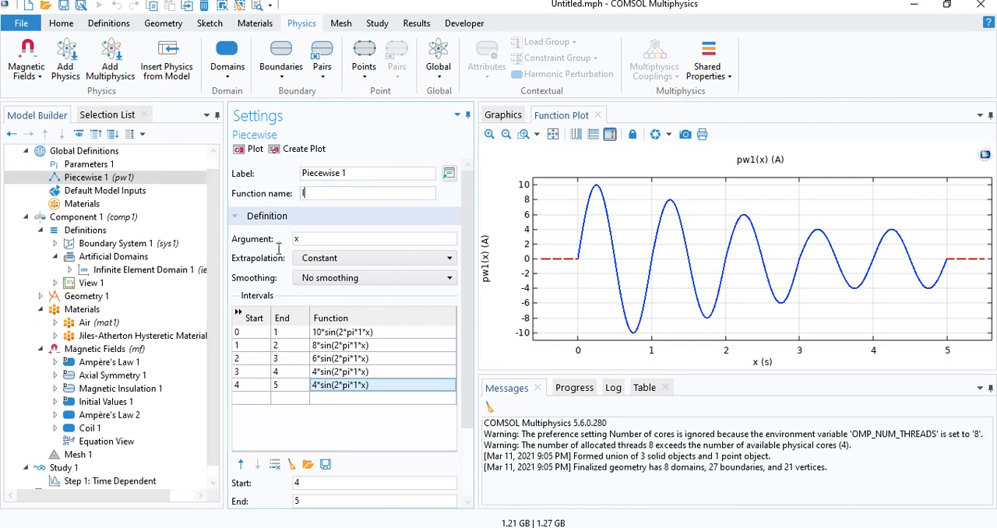
{"action": "left_click", "coordinate": [87, 427]}
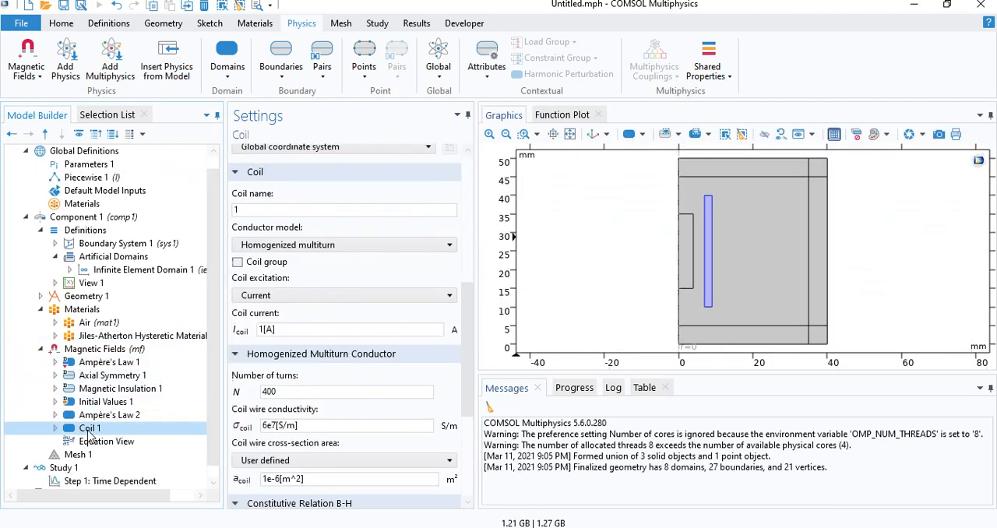
{"action": "scroll", "scroll_direction": "down", "scroll_amount": 3}
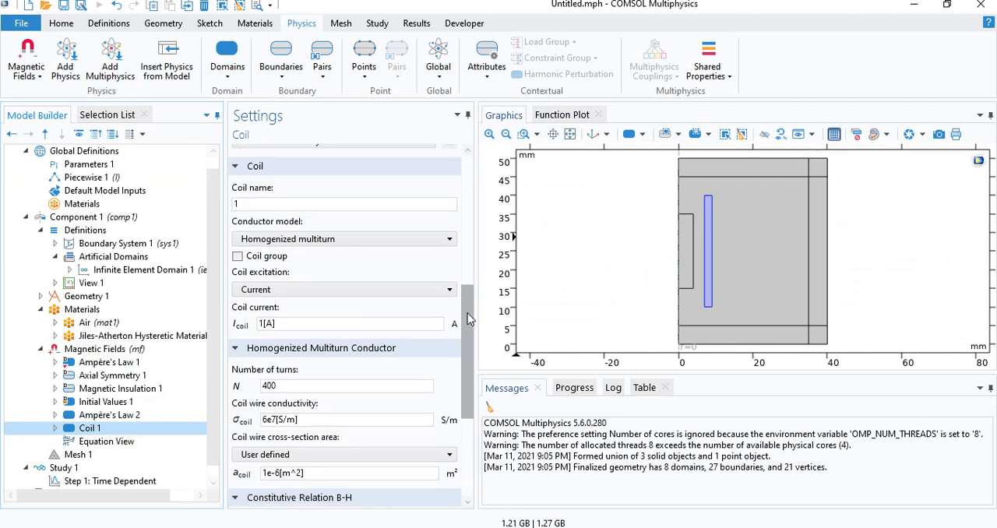
{"action": "scroll", "scroll_direction": "down", "scroll_amount": 3}
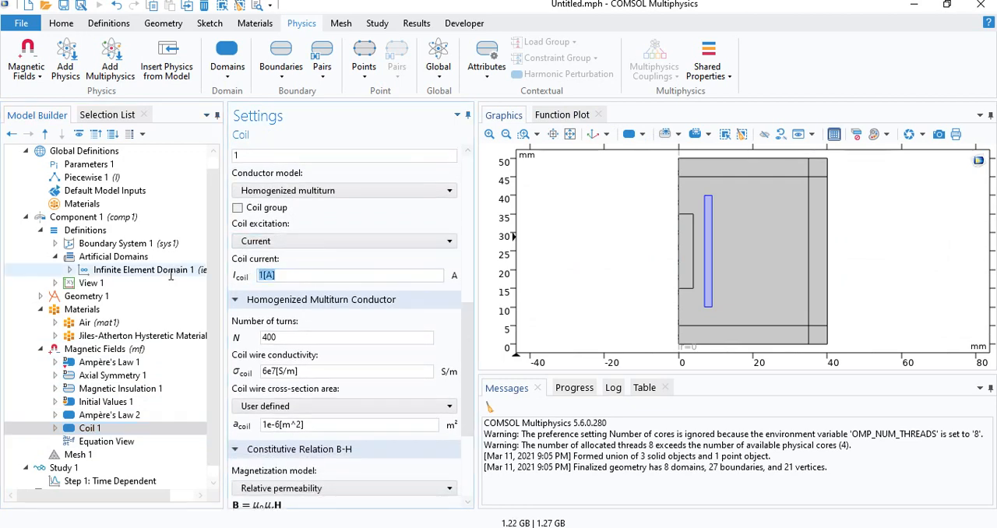
{"action": "mouse_move", "coordinate": [169, 279]}
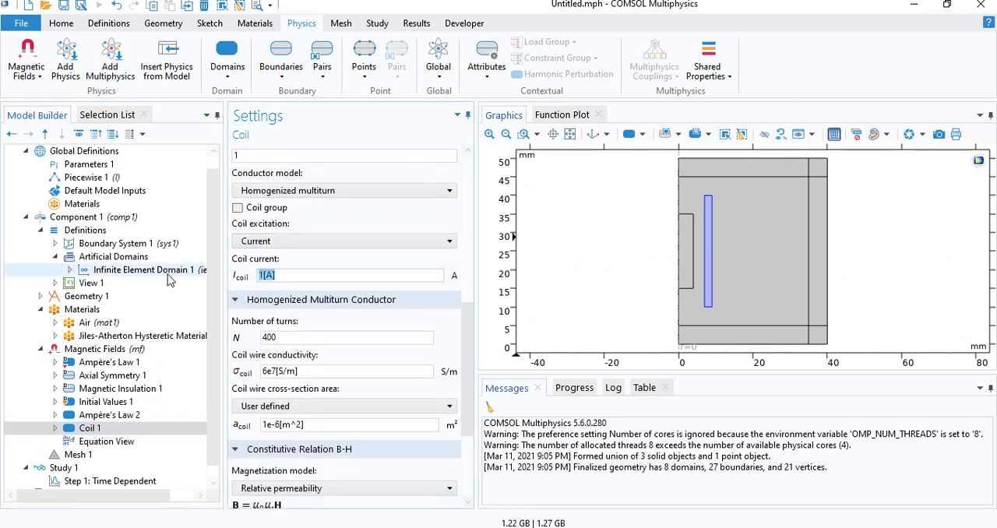
{"action": "triple_click", "coordinate": [346, 274]}
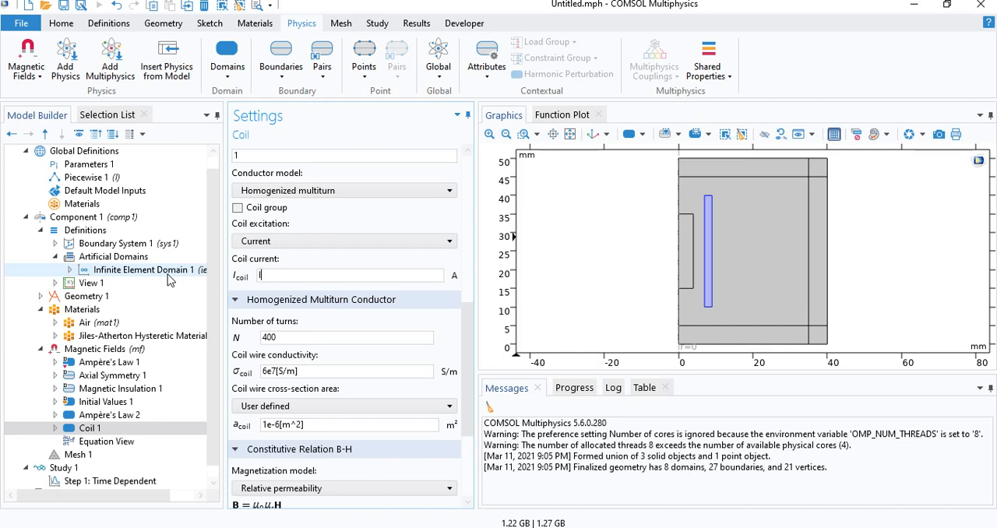
{"action": "type", "text": "I(t)"}
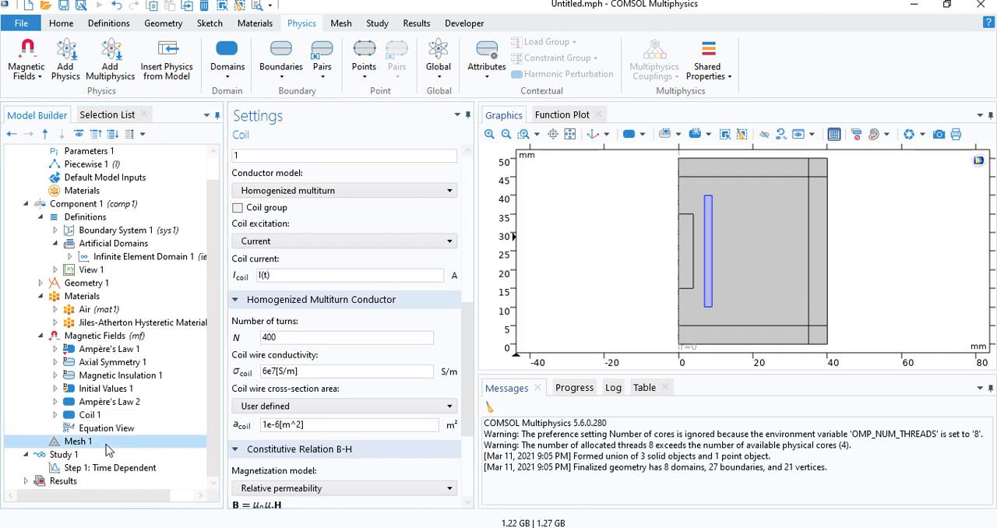
Switch Mesh 1 to a user-controlled sequence and reach Mapped 1's five-element Distribution 1
{"action": "left_click", "coordinate": [78, 441]}
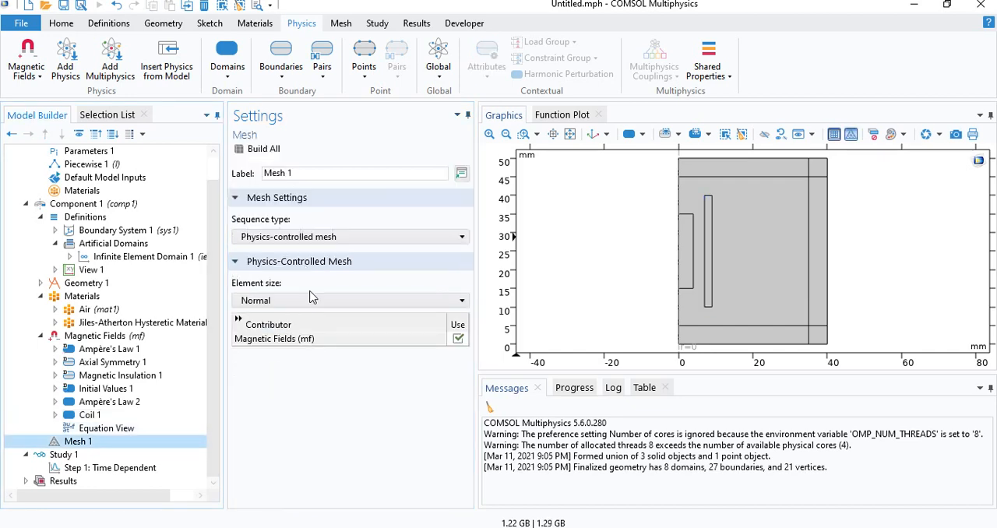
{"action": "left_click", "coordinate": [460, 237]}
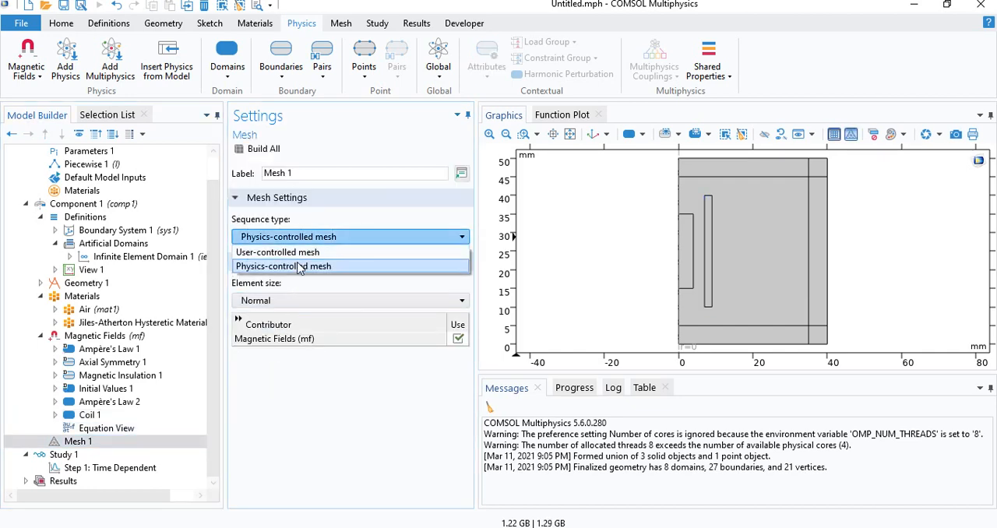
{"action": "left_click", "coordinate": [277, 253]}
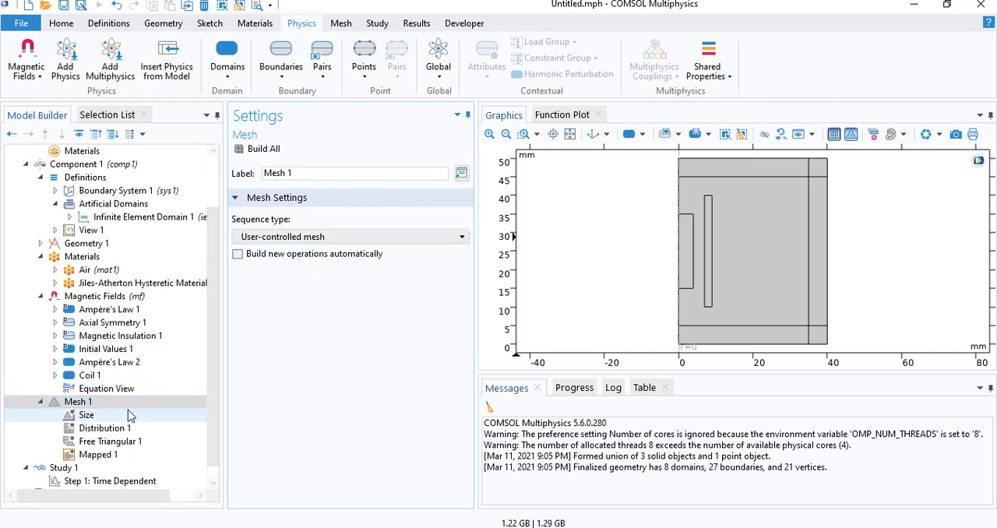
{"action": "left_click", "coordinate": [96, 455]}
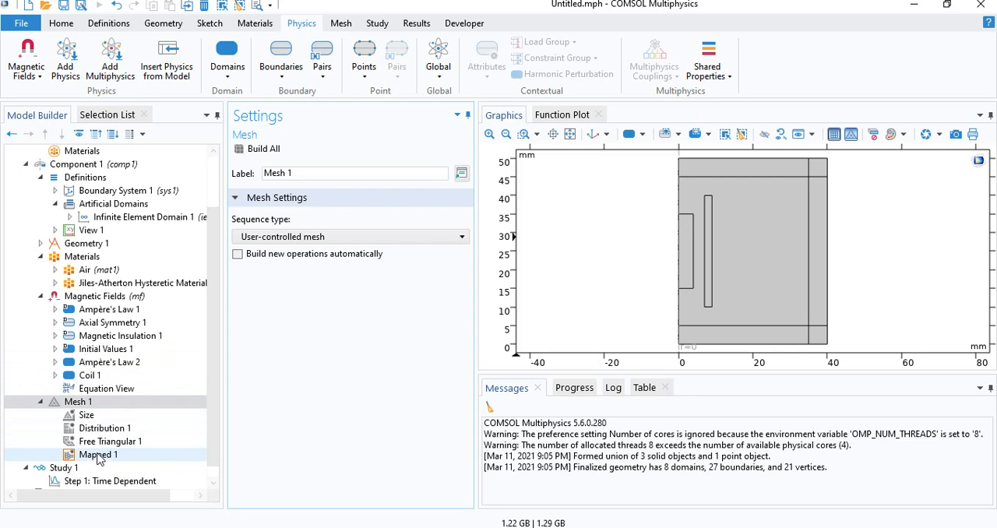
{"action": "left_click", "coordinate": [98, 455]}
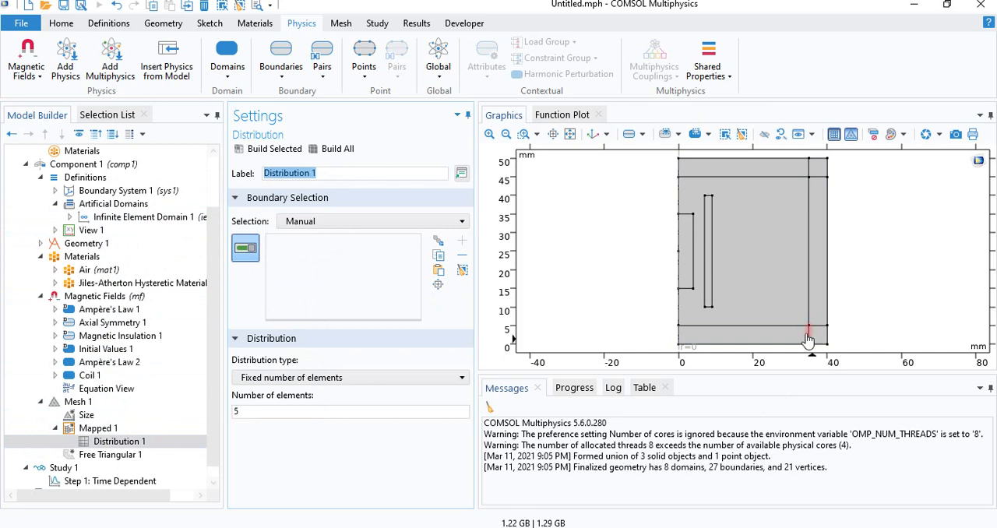
Add boundaries 21, 22 and 23 to the 5-element distribution and build the mesh (640 elements)
{"action": "left_click", "coordinate": [813, 335]}
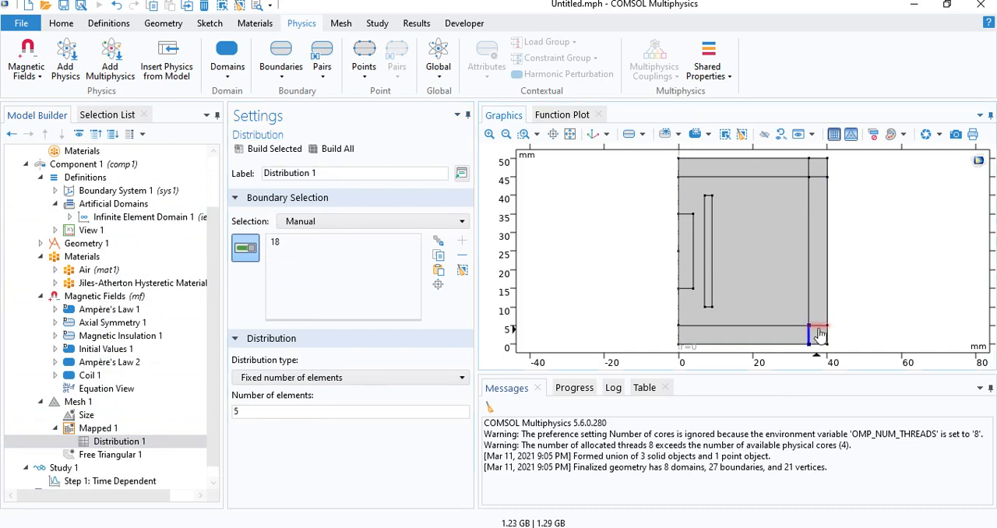
{"action": "left_click", "coordinate": [816, 330]}
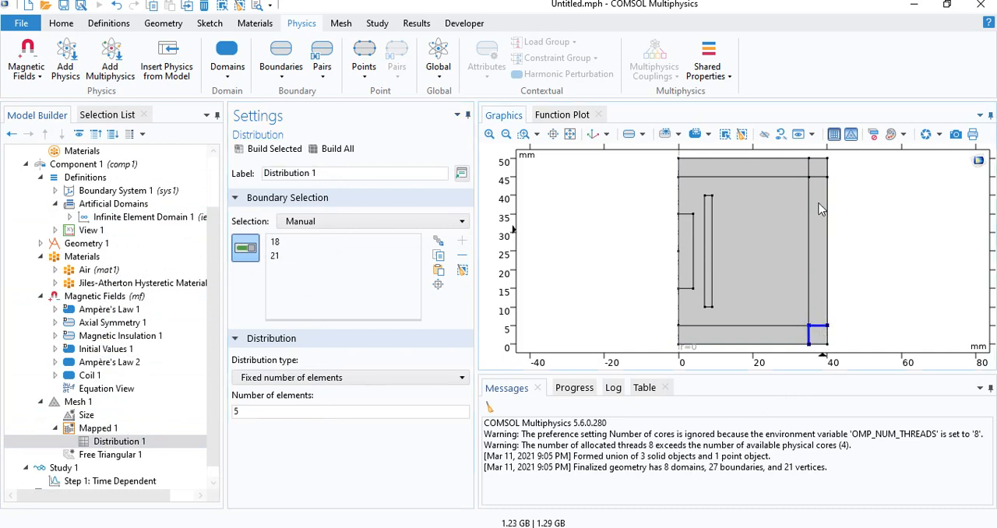
{"action": "left_click", "coordinate": [810, 164]}
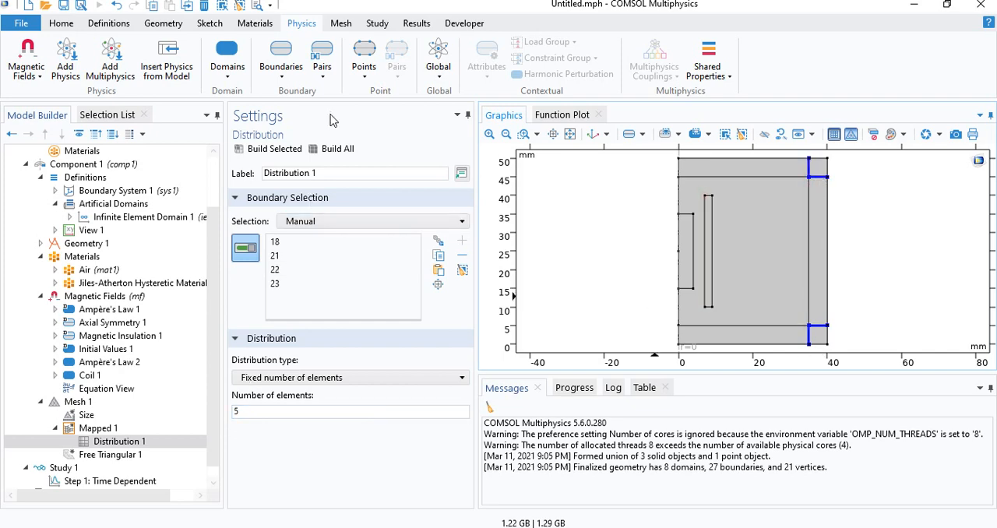
{"action": "left_click", "coordinate": [337, 148]}
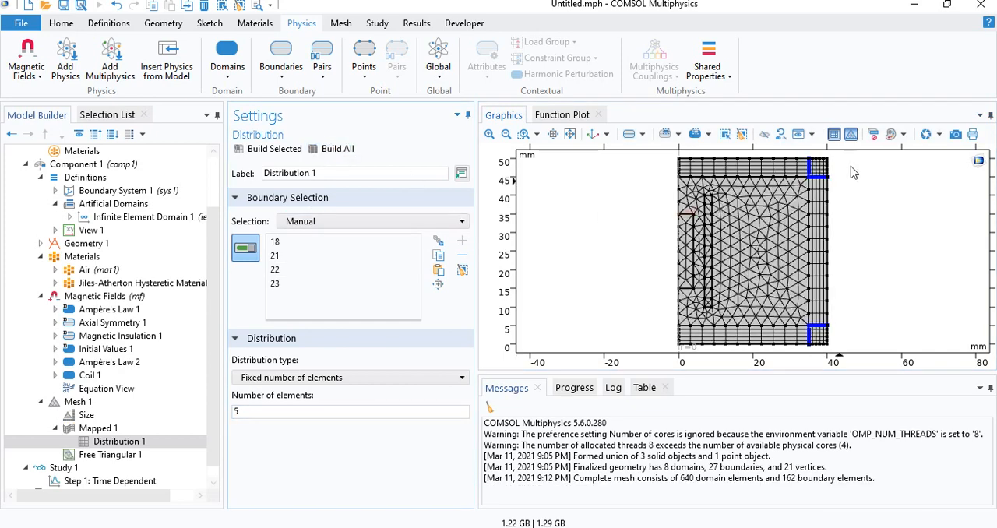
{"action": "left_click", "coordinate": [99, 428]}
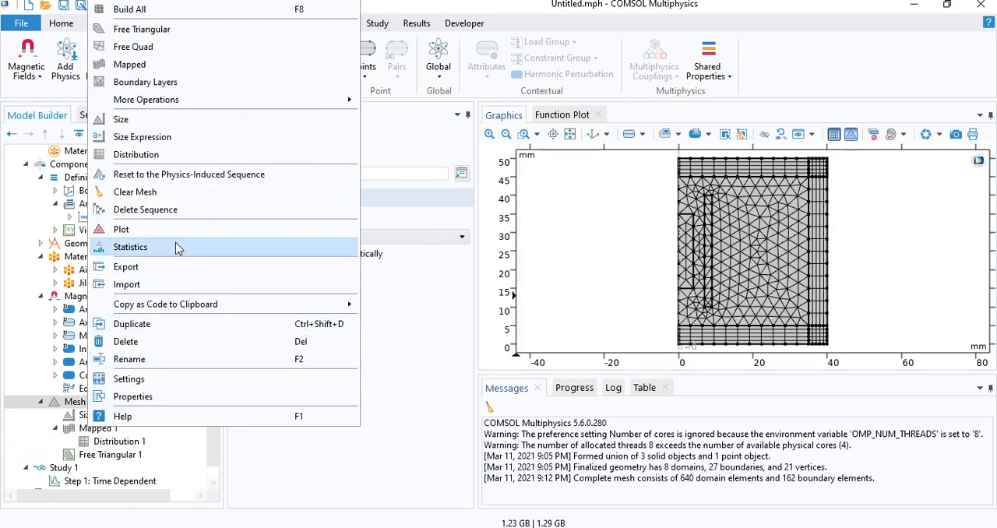
Try an extra-fine domain Size setting on the narrow domains, then remove the unused Size 1
{"action": "left_click", "coordinate": [121, 118]}
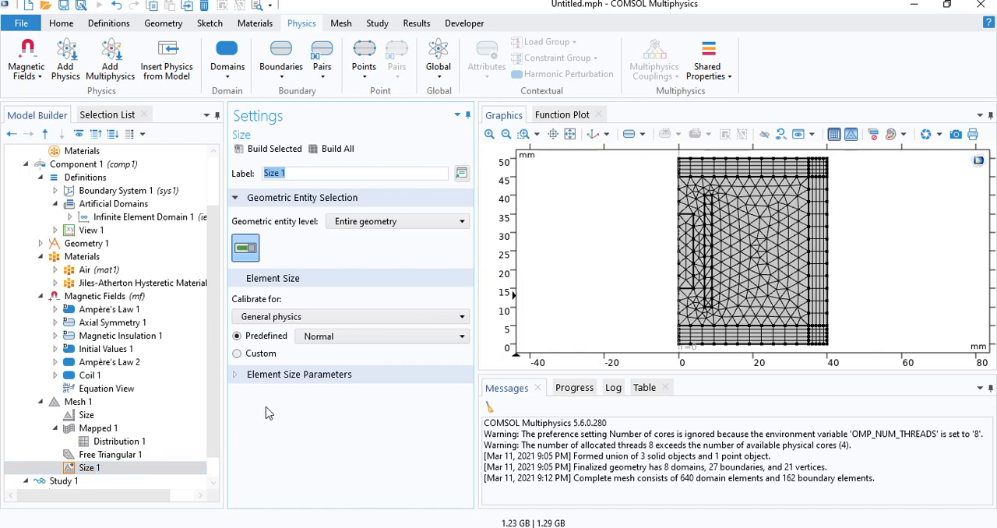
{"action": "mouse_move", "coordinate": [371, 295]}
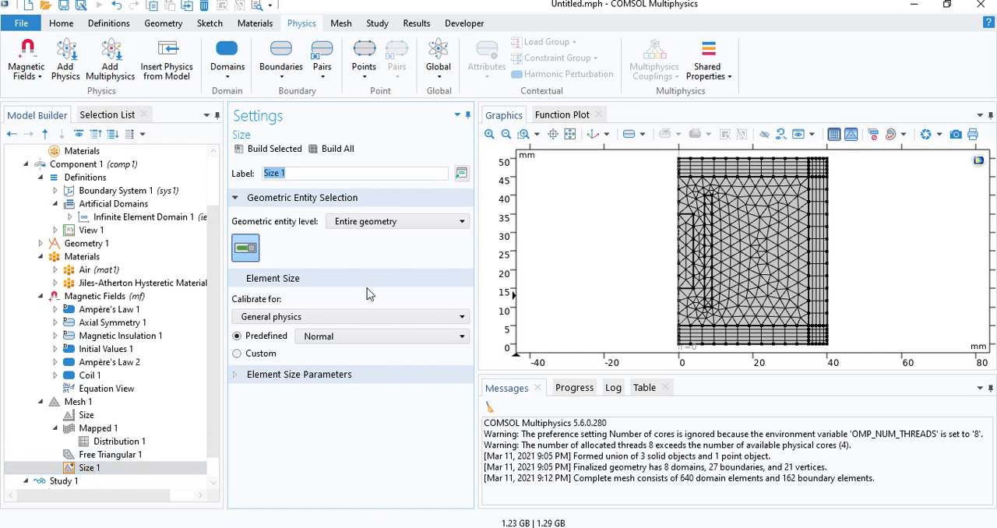
{"action": "left_click", "coordinate": [397, 221]}
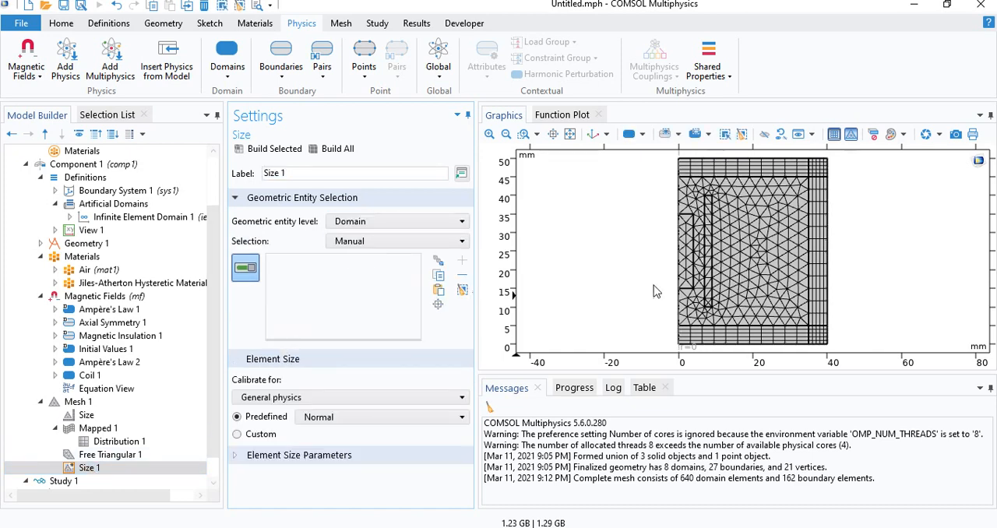
{"action": "left_click", "coordinate": [685, 250]}
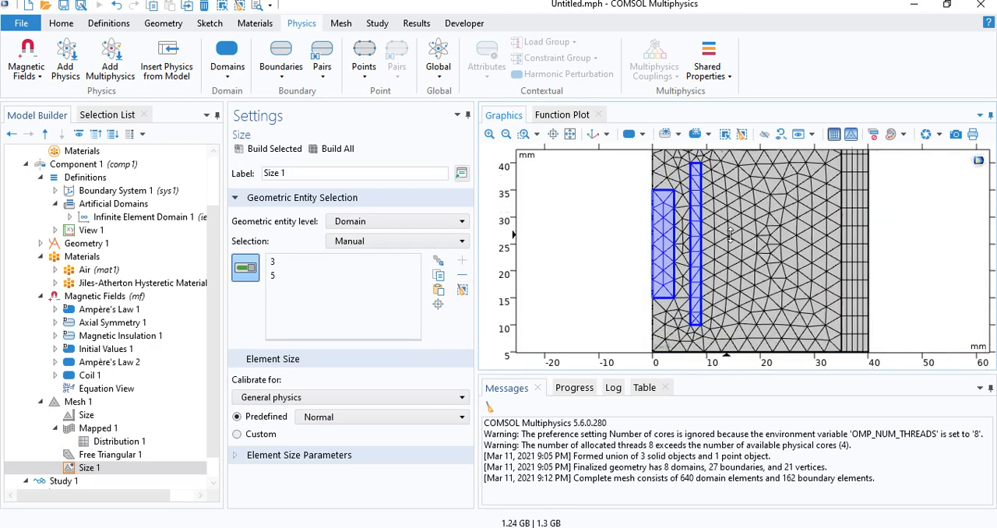
{"action": "left_click", "coordinate": [382, 417]}
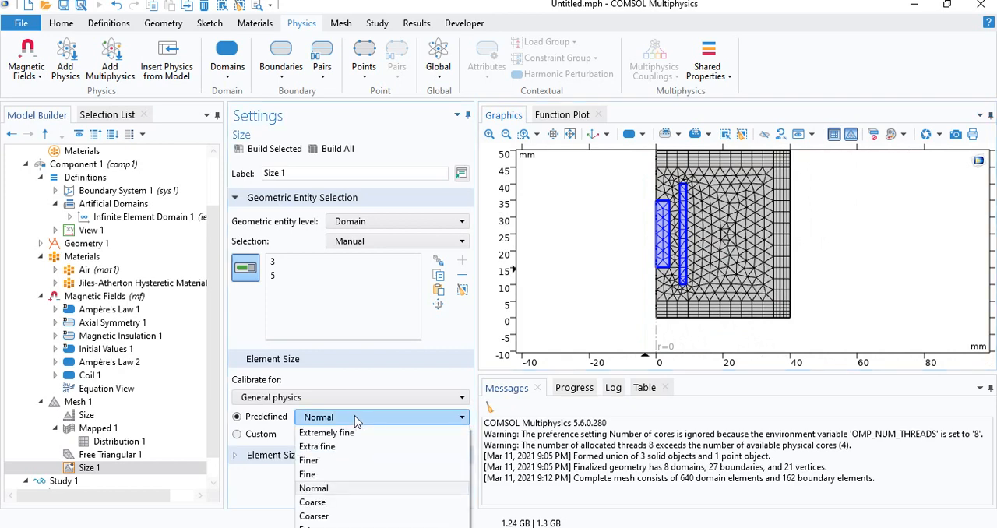
{"action": "left_click", "coordinate": [321, 445]}
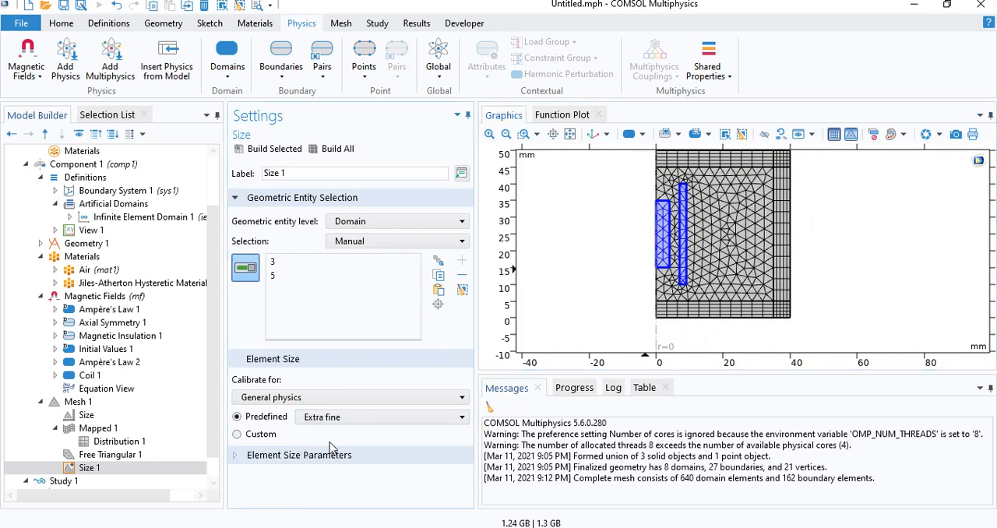
{"action": "left_click", "coordinate": [338, 148]}
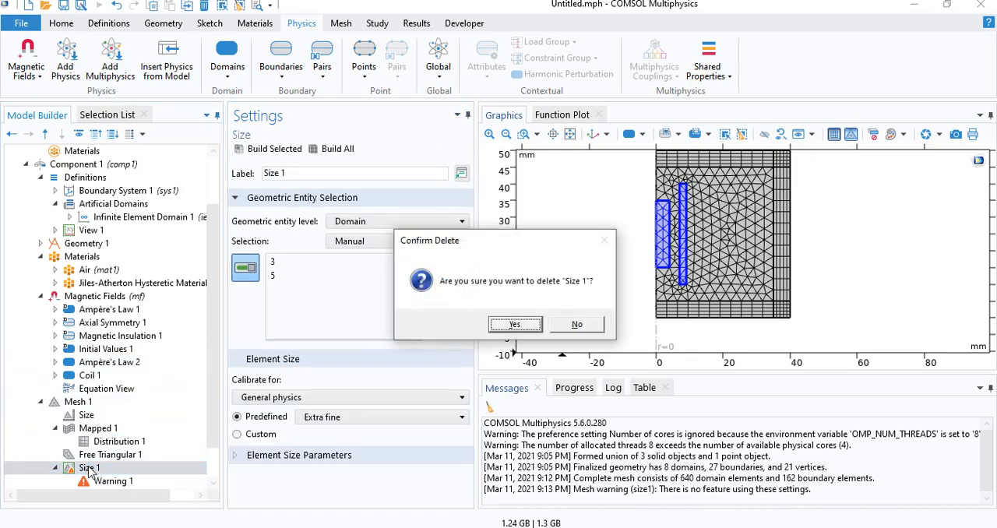
Add an extra-fine Size under Free Triangular 1 for domains 3 and 5 and rebuild to 1500 elements
{"action": "right_click", "coordinate": [109, 455]}
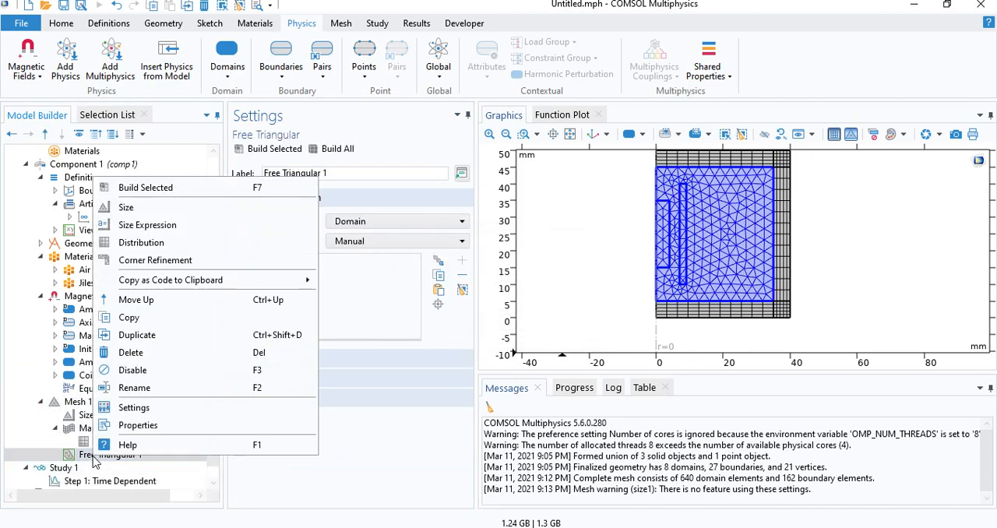
{"action": "left_click", "coordinate": [124, 206]}
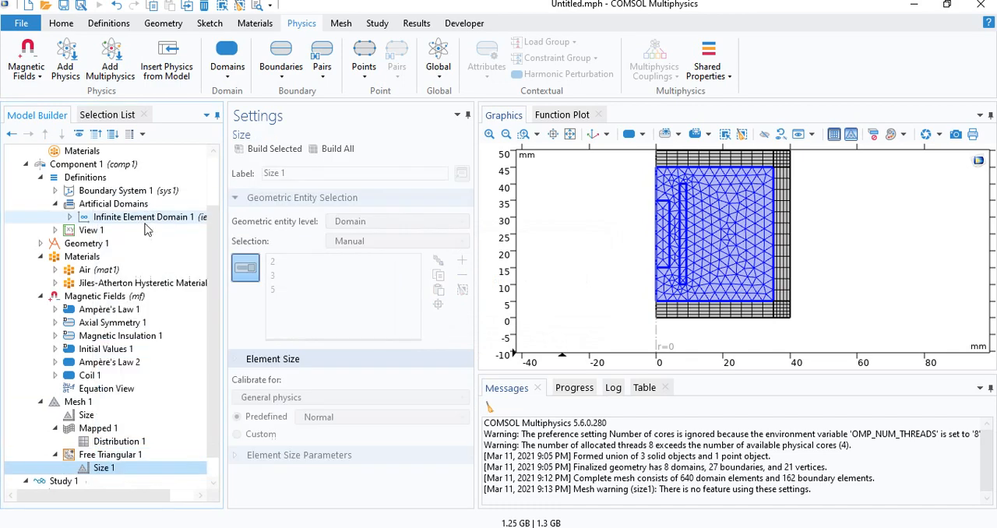
{"action": "left_click", "coordinate": [103, 467]}
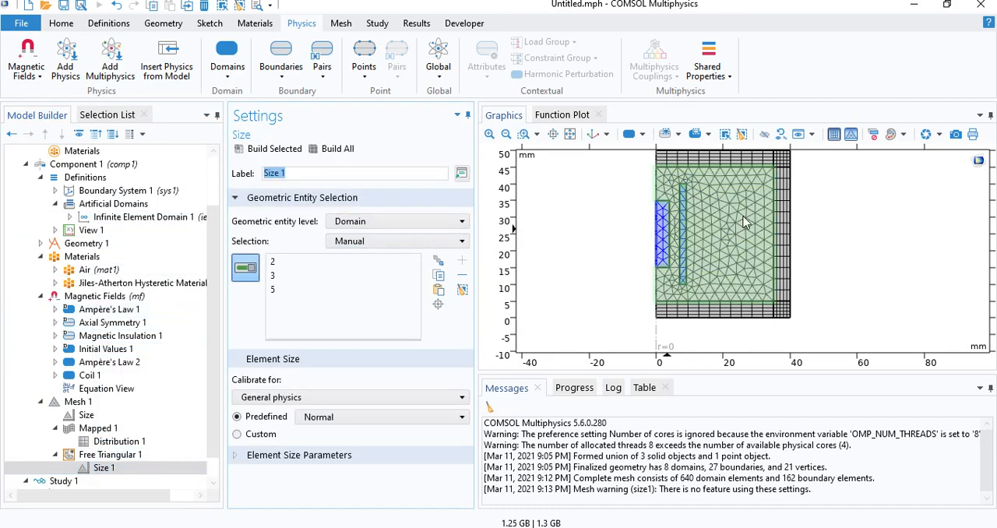
{"action": "left_click", "coordinate": [380, 418]}
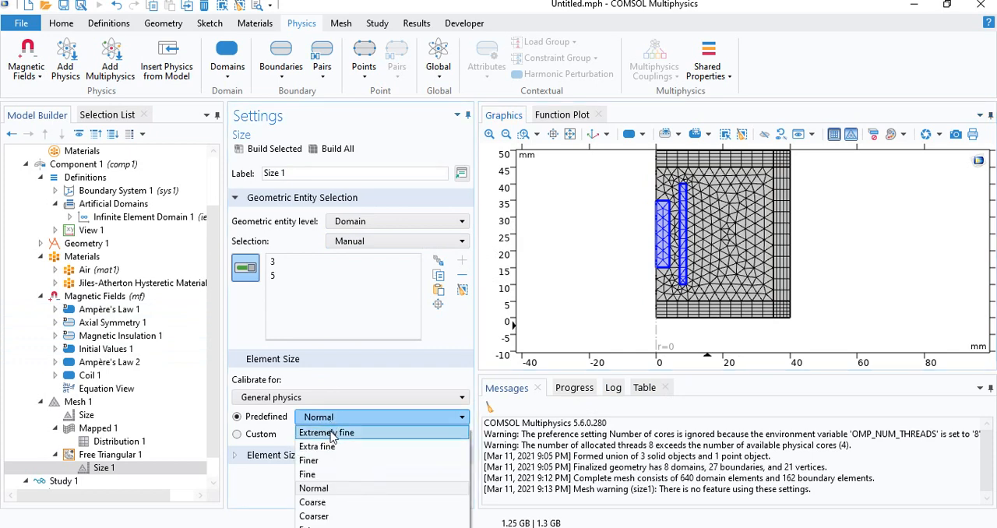
{"action": "left_click", "coordinate": [316, 445]}
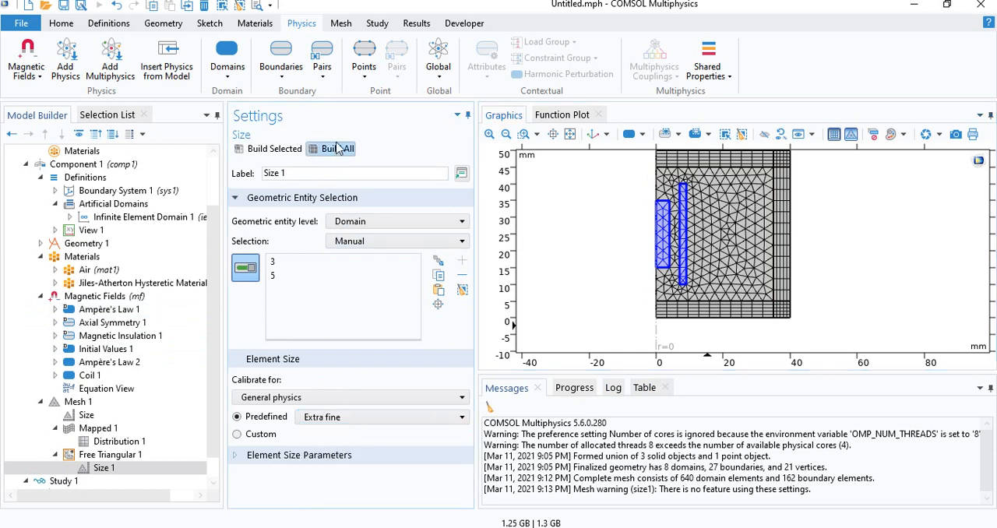
{"action": "left_click", "coordinate": [336, 148]}
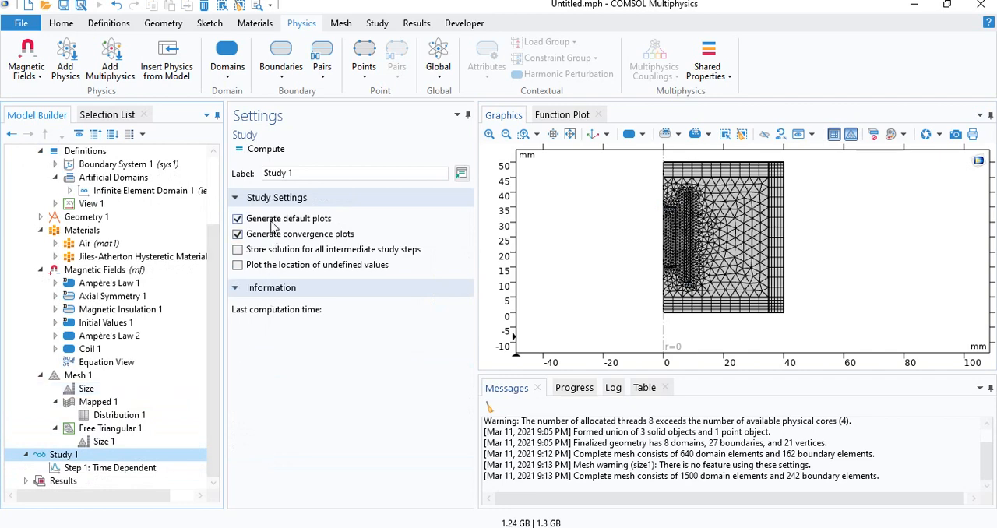
Uncheck Generate default plots and set Step 1's output times to range(0,0.02,5)
{"action": "left_click", "coordinate": [237, 218]}
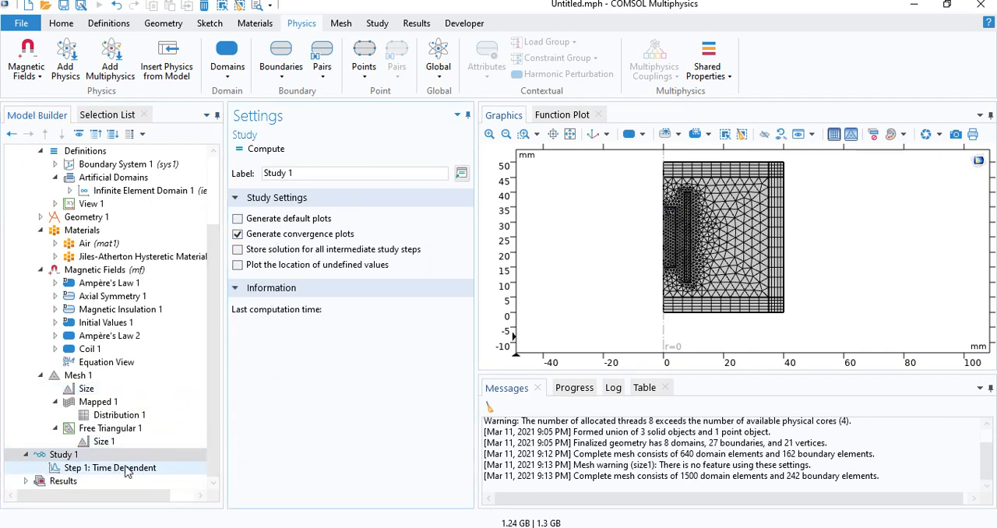
{"action": "left_click", "coordinate": [109, 468]}
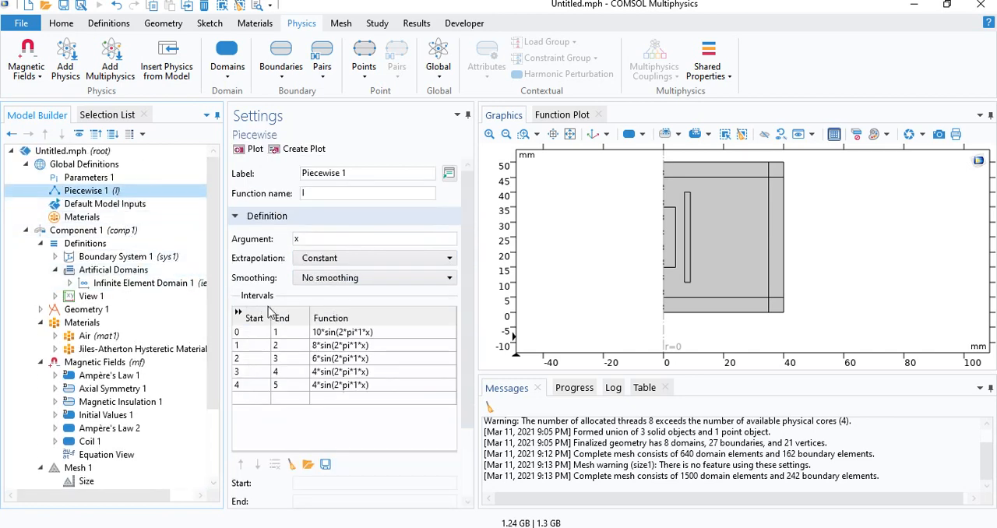
{"action": "scroll", "scroll_direction": "down", "scroll_amount": 3}
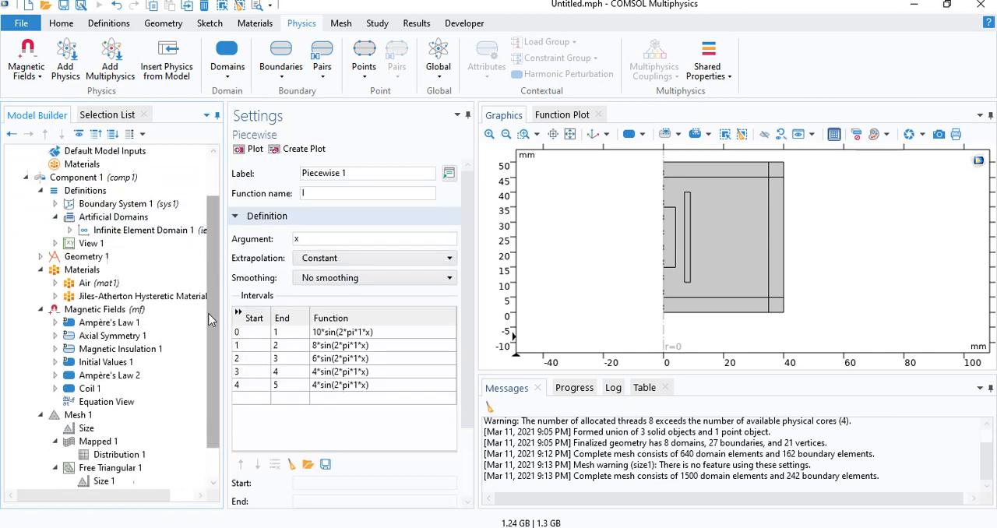
{"action": "left_click", "coordinate": [109, 467]}
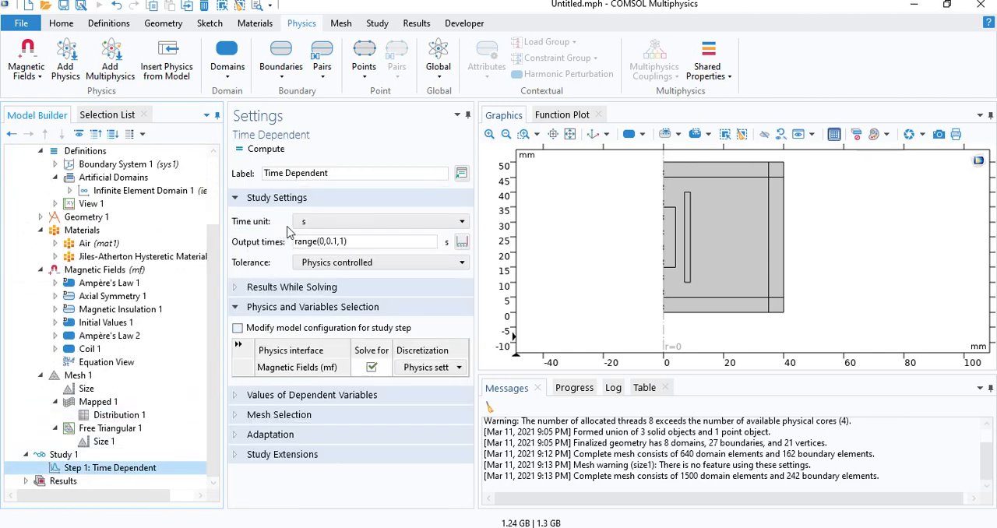
{"action": "left_click", "coordinate": [365, 240]}
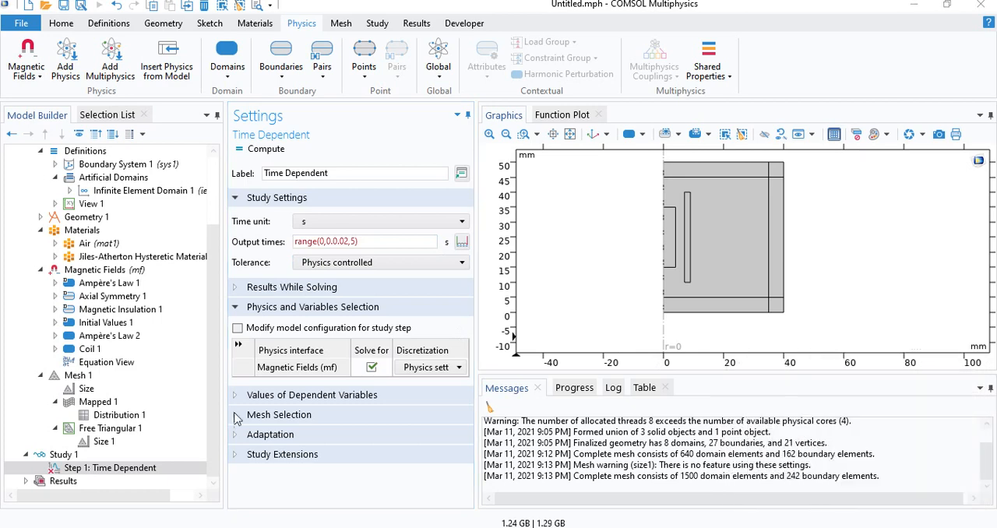
{"action": "left_click", "coordinate": [364, 240]}
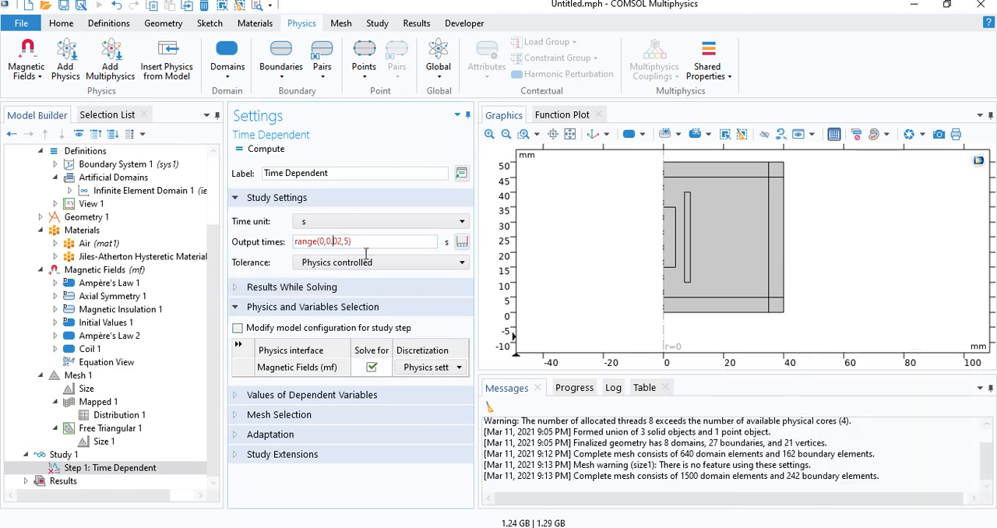
{"action": "left_click", "coordinate": [278, 197]}
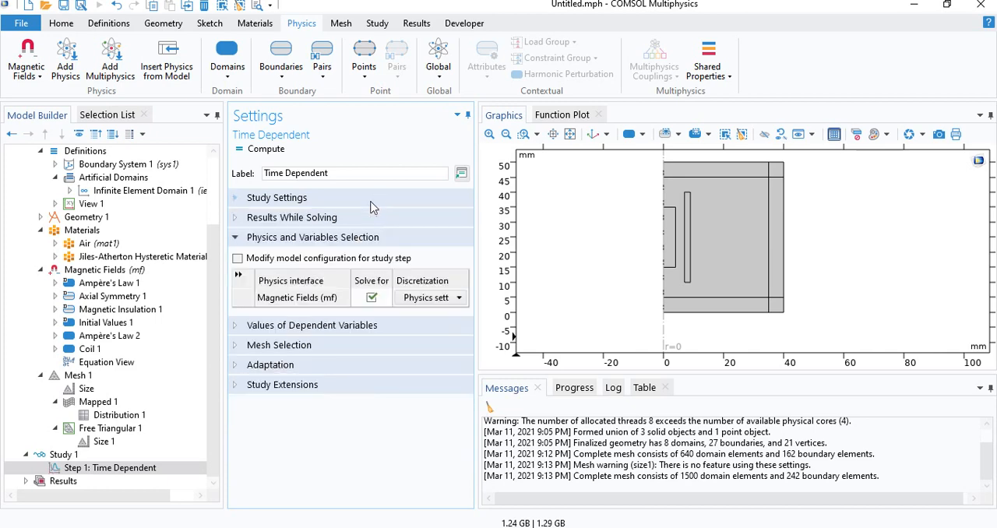
{"action": "left_click", "coordinate": [277, 196]}
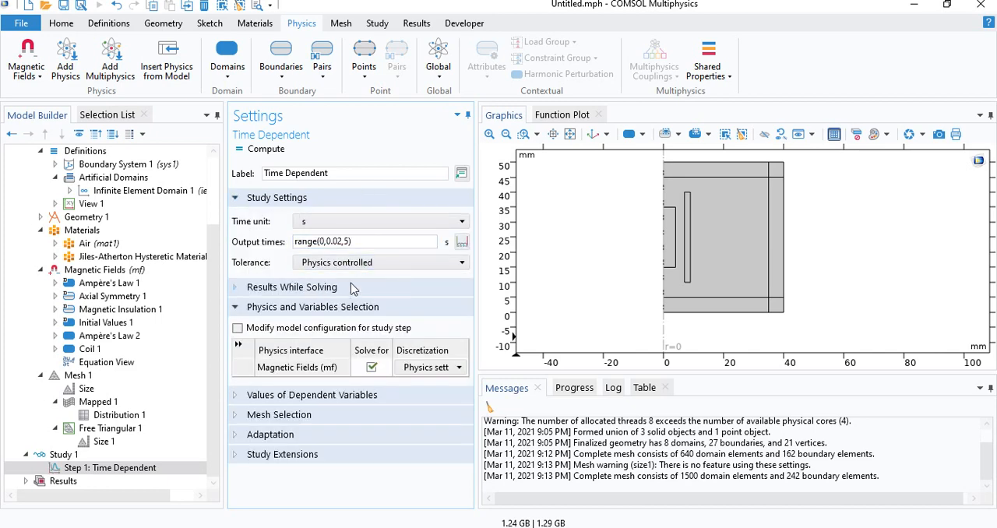
Show Study 1's default solver: Solution 1 with Time-Dependent Solver 1 expanded to its Direct, Advanced and Fully Coupled nodes
{"action": "left_click", "coordinate": [63, 455]}
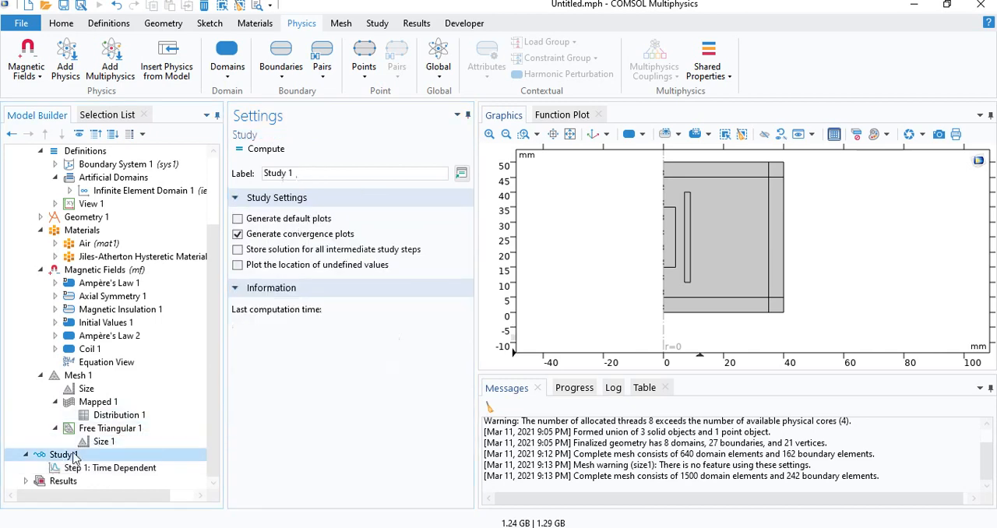
{"action": "right_click", "coordinate": [64, 455]}
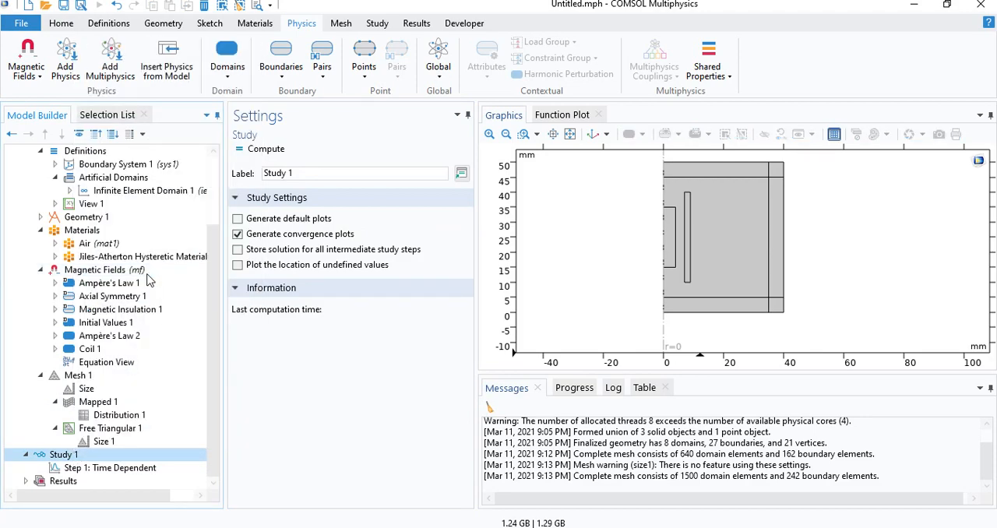
{"action": "left_click", "coordinate": [464, 22]}
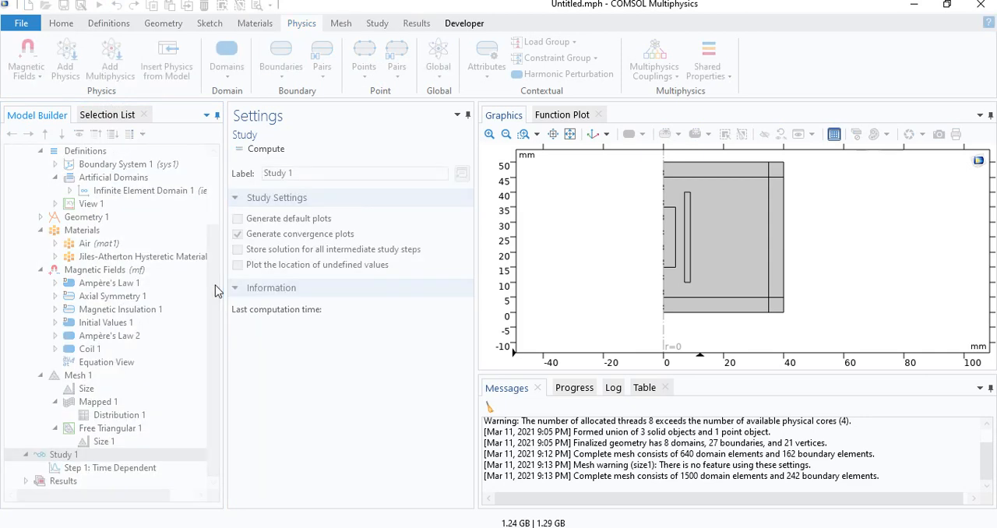
{"action": "left_click", "coordinate": [109, 467]}
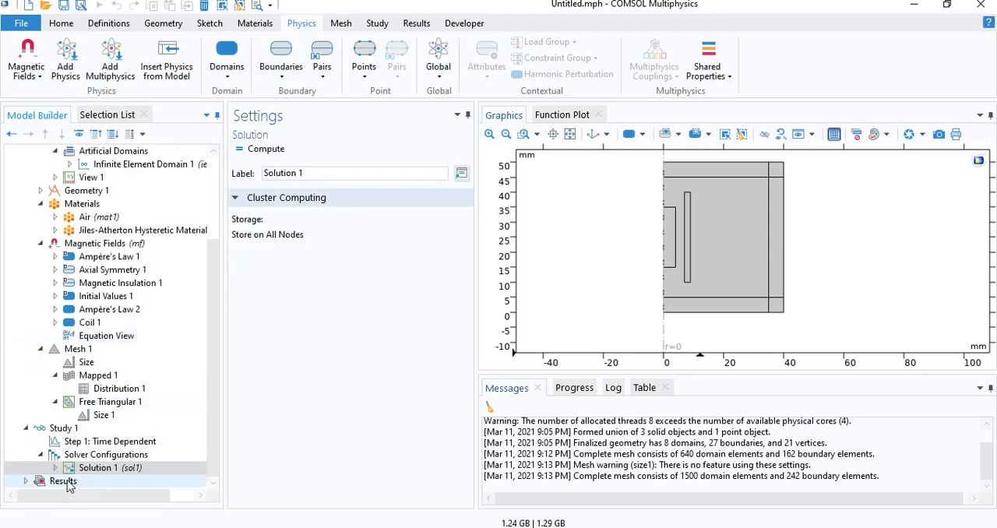
{"action": "left_click", "coordinate": [50, 427]}
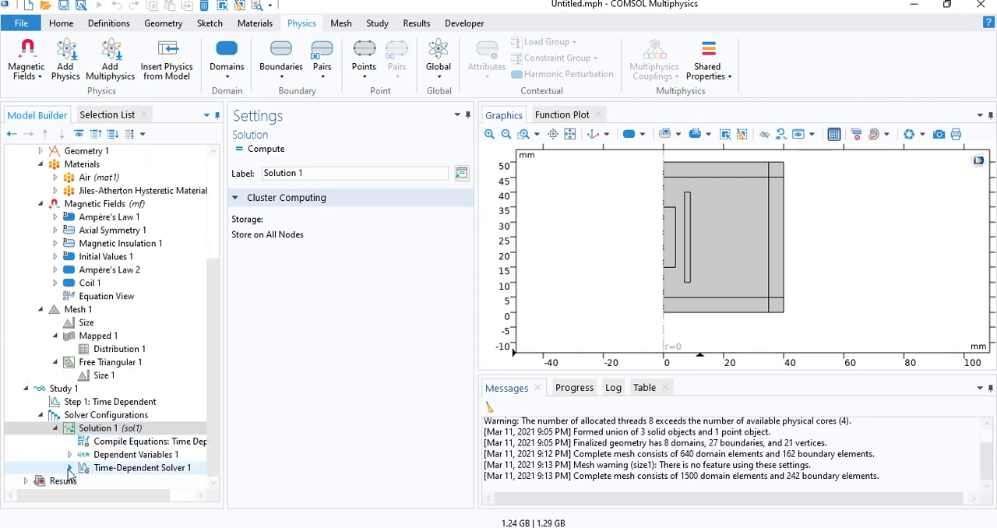
{"action": "left_click", "coordinate": [69, 467]}
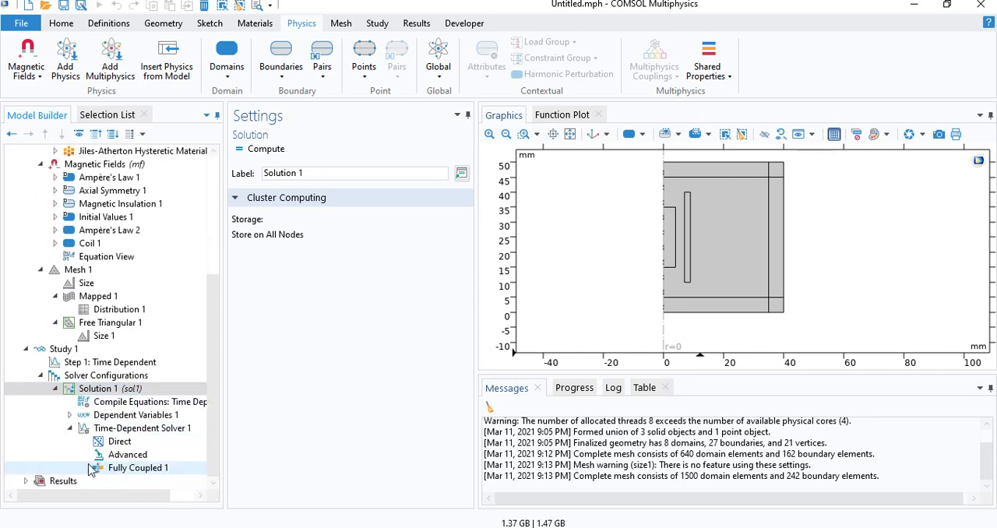
{"action": "left_click", "coordinate": [143, 428]}
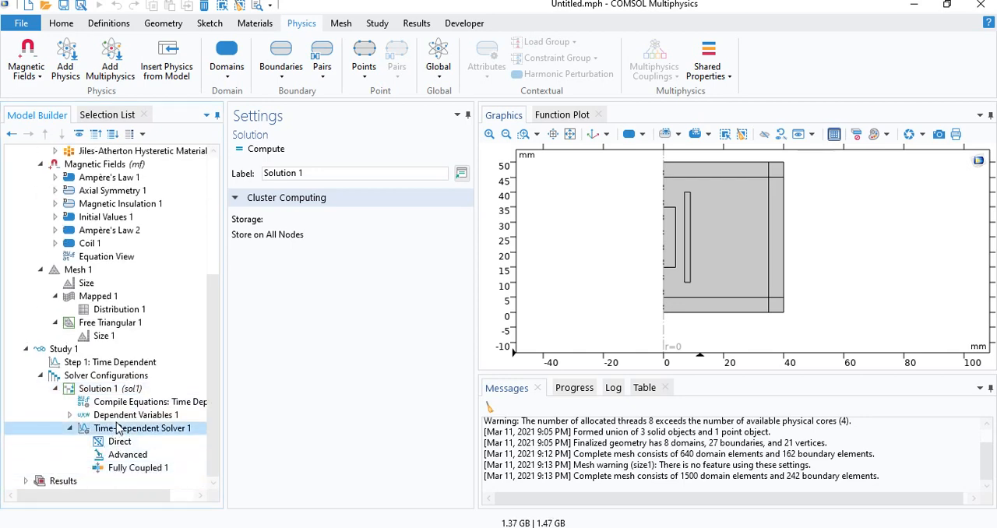
Give Time-Dependent Solver 1 a Constant maximum step constraint of 0.01 s
{"action": "left_click", "coordinate": [143, 426]}
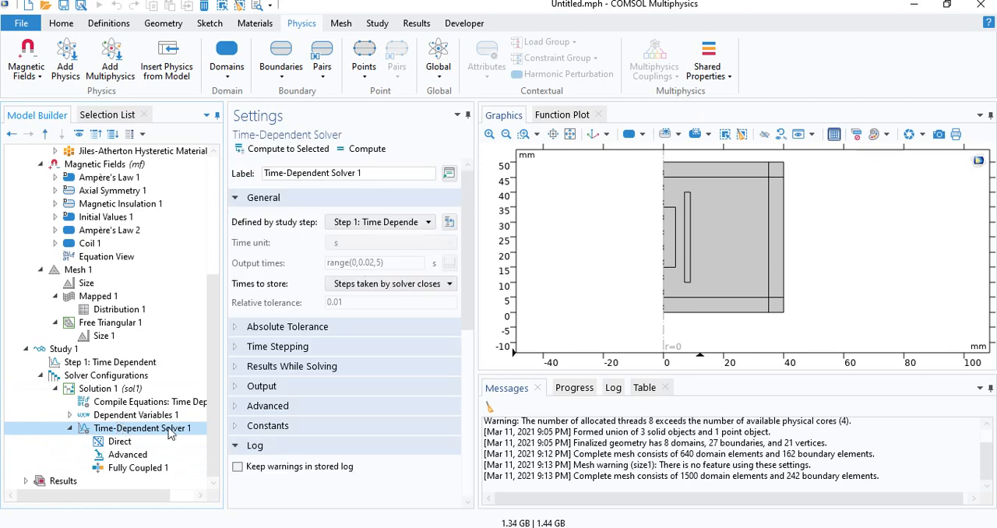
{"action": "mouse_move", "coordinate": [128, 440]}
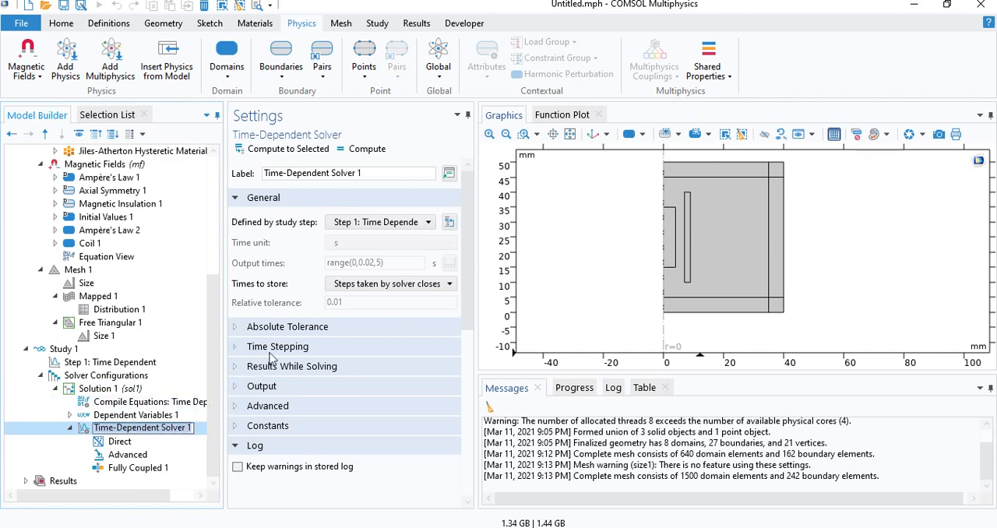
{"action": "left_click", "coordinate": [277, 346]}
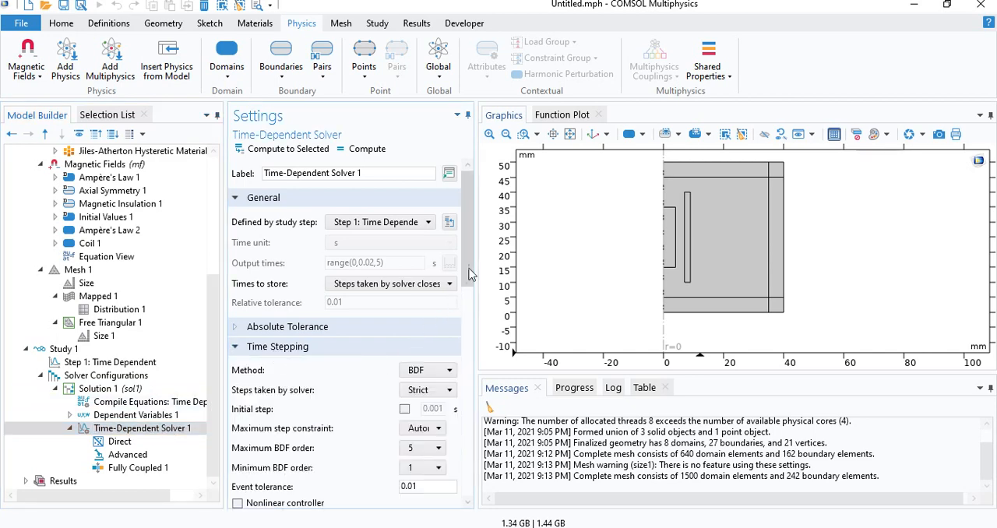
{"action": "scroll", "scroll_direction": "down", "scroll_amount": 3}
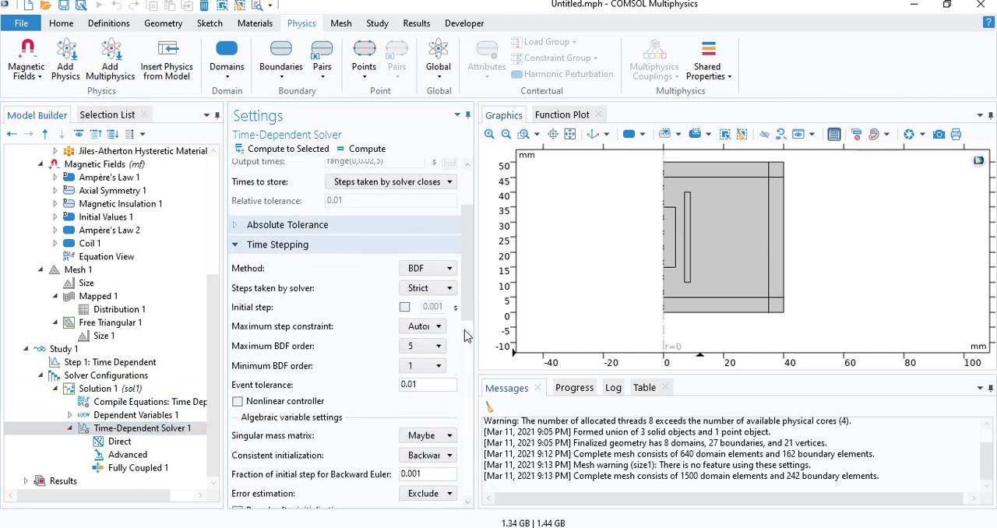
{"action": "mouse_move", "coordinate": [309, 340]}
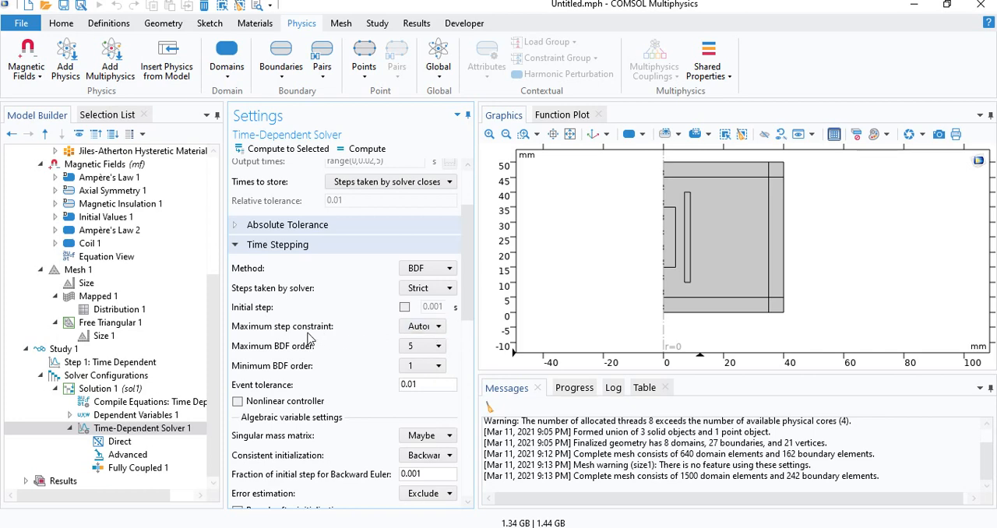
{"action": "mouse_move", "coordinate": [282, 342]}
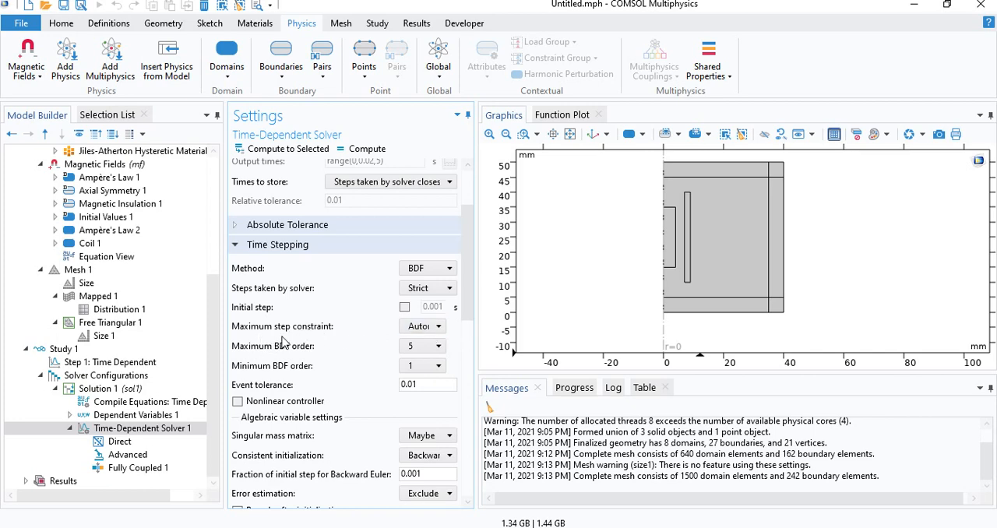
{"action": "mouse_move", "coordinate": [399, 335]}
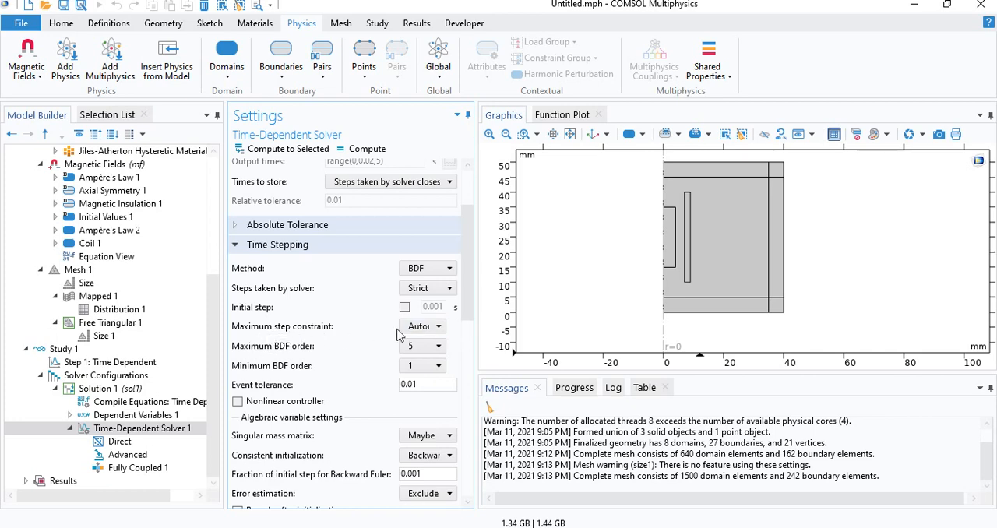
{"action": "left_click", "coordinate": [420, 326]}
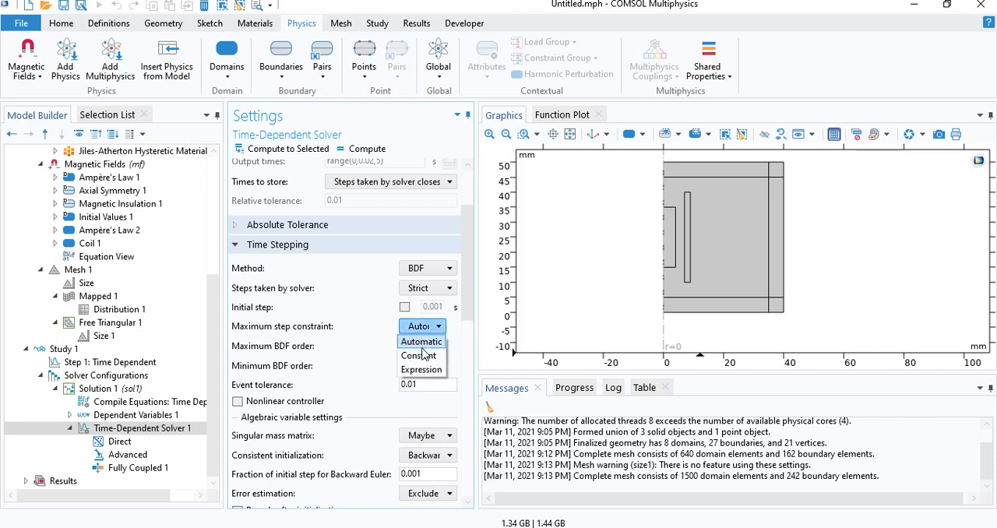
{"action": "left_click", "coordinate": [419, 356]}
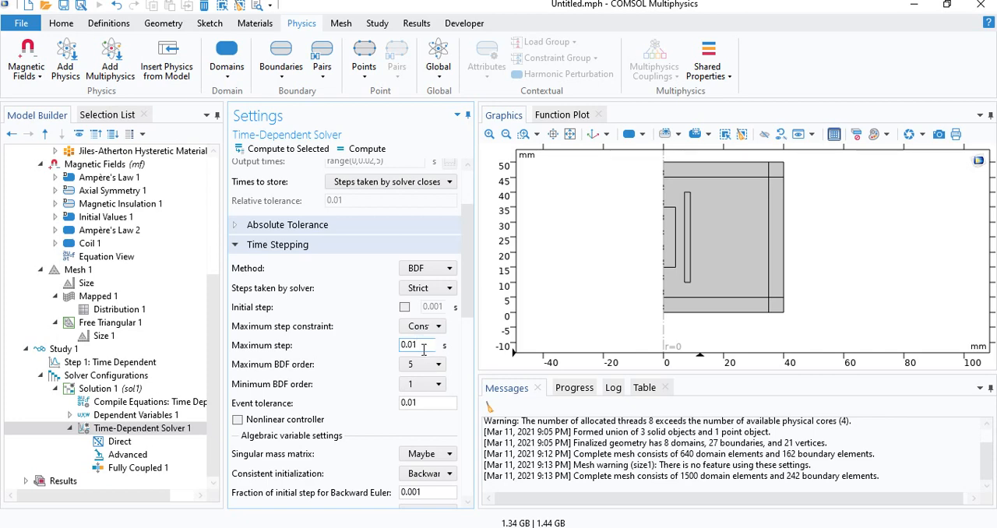
{"action": "triple_click", "coordinate": [408, 346]}
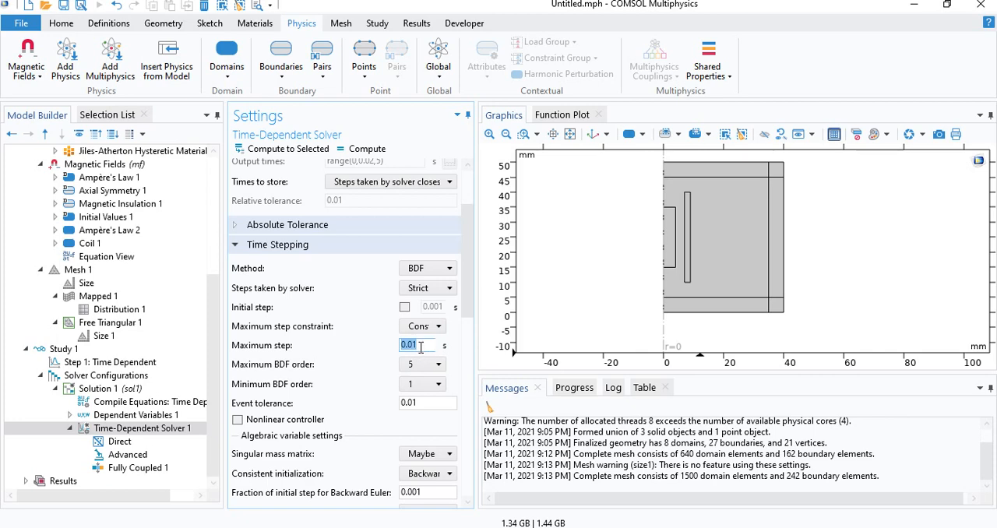
Store output times by interpolation and return to Study 1's settings
{"action": "scroll", "scroll_direction": "down", "scroll_amount": 3}
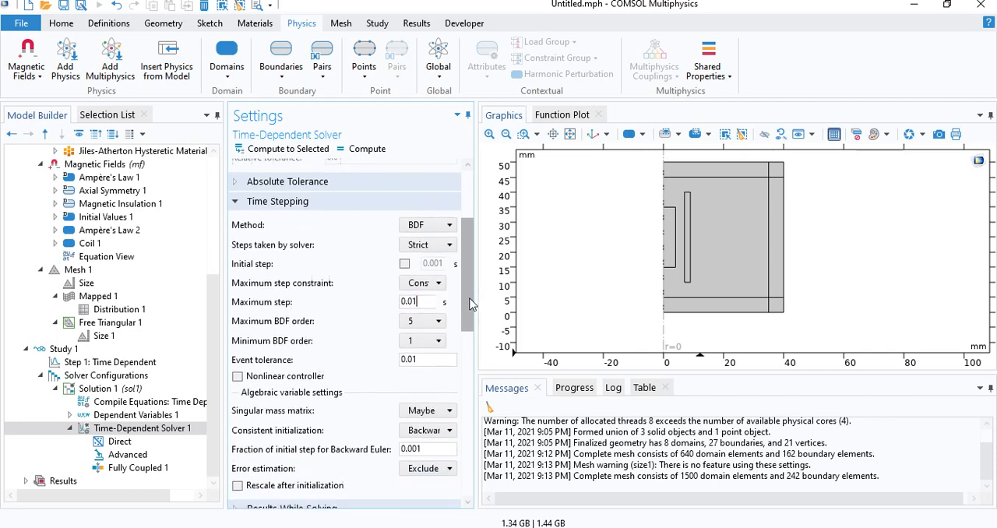
{"action": "scroll", "scroll_direction": "up", "scroll_amount": 3}
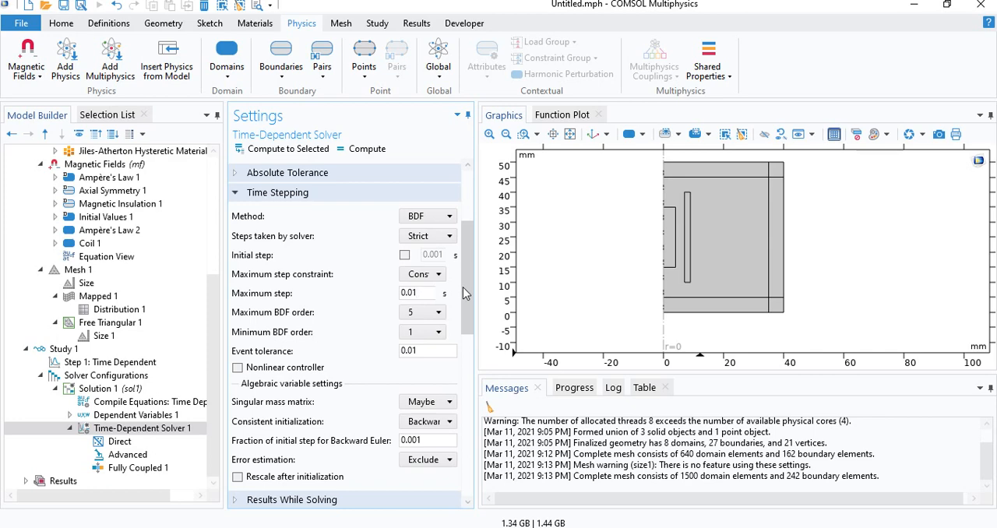
{"action": "scroll", "scroll_direction": "up", "scroll_amount": 3}
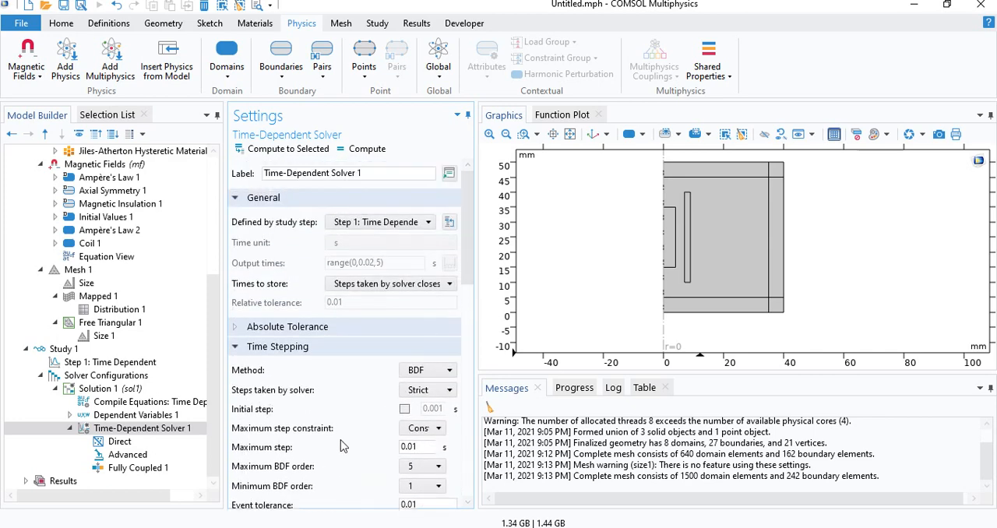
{"action": "mouse_move", "coordinate": [282, 368]}
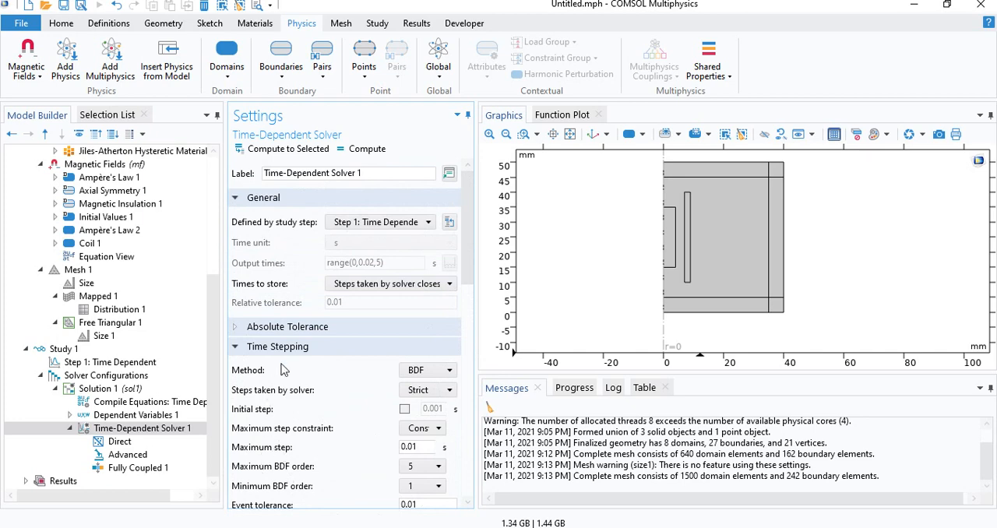
{"action": "left_click", "coordinate": [390, 283]}
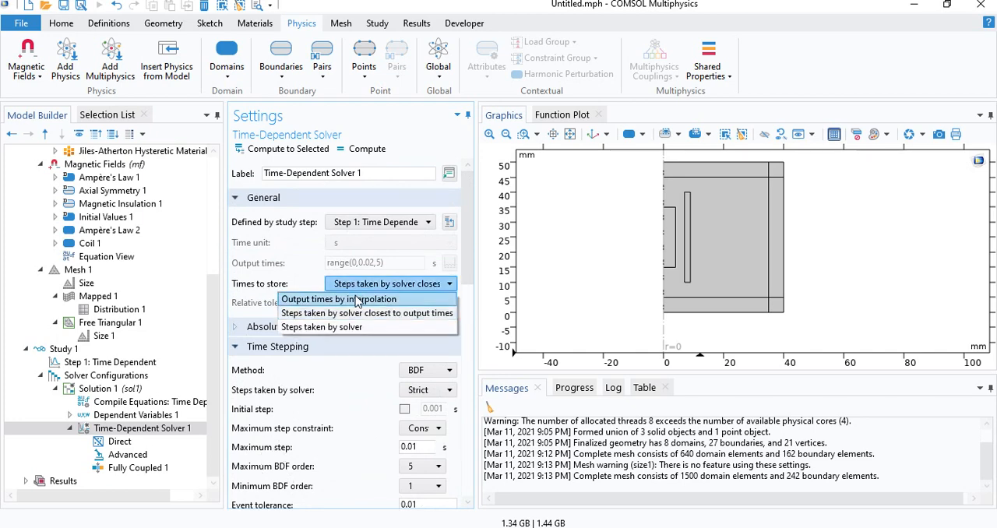
{"action": "left_click", "coordinate": [340, 299]}
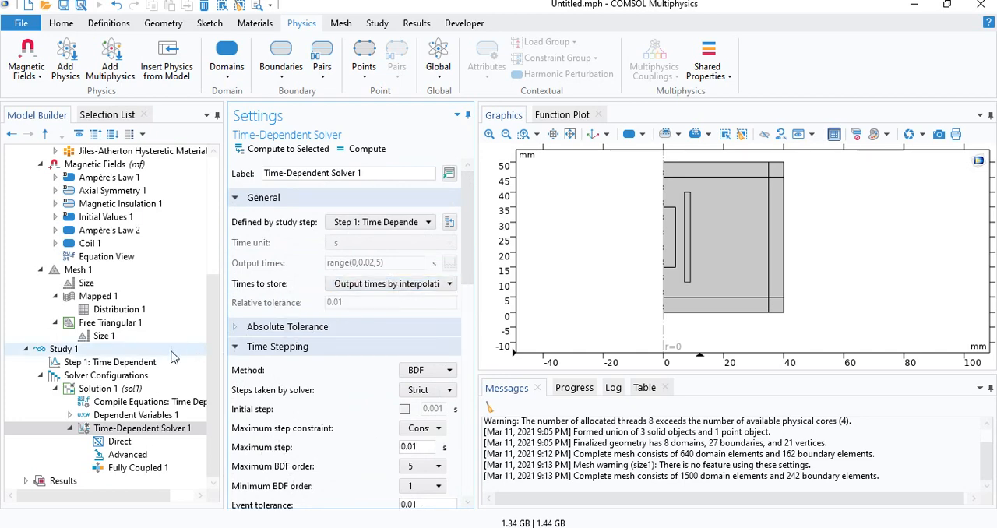
{"action": "left_click", "coordinate": [64, 349]}
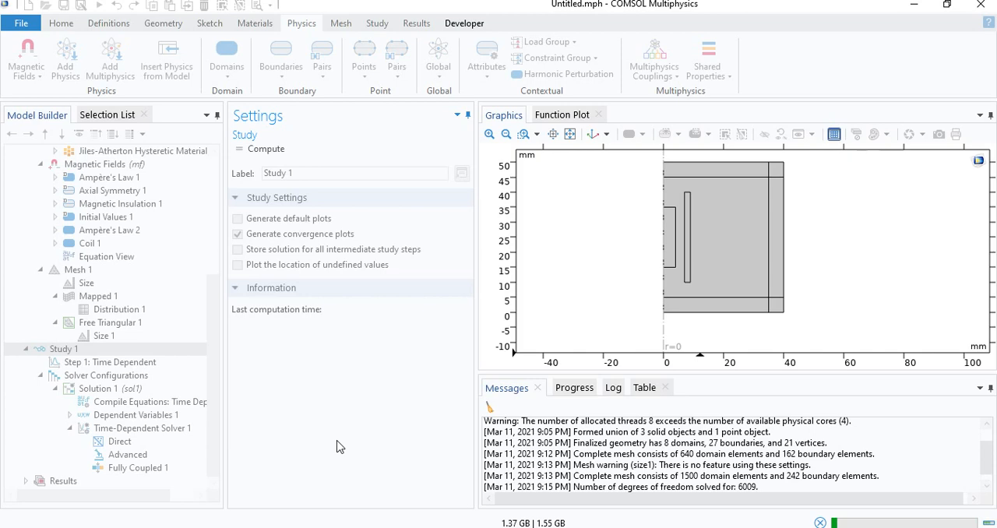
Compute Study 1 and view the solver's convergence plot while it finishes
{"action": "left_click", "coordinate": [264, 148]}
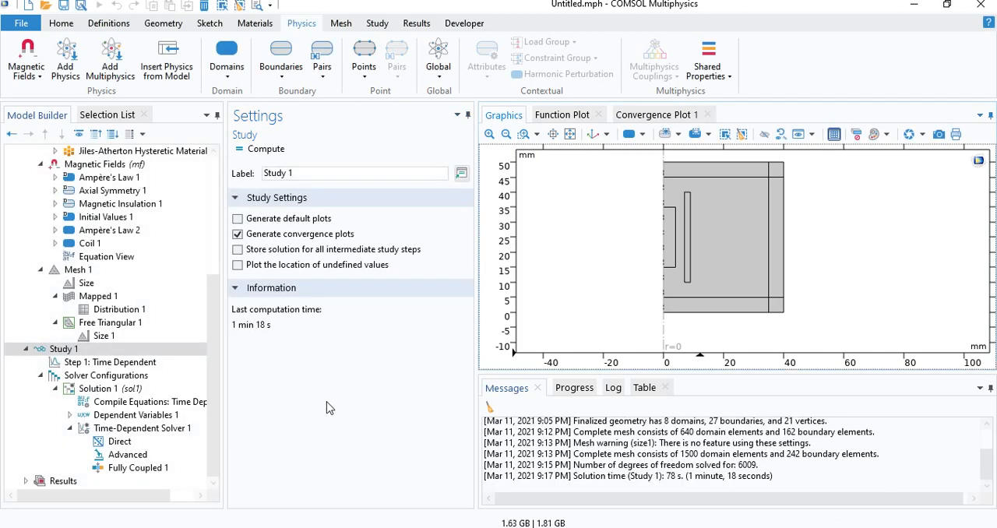
{"action": "mouse_move", "coordinate": [272, 329]}
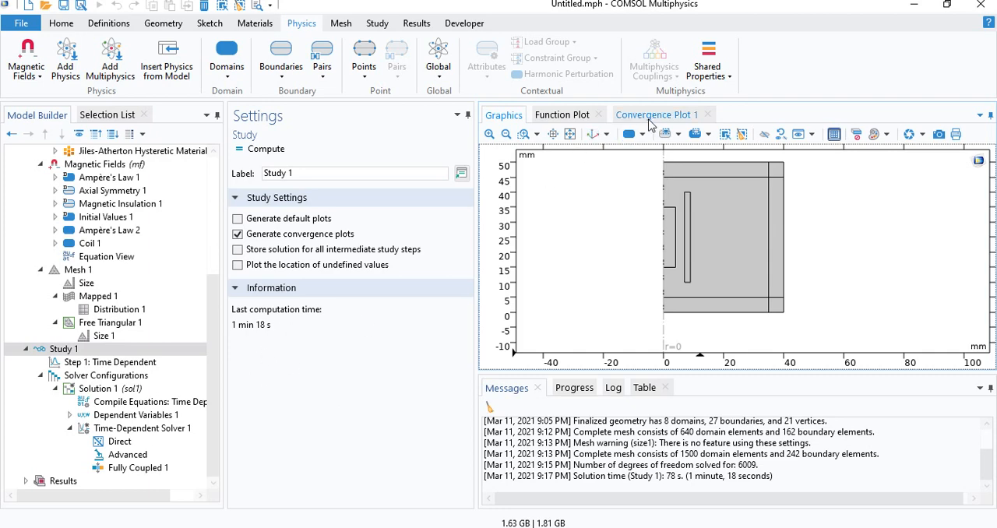
{"action": "left_click", "coordinate": [657, 115]}
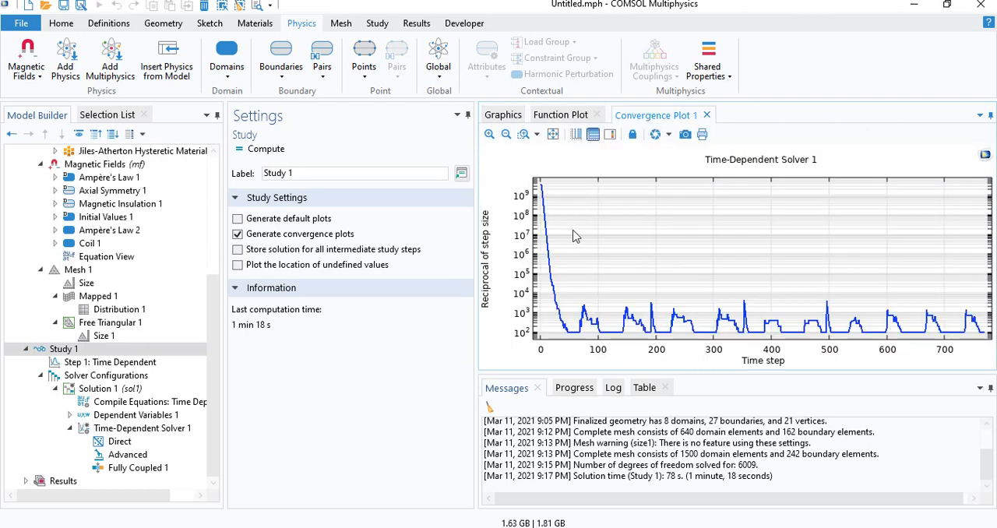
{"action": "mouse_move", "coordinate": [552, 279]}
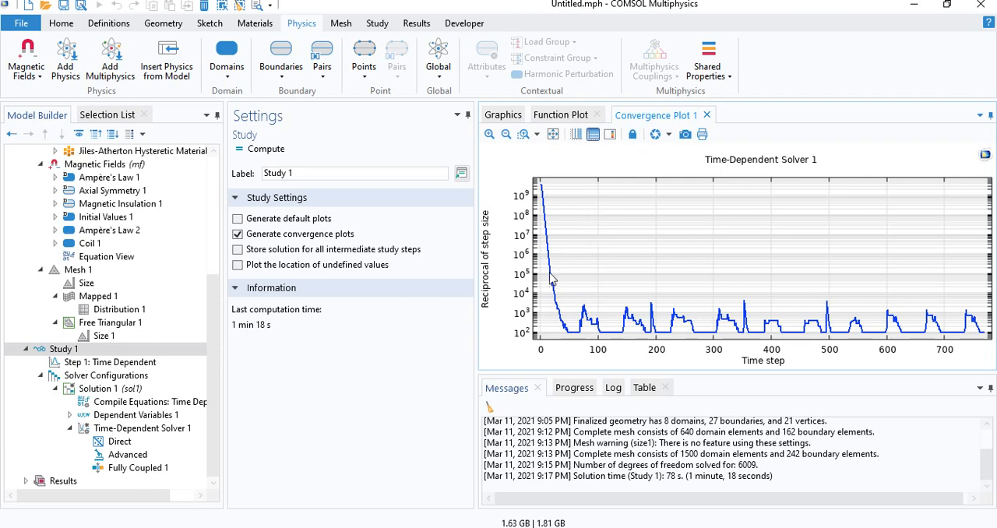
{"action": "mouse_move", "coordinate": [579, 302]}
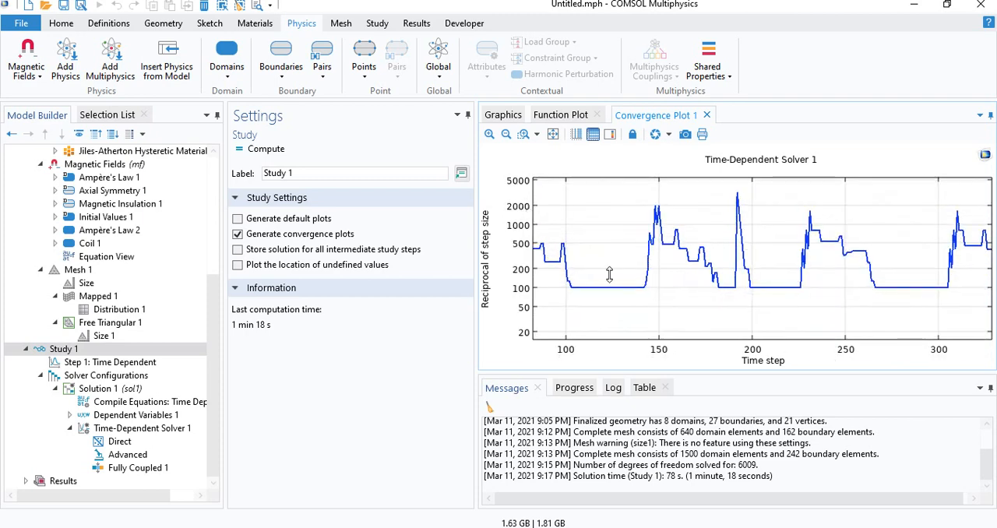
{"action": "mouse_move", "coordinate": [608, 296]}
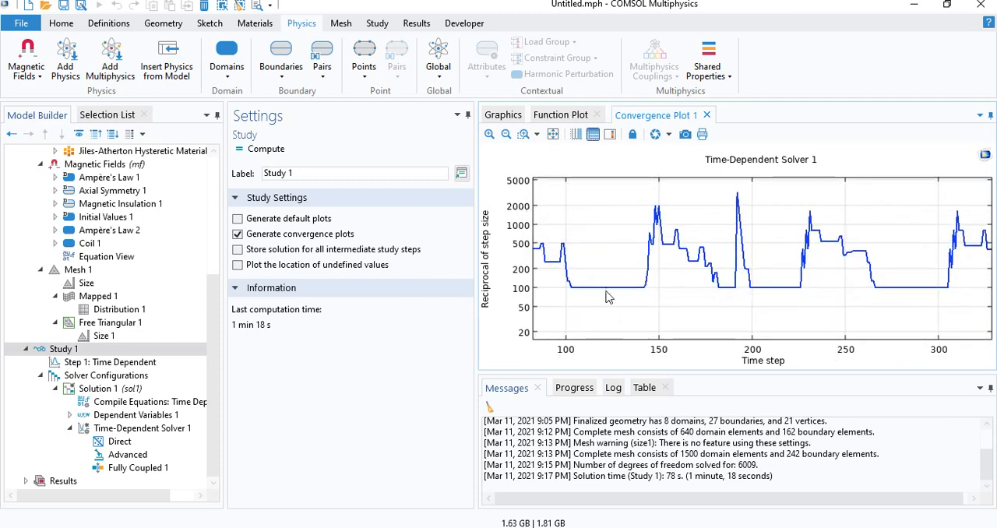
{"action": "mouse_move", "coordinate": [552, 307]}
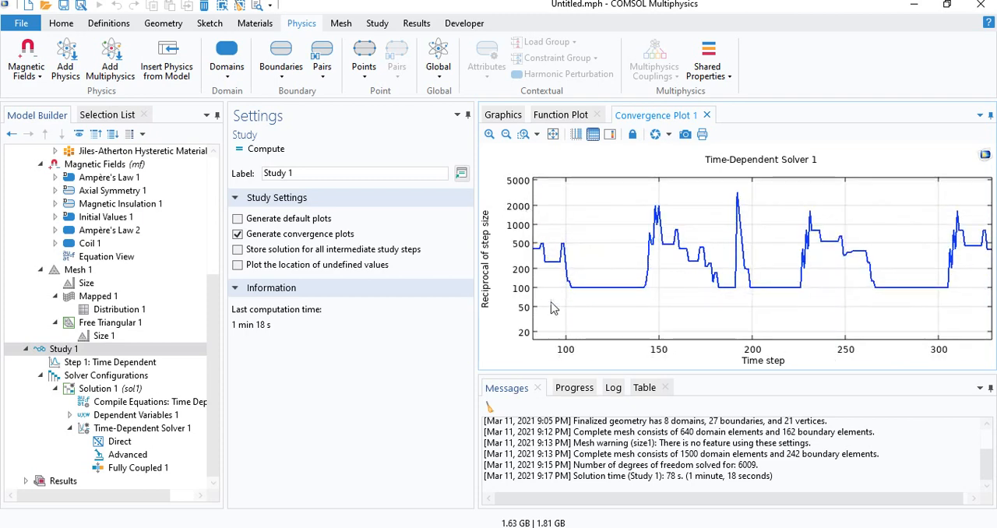
{"action": "mouse_move", "coordinate": [620, 296]}
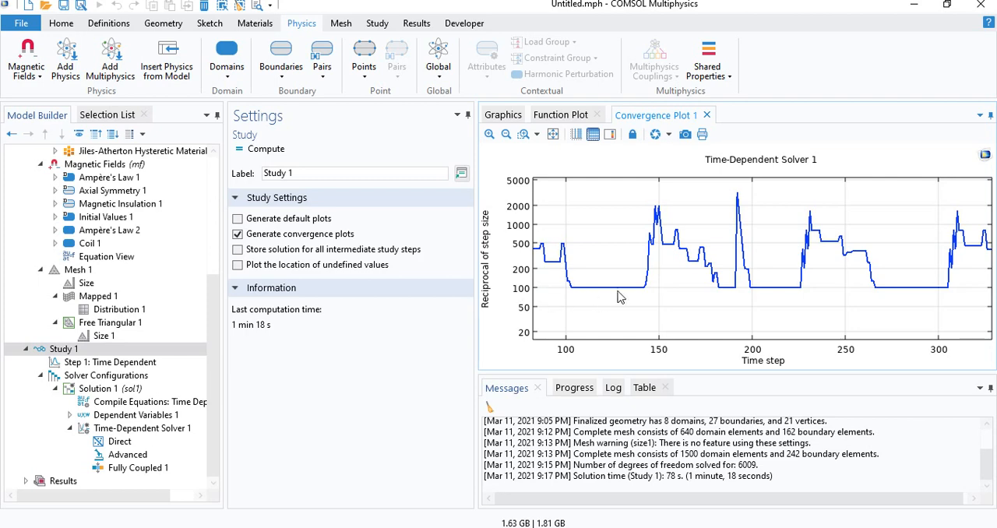
{"action": "mouse_move", "coordinate": [625, 299]}
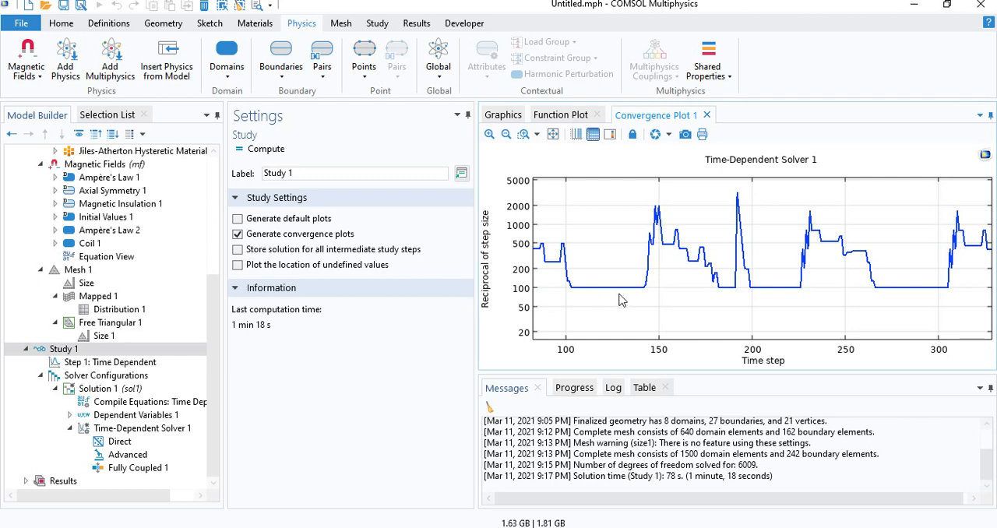
{"action": "mouse_move", "coordinate": [620, 304]}
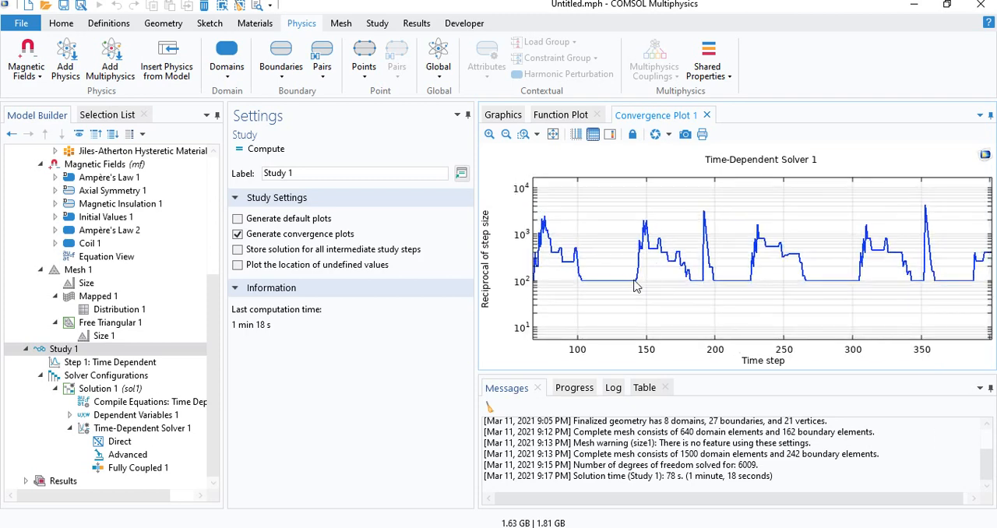
{"action": "mouse_move", "coordinate": [639, 284]}
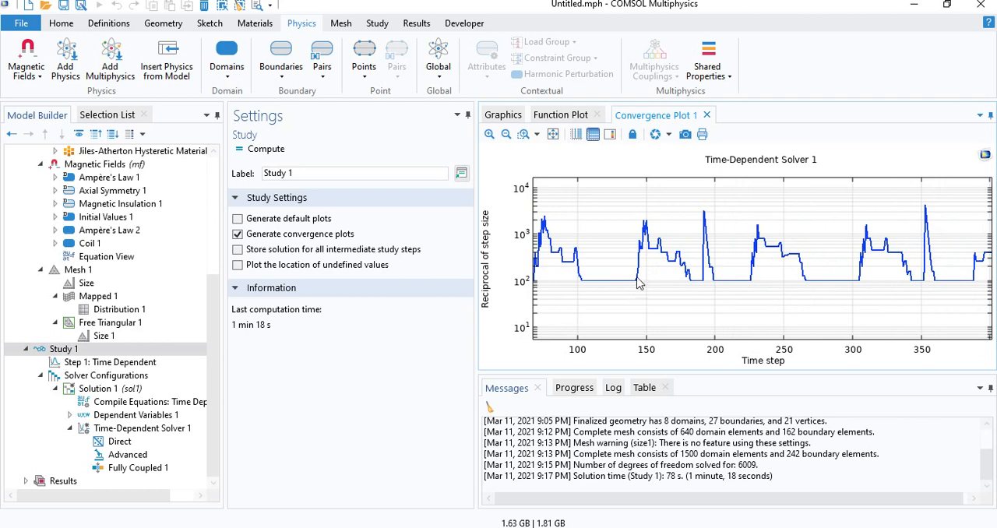
{"action": "mouse_move", "coordinate": [669, 260]}
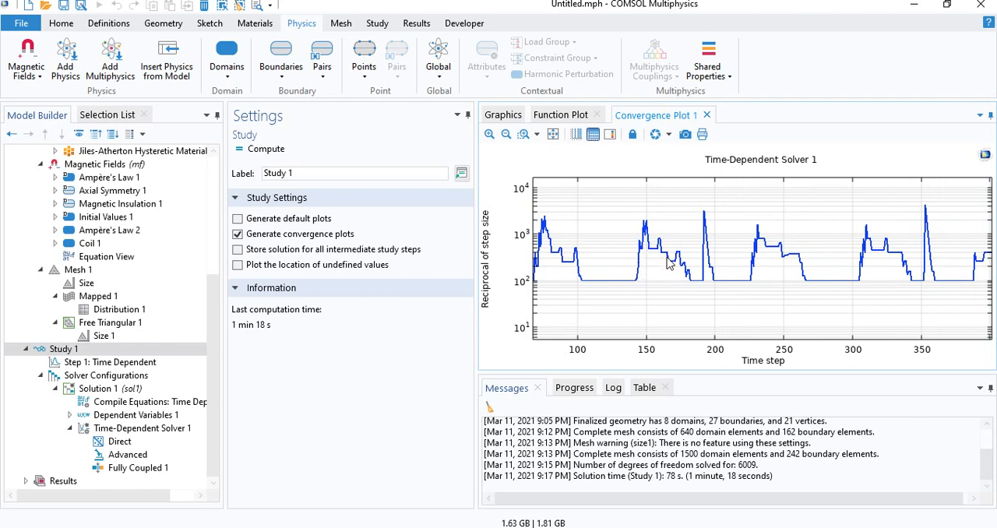
{"action": "mouse_move", "coordinate": [553, 134]}
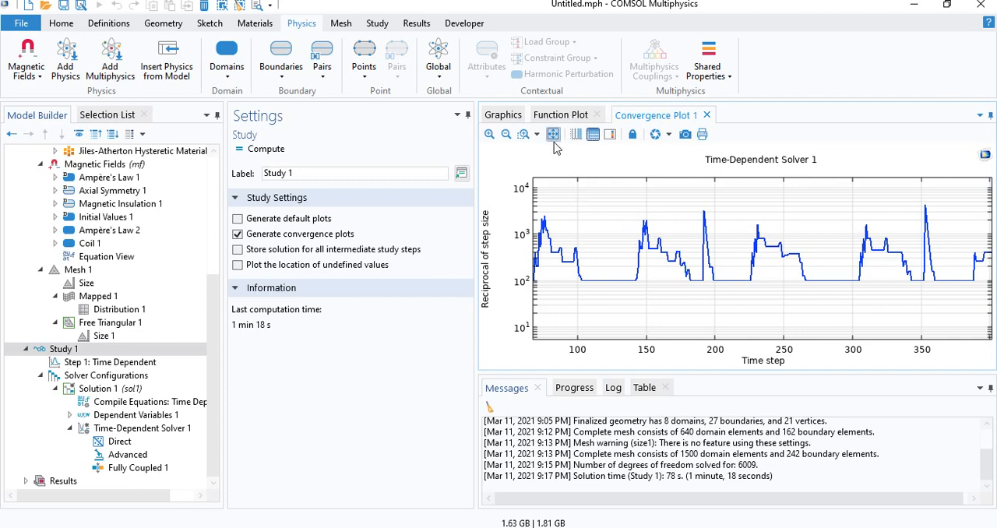
{"action": "mouse_move", "coordinate": [553, 134]}
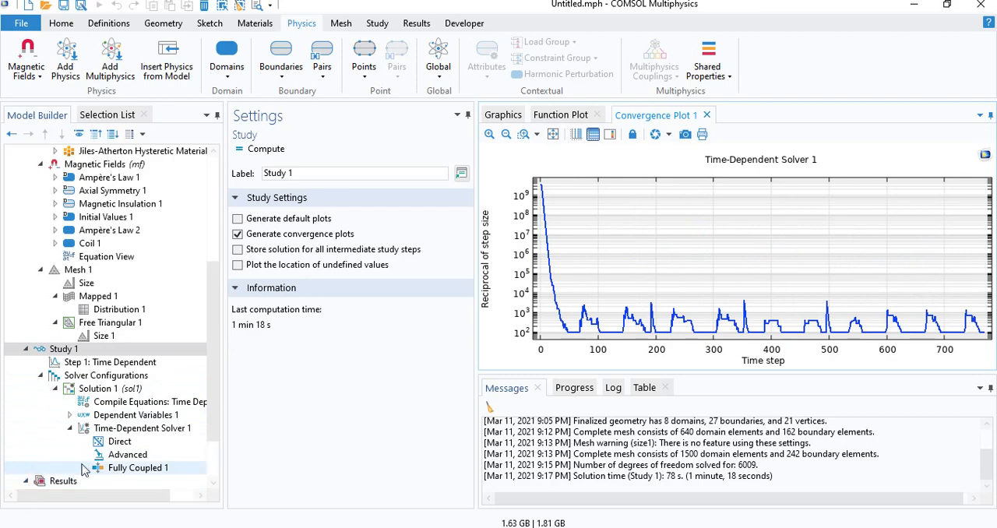
Create a 2D Plot Group with a Surface plot of mf.normM, the magnetization norm
{"action": "right_click", "coordinate": [63, 414]}
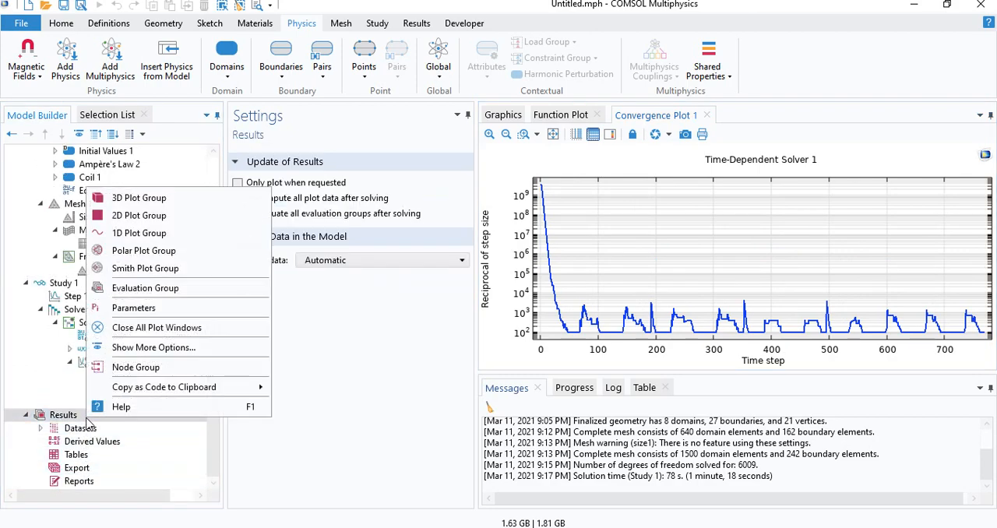
{"action": "left_click", "coordinate": [139, 215]}
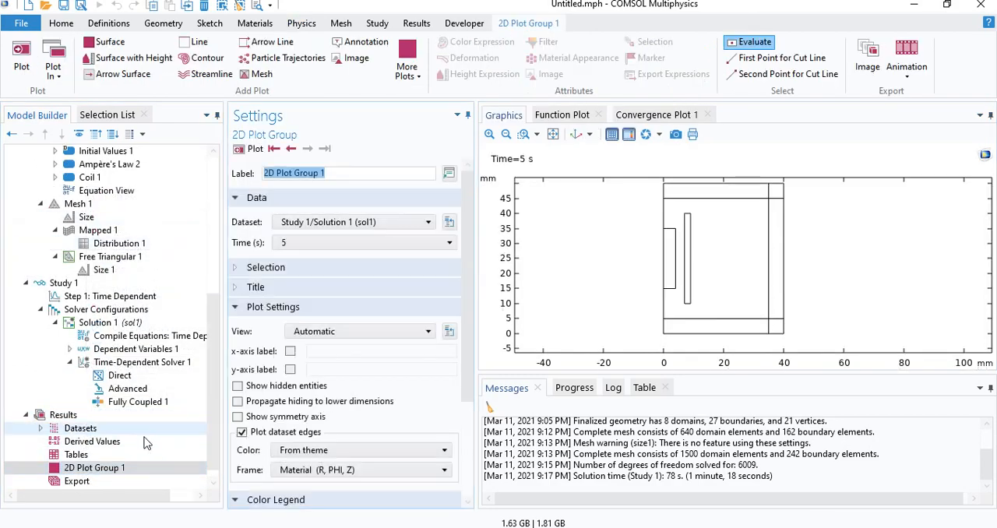
{"action": "left_click", "coordinate": [94, 467]}
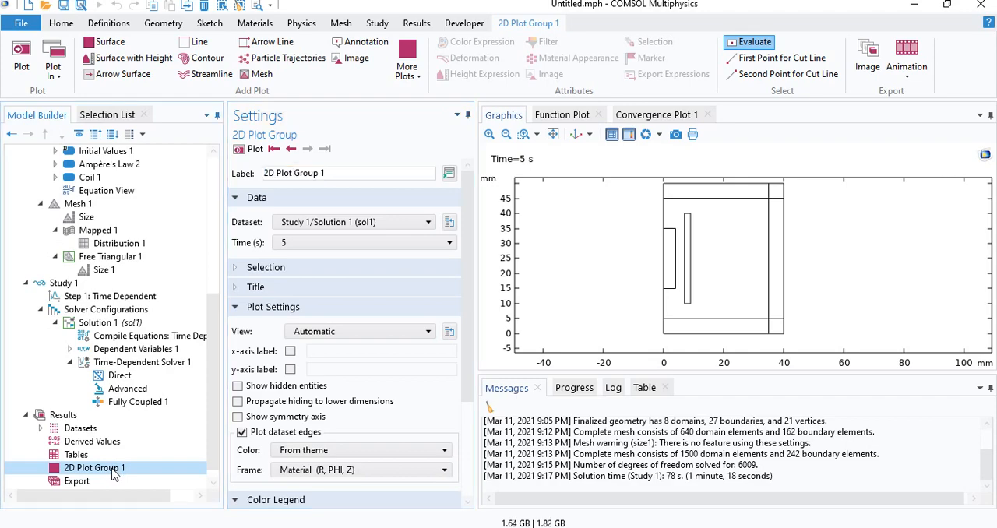
{"action": "mouse_move", "coordinate": [171, 78]}
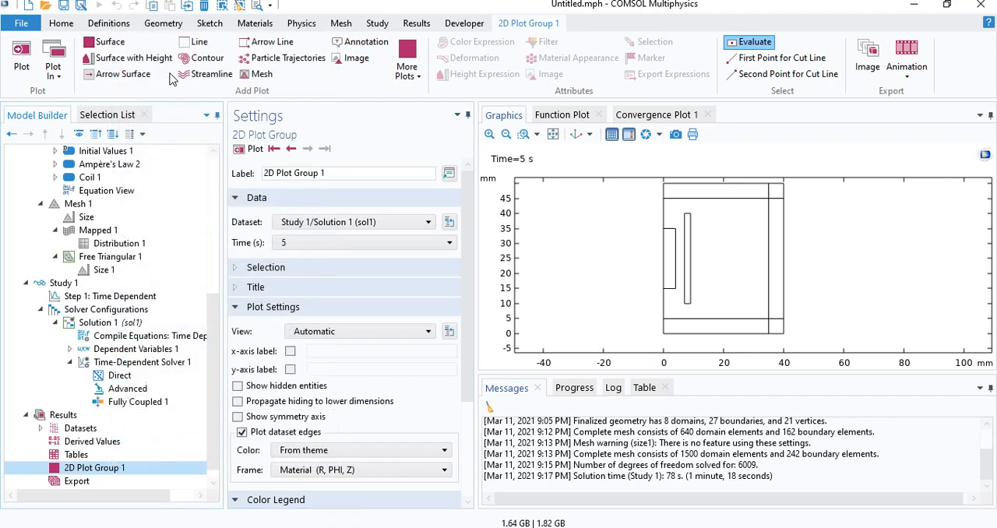
{"action": "left_click", "coordinate": [109, 42]}
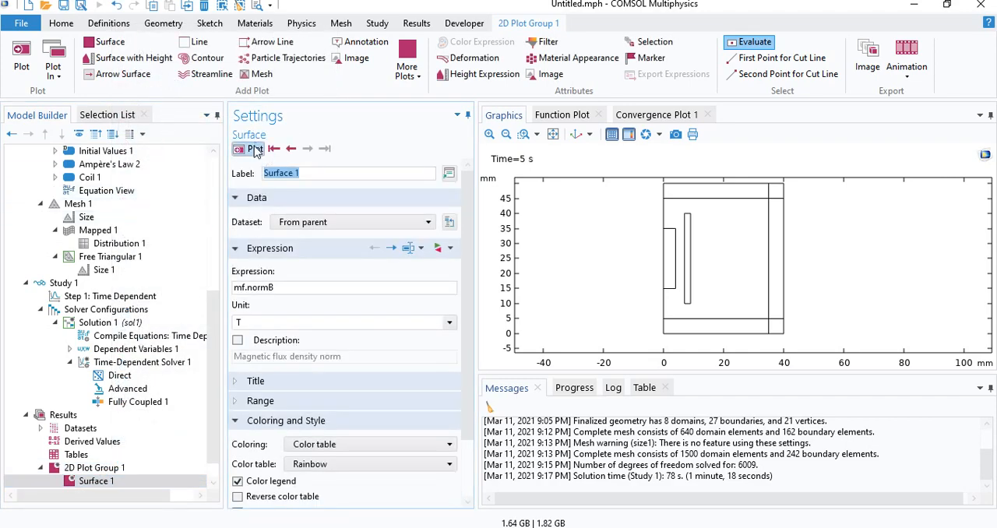
{"action": "left_click", "coordinate": [248, 148]}
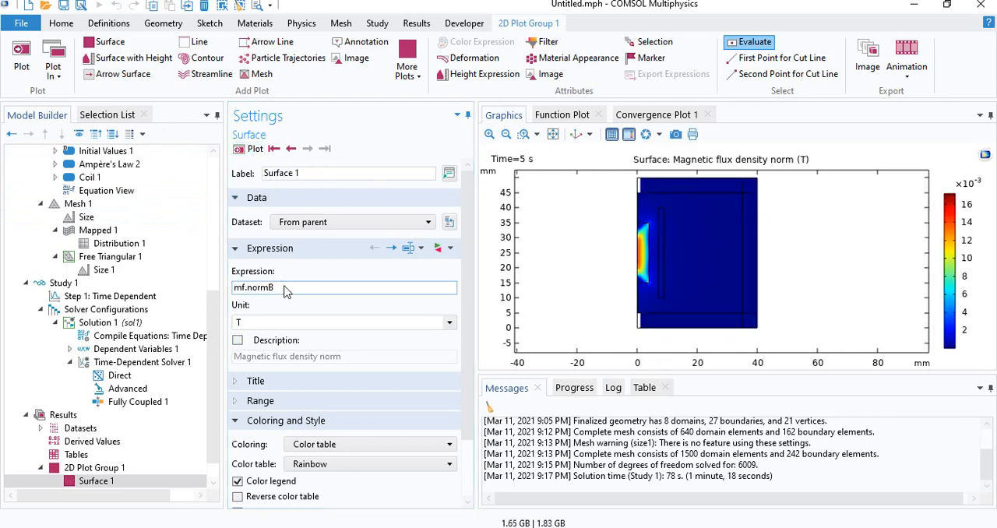
{"action": "type", "text": "mf.normM"}
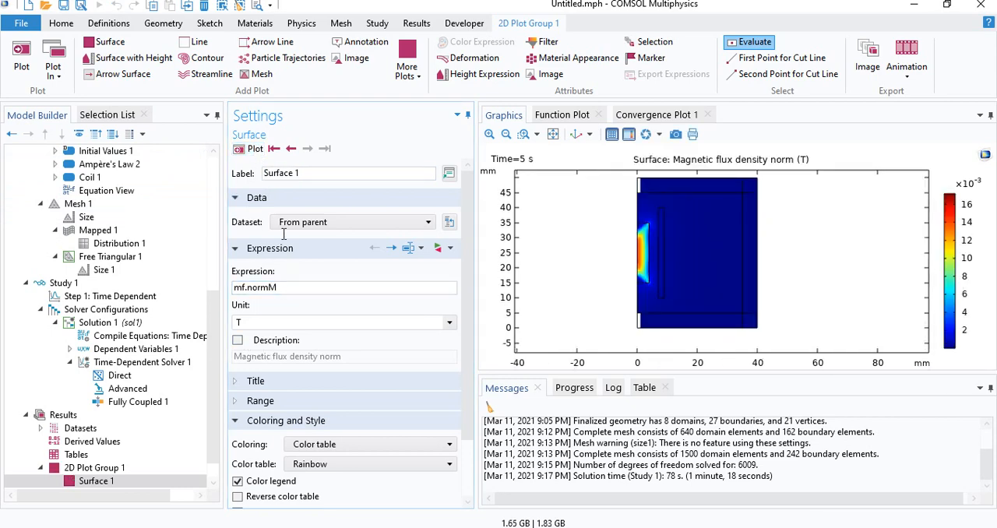
{"action": "left_click", "coordinate": [250, 148]}
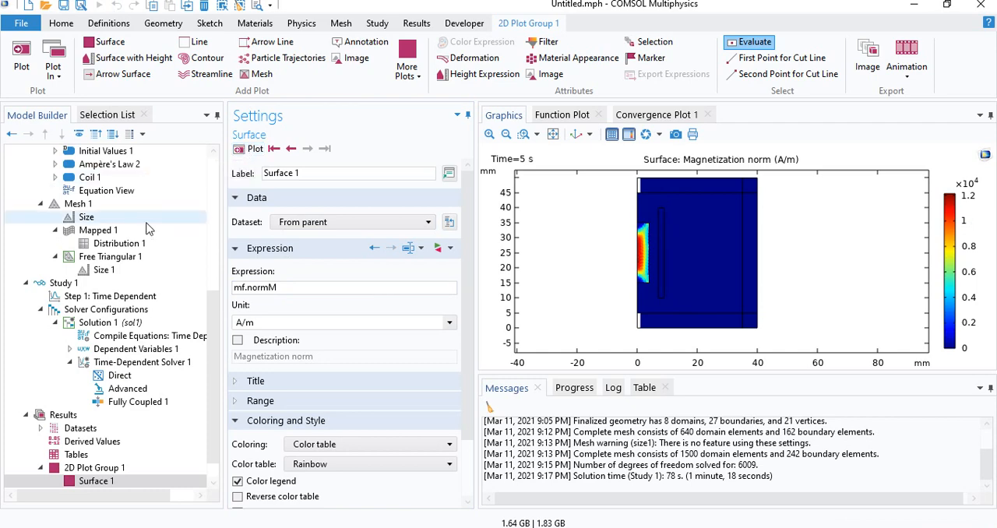
Create a 1D Plot Group with a Point Graph whose y-axis expression is mf.Bz
{"action": "right_click", "coordinate": [63, 414]}
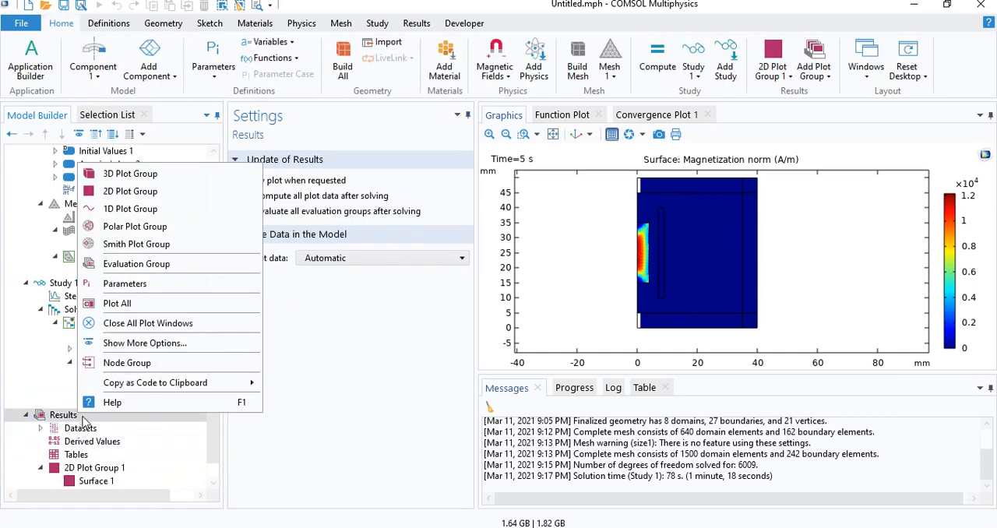
{"action": "left_click", "coordinate": [131, 209]}
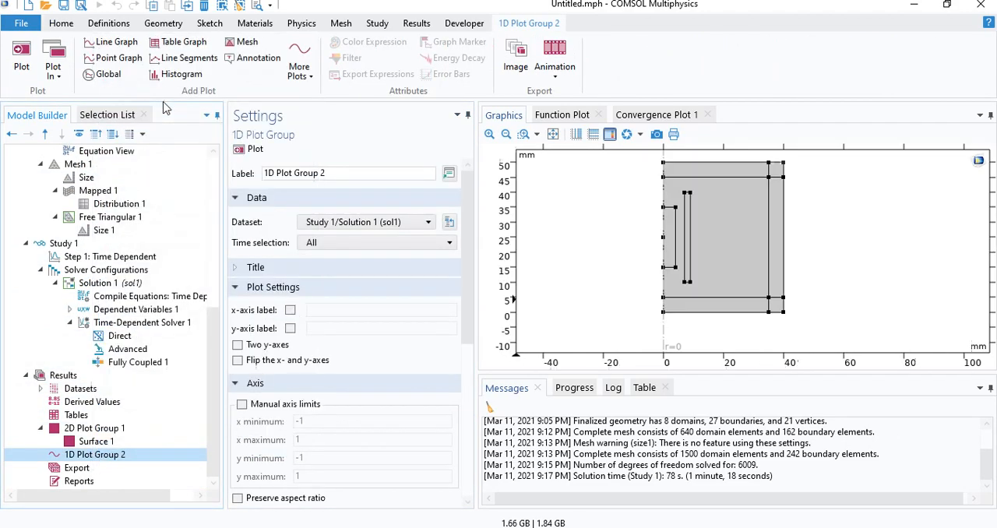
{"action": "left_click", "coordinate": [117, 57]}
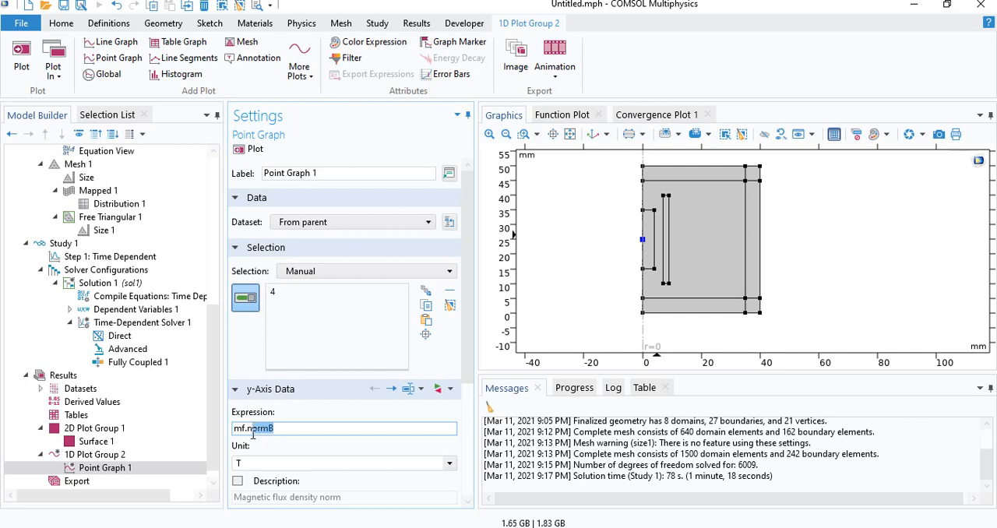
{"action": "key", "text": "Backspace"}
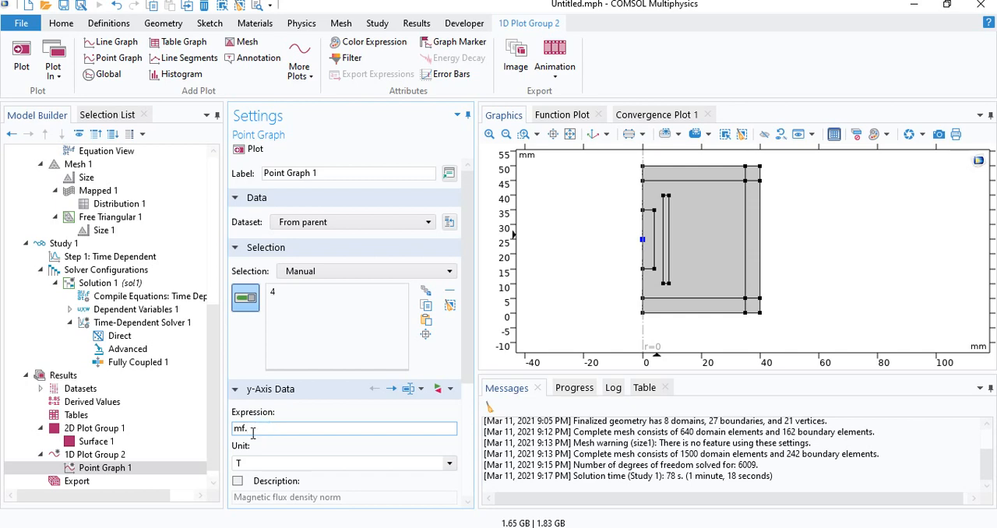
{"action": "type", "text": "Be"}
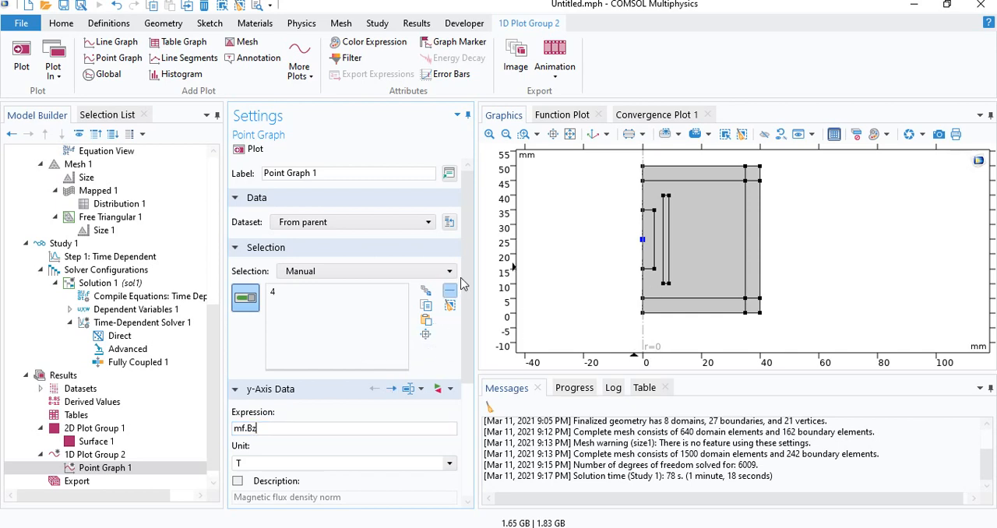
{"action": "scroll", "scroll_direction": "down", "scroll_amount": 3}
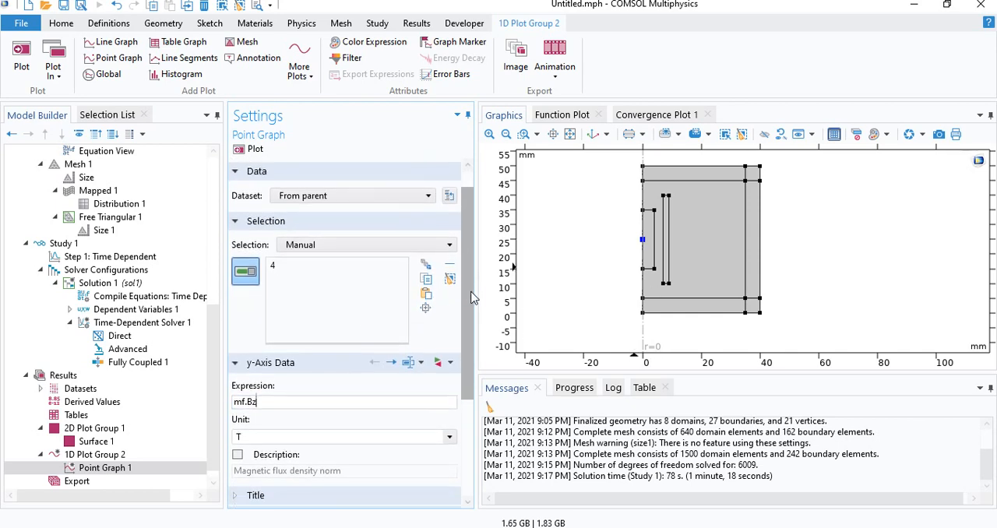
{"action": "scroll", "scroll_direction": "down", "scroll_amount": 3}
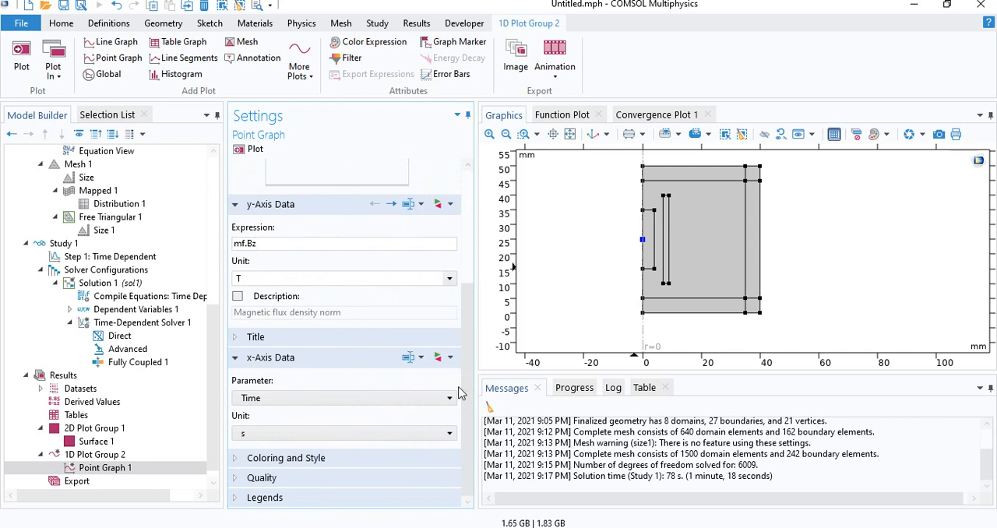
{"action": "mouse_move", "coordinate": [283, 374]}
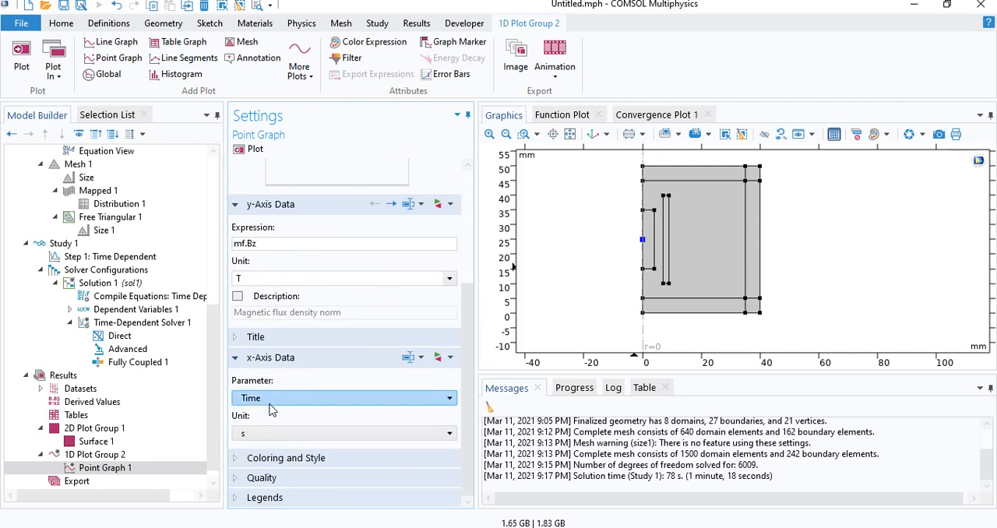
Set the x-axis to the expression mf.Hz and plot the Bz–Hz hysteresis loops against the reference
{"action": "left_click", "coordinate": [448, 399]}
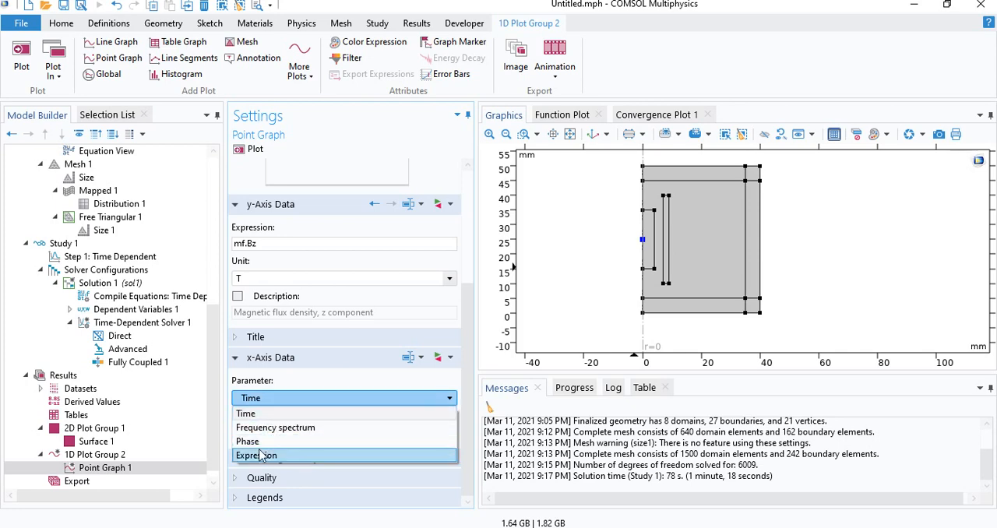
{"action": "left_click", "coordinate": [257, 454]}
{"action": "type", "text": "mf.Hz"}
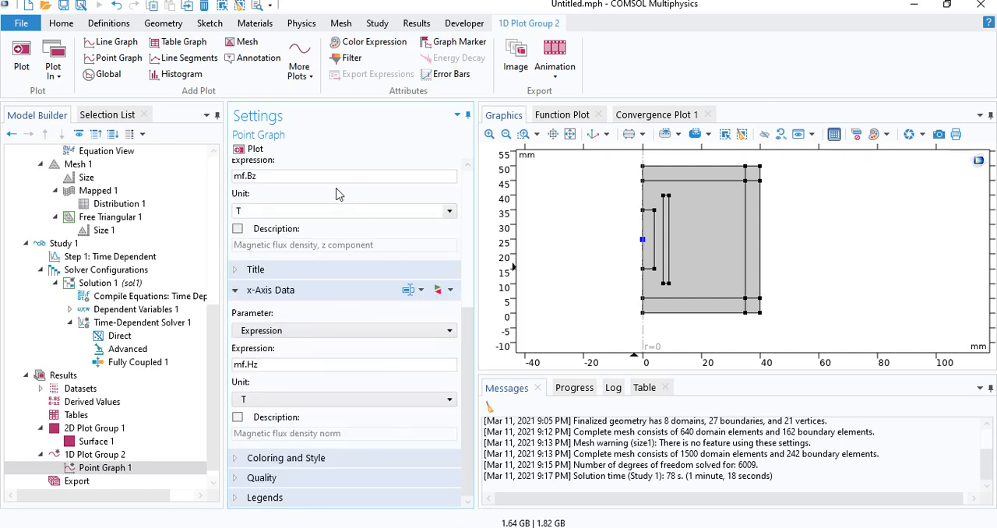
{"action": "left_click", "coordinate": [254, 148]}
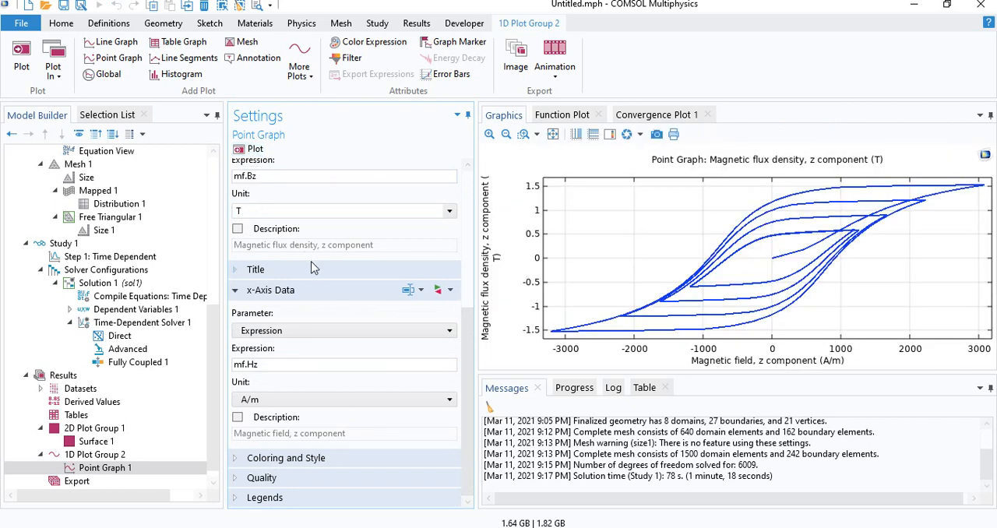
{"action": "mouse_move", "coordinate": [652, 467]}
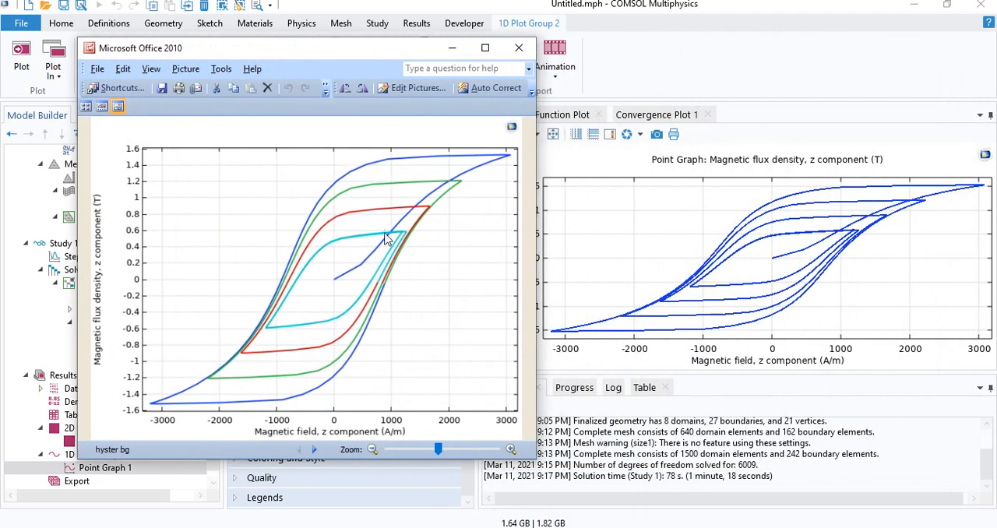
{"action": "left_click", "coordinate": [517, 49]}
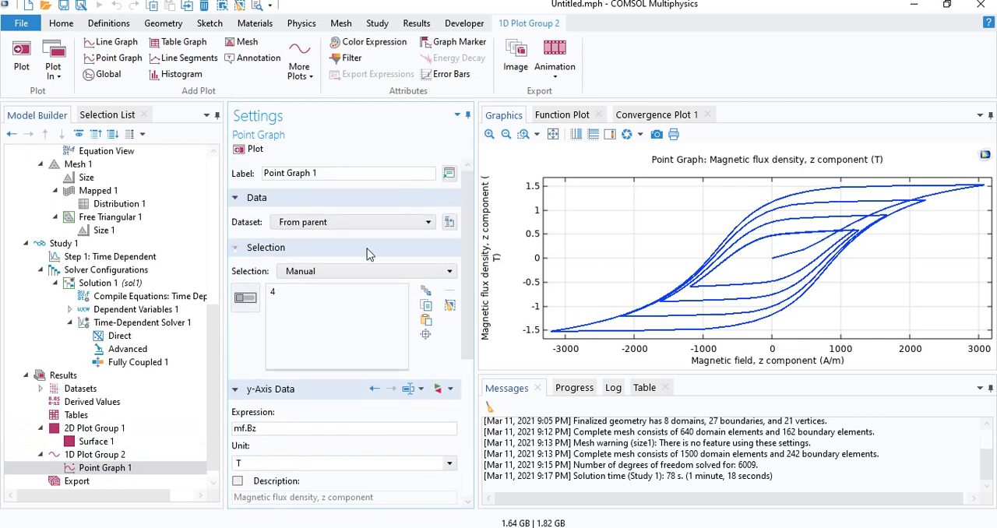
Use dataset Study 1/Solution 1 with Interpolated time selection for the point graph
{"action": "left_click", "coordinate": [95, 455]}
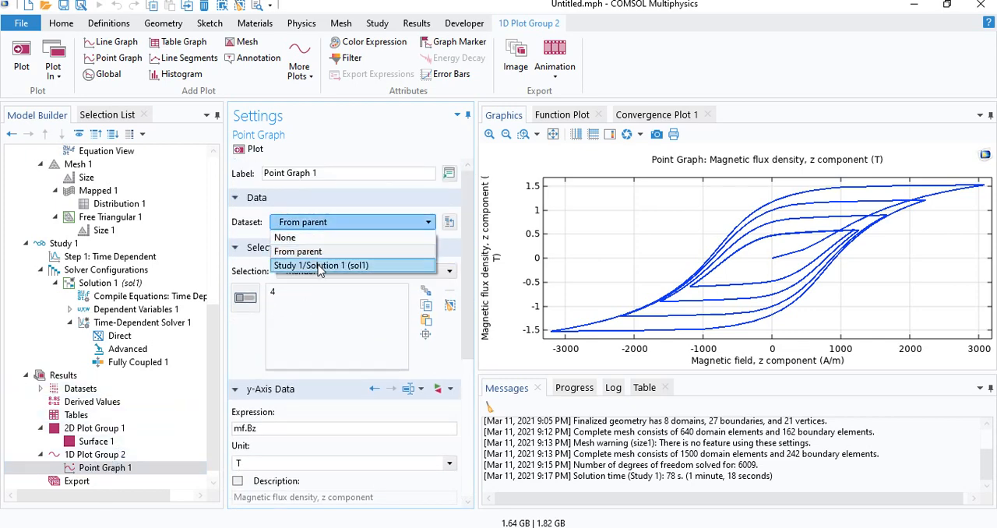
{"action": "left_click", "coordinate": [321, 265]}
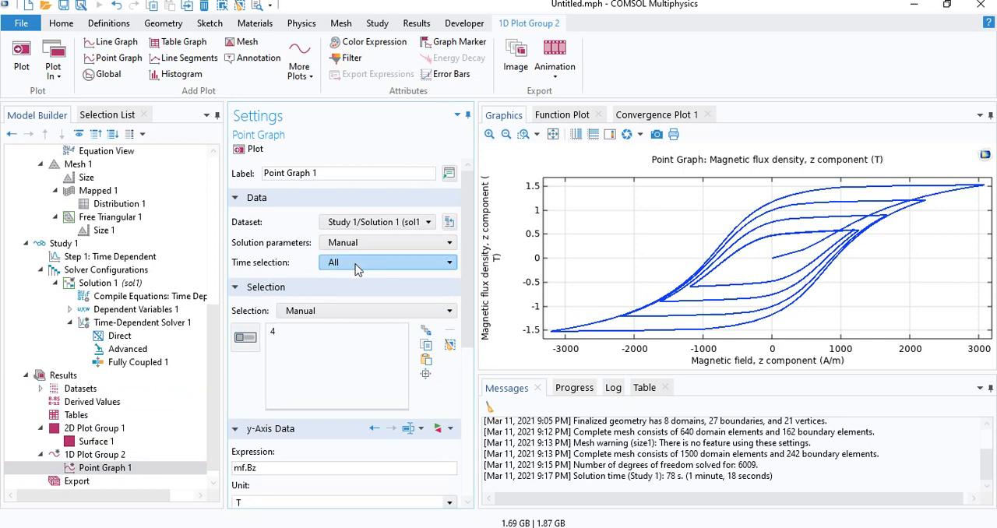
{"action": "mouse_move", "coordinate": [334, 268]}
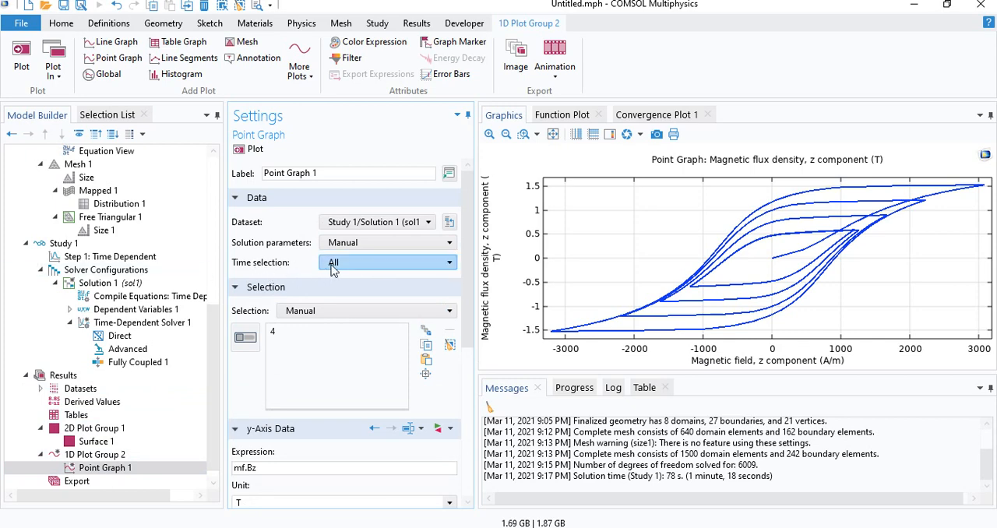
{"action": "left_click", "coordinate": [387, 261]}
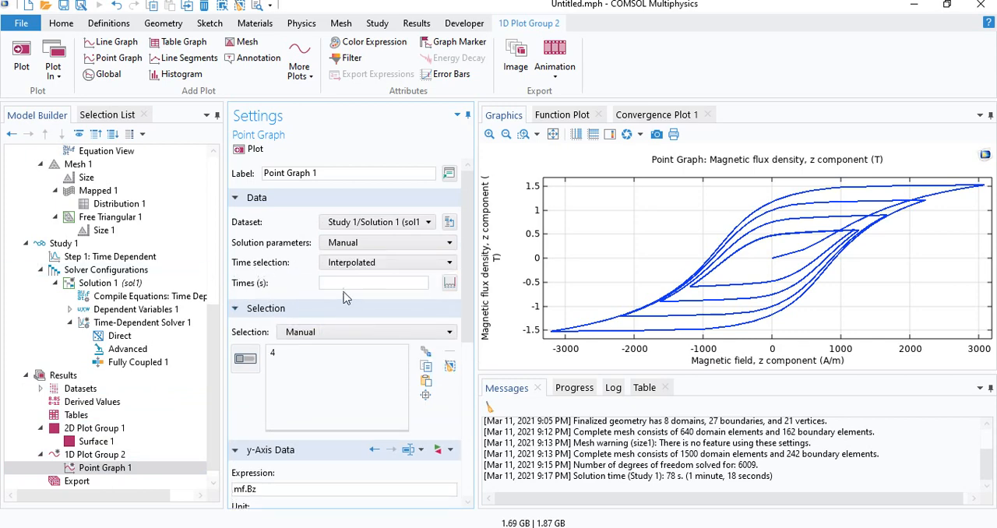
{"action": "left_click", "coordinate": [373, 282]}
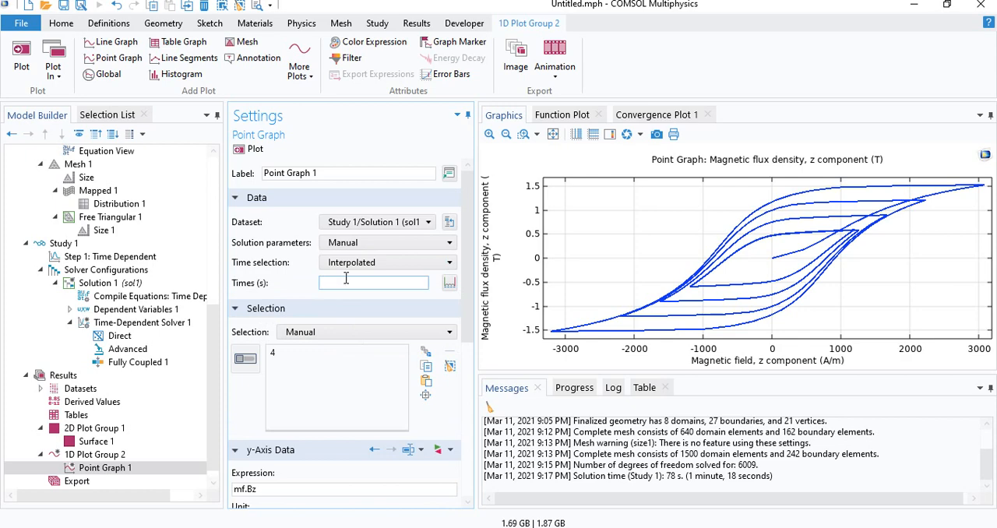
Enter the output times as range(0,0.01,1)
{"action": "left_click", "coordinate": [374, 282]}
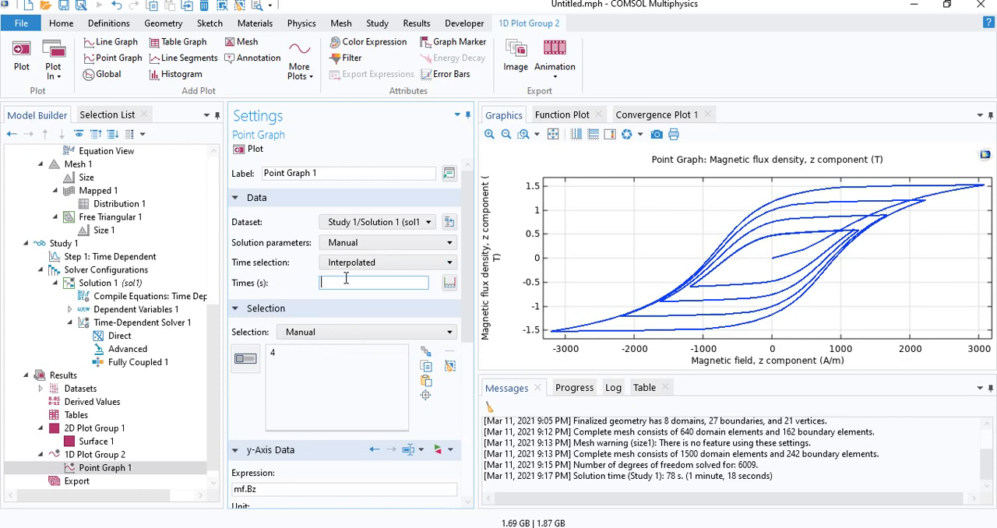
{"action": "type", "text": "range(0"}
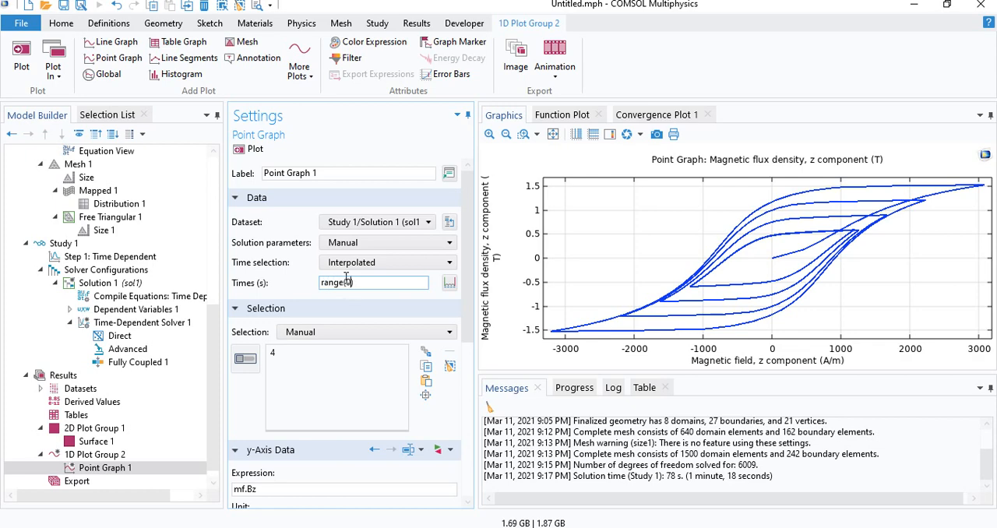
{"action": "type", "text": "0,0,"}
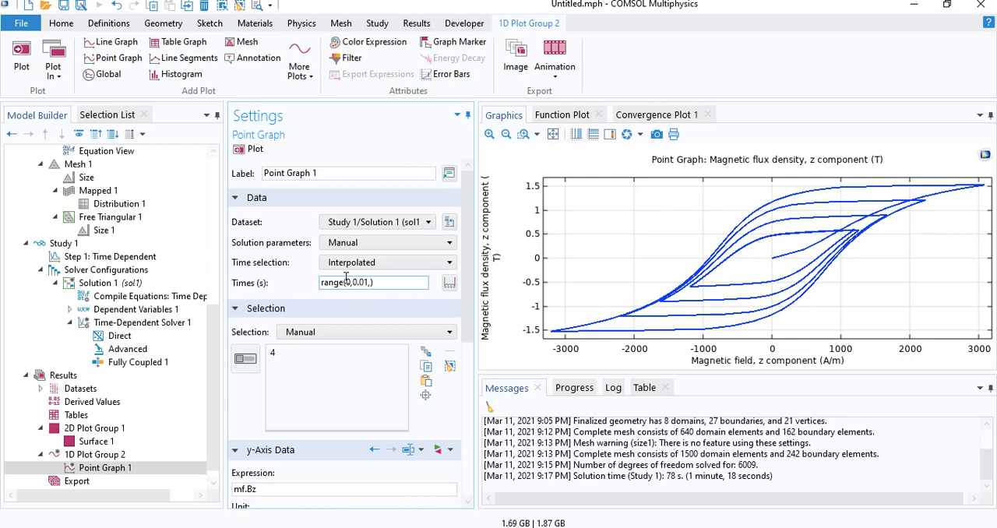
{"action": "type", "text": "1"}
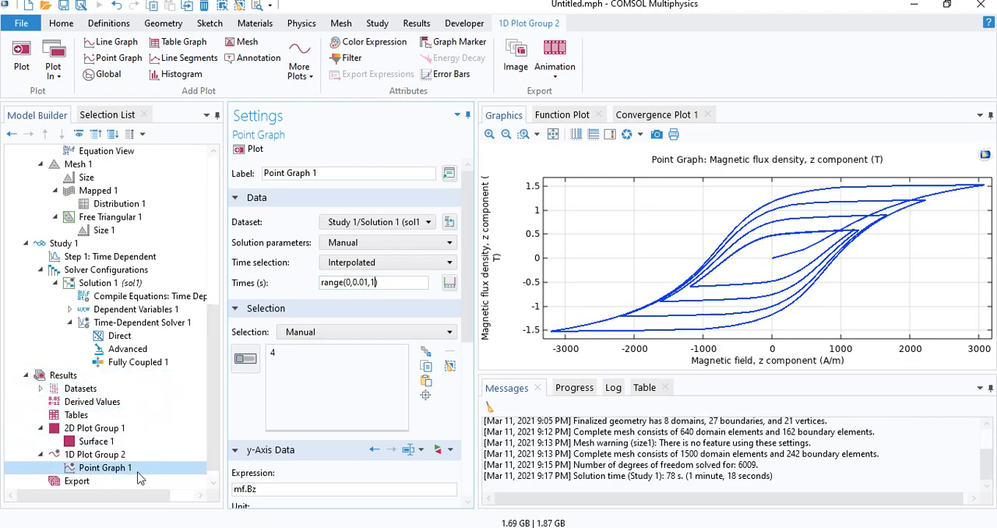
Duplicate Point Graph 1 and set Point Graph 2's times to range(1,0.01,2)
{"action": "right_click", "coordinate": [105, 468]}
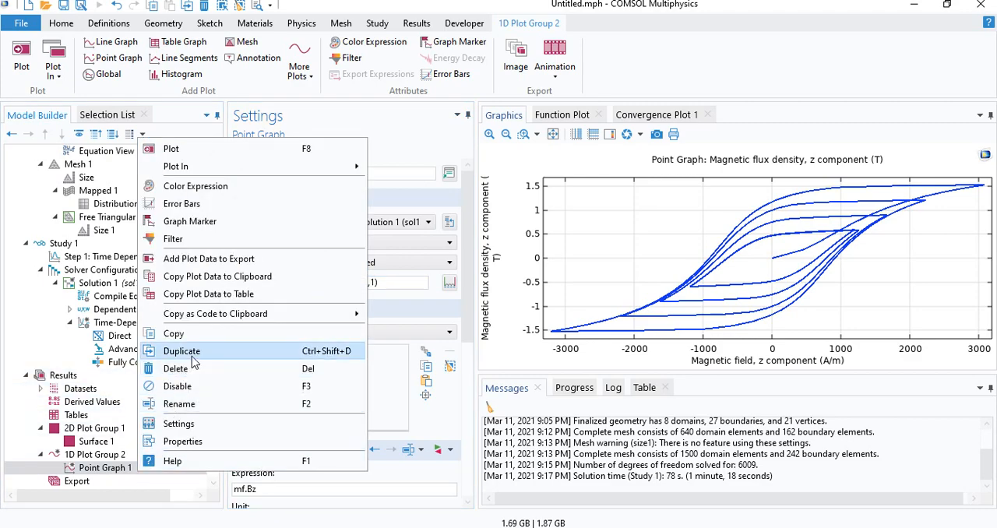
{"action": "left_click", "coordinate": [181, 350]}
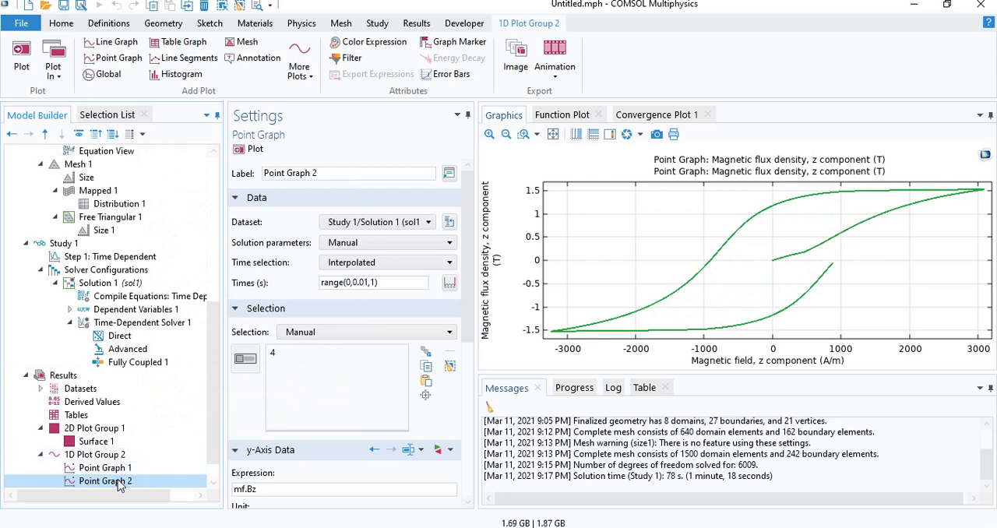
{"action": "left_click", "coordinate": [372, 282]}
{"action": "type", "text": "1"}
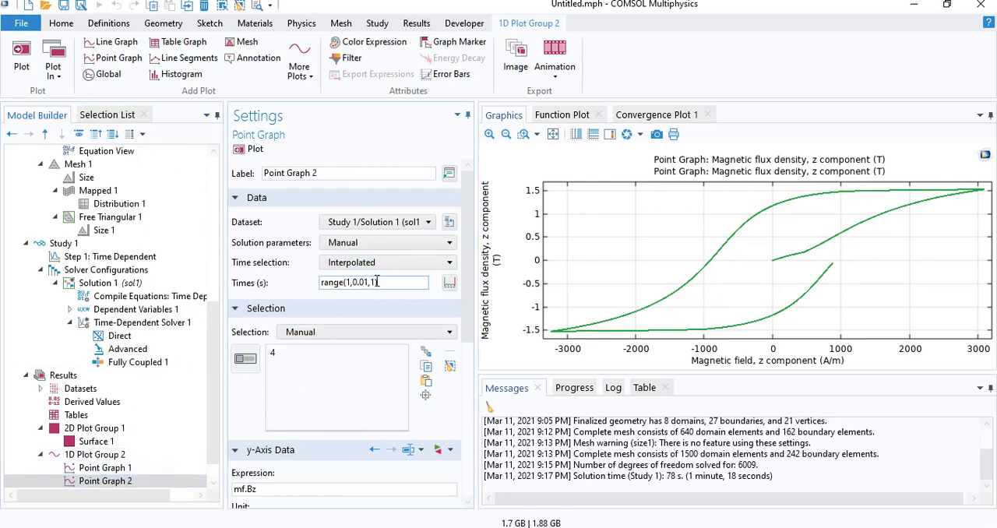
{"action": "type", "text": "2"}
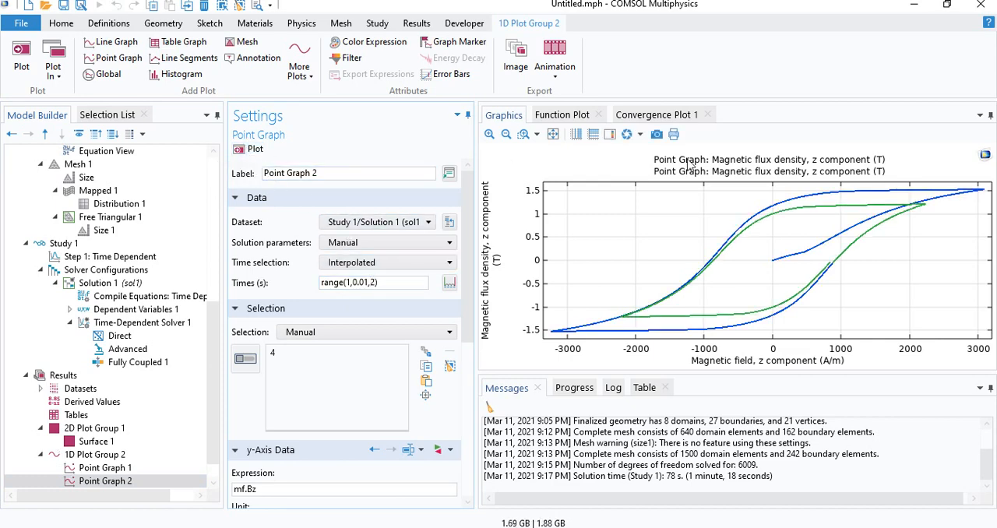
{"action": "mouse_move", "coordinate": [681, 321]}
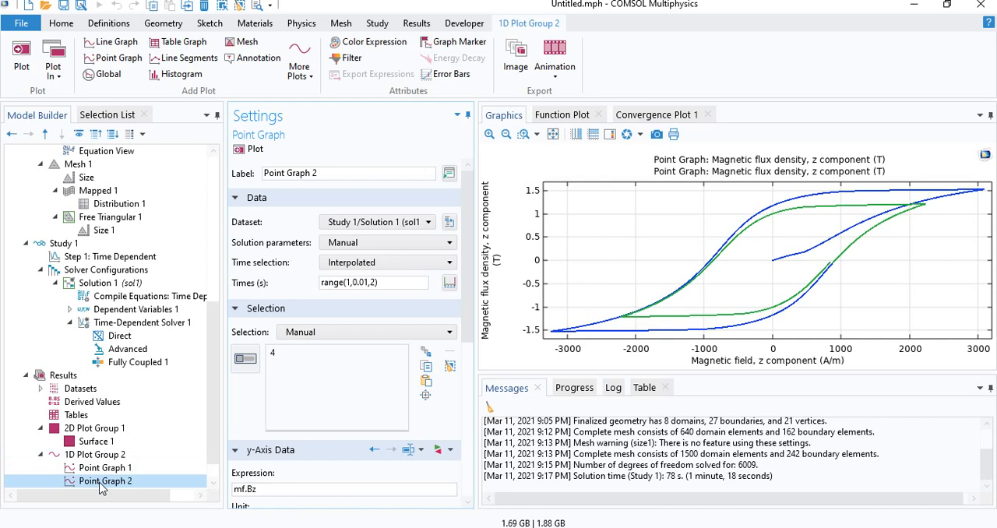
{"action": "mouse_move", "coordinate": [153, 486]}
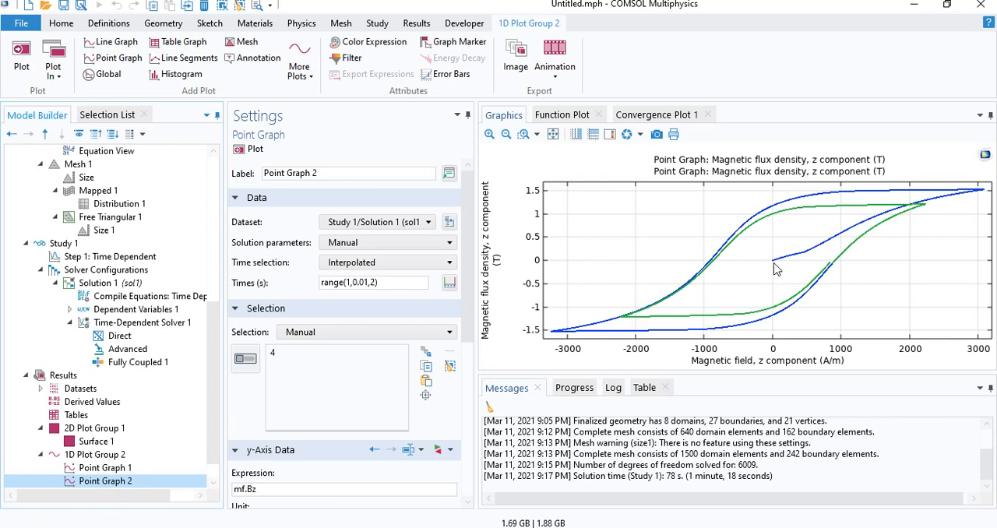
{"action": "mouse_move", "coordinate": [673, 274]}
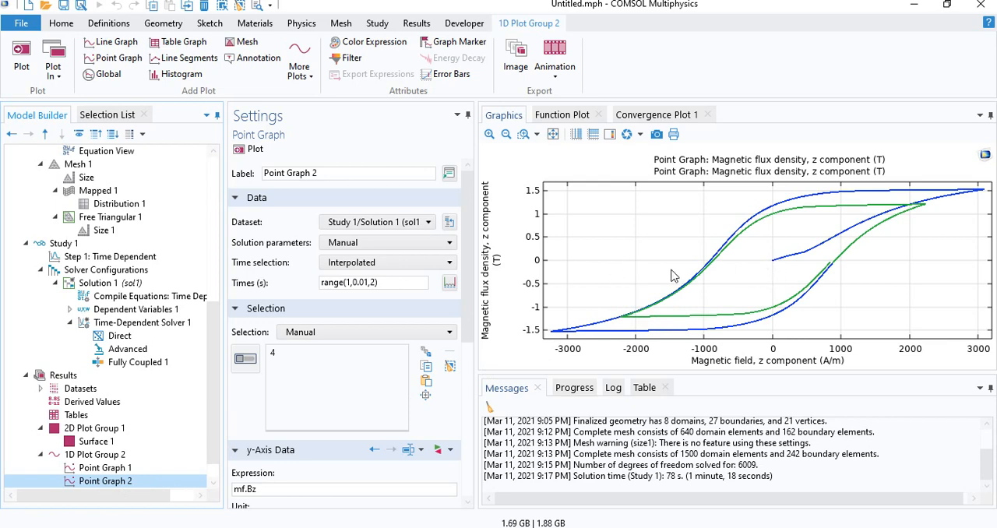
{"action": "mouse_move", "coordinate": [776, 266]}
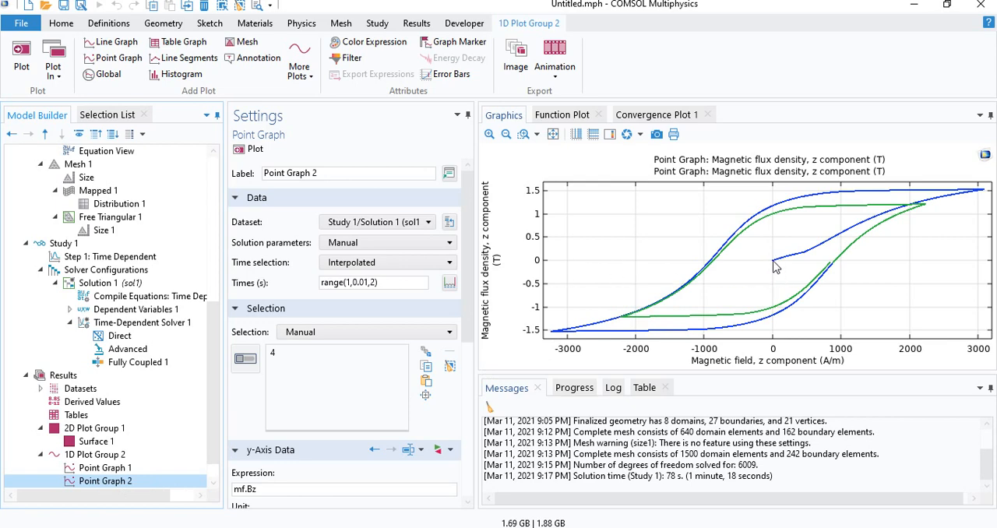
{"action": "mouse_move", "coordinate": [844, 242]}
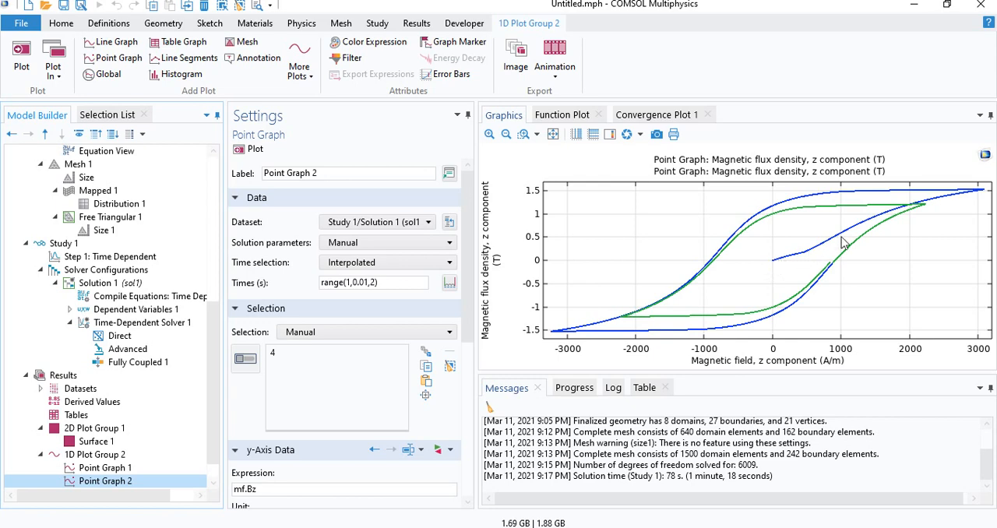
{"action": "mouse_move", "coordinate": [985, 196]}
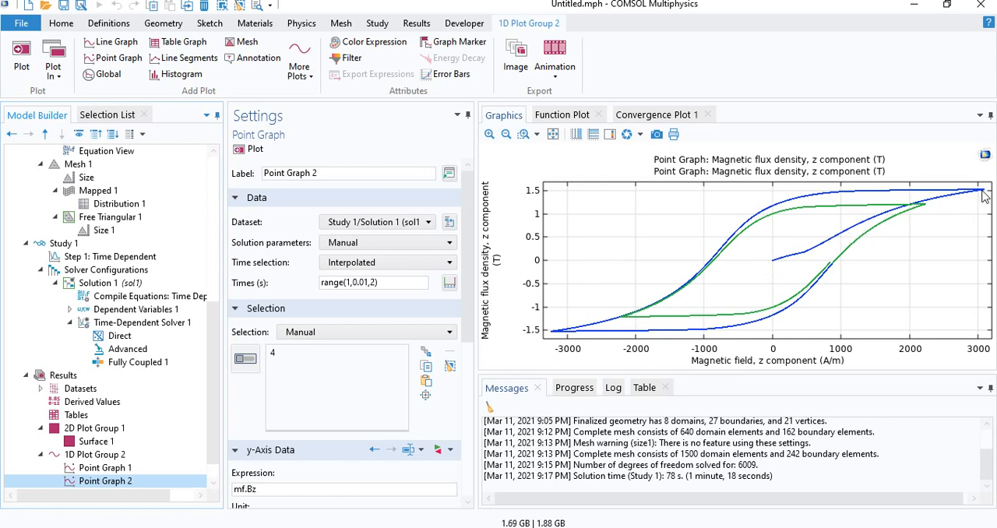
{"action": "mouse_move", "coordinate": [810, 201]}
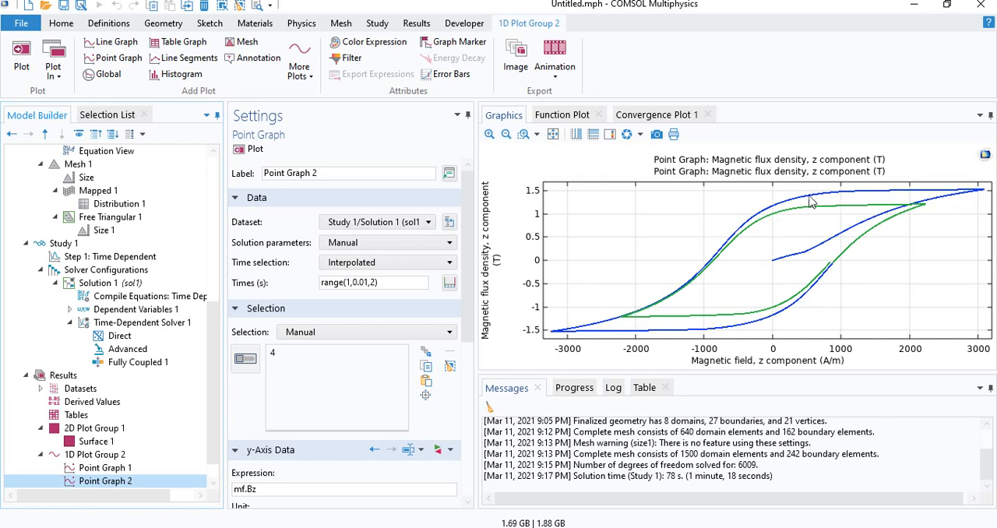
{"action": "mouse_move", "coordinate": [782, 204]}
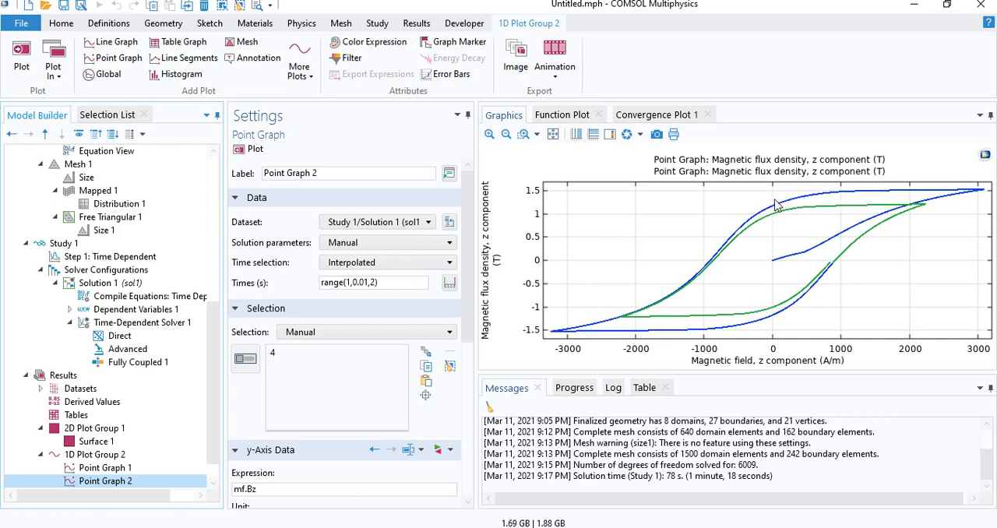
{"action": "mouse_move", "coordinate": [771, 212]}
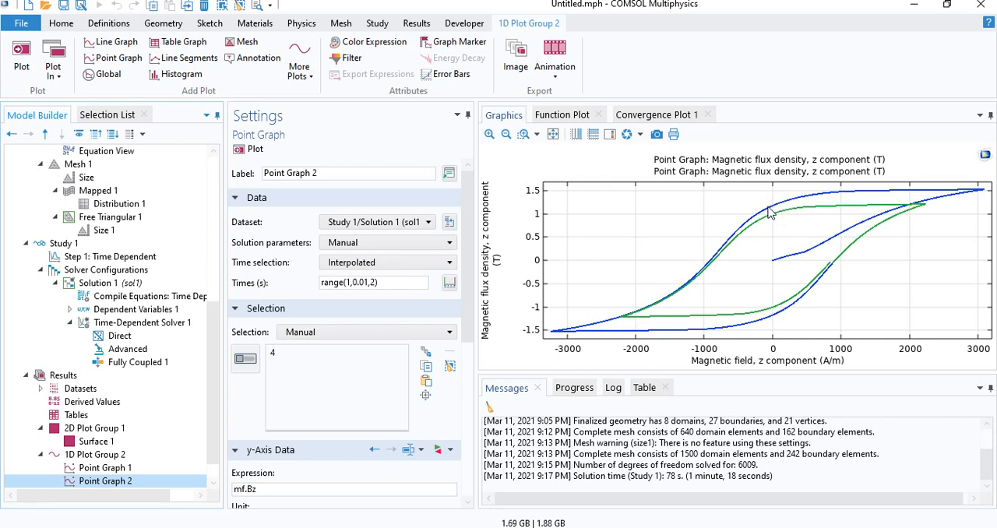
{"action": "mouse_move", "coordinate": [240, 396]}
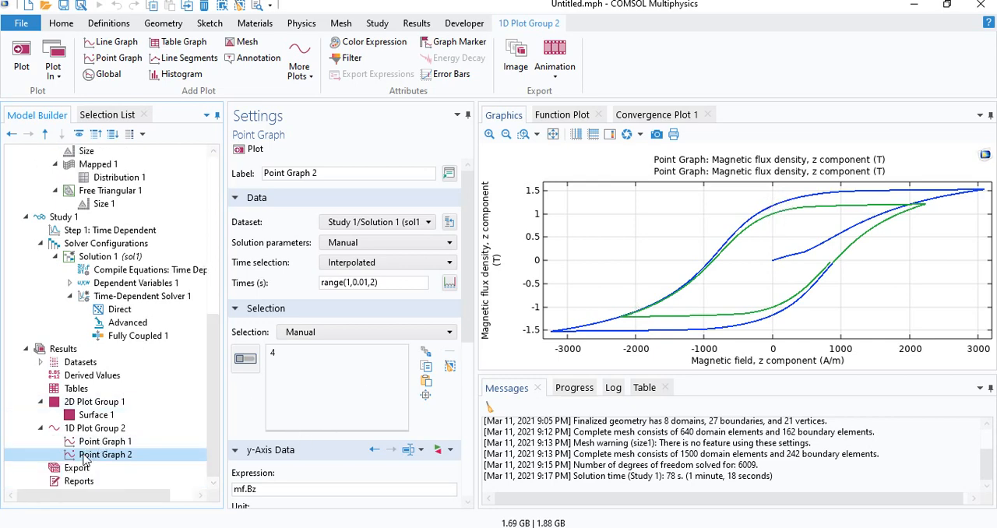
Disable Point Graph 2 and set Point Graph 1's time selection to All, plotting every loop
{"action": "left_click", "coordinate": [95, 427]}
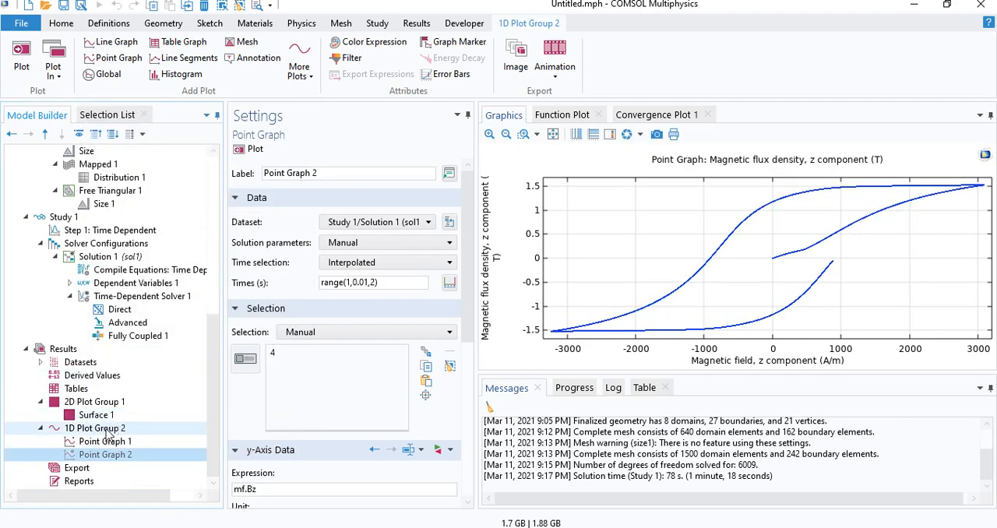
{"action": "left_click", "coordinate": [105, 441]}
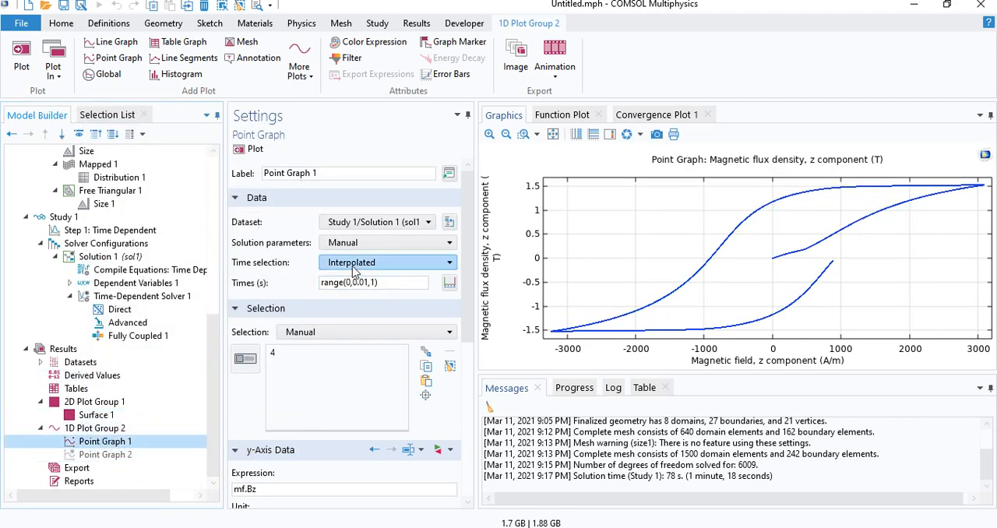
{"action": "left_click", "coordinate": [386, 262]}
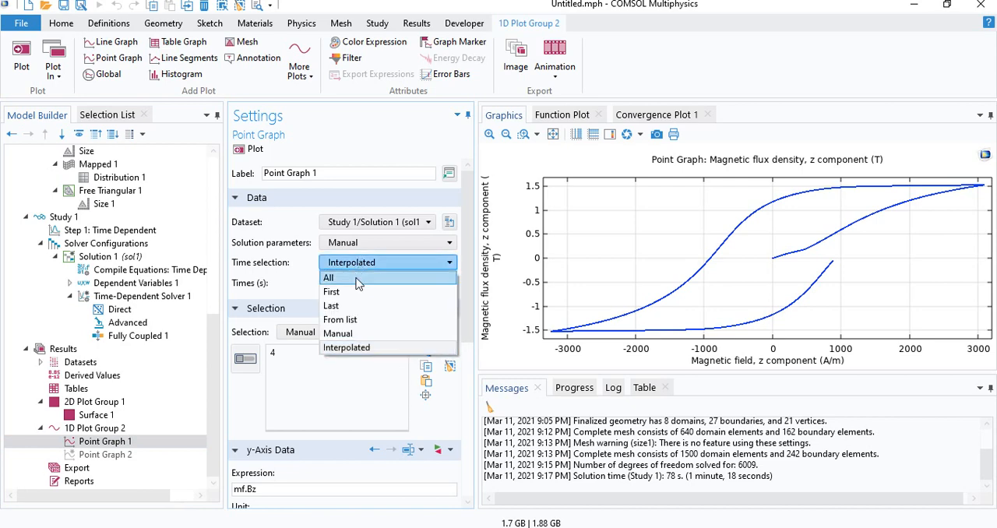
{"action": "mouse_move", "coordinate": [352, 305]}
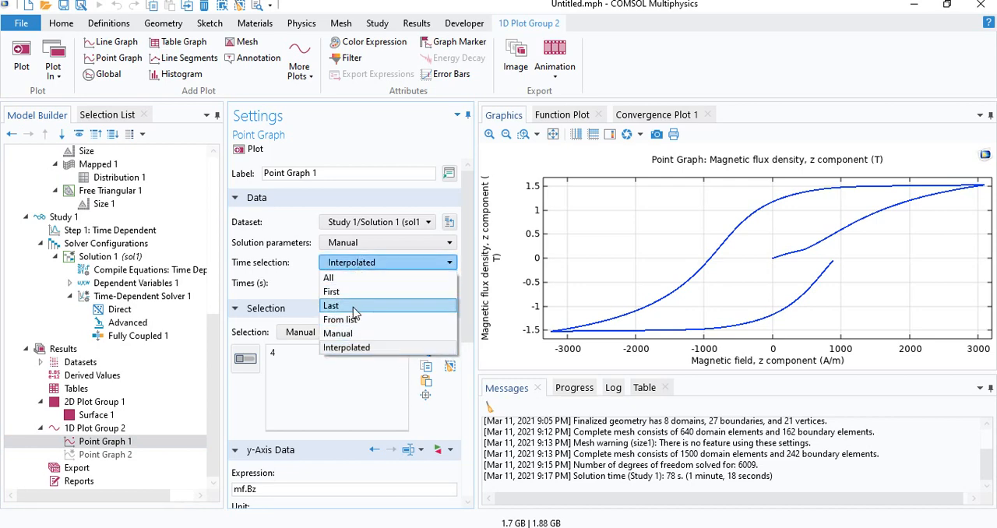
{"action": "mouse_move", "coordinate": [352, 292]}
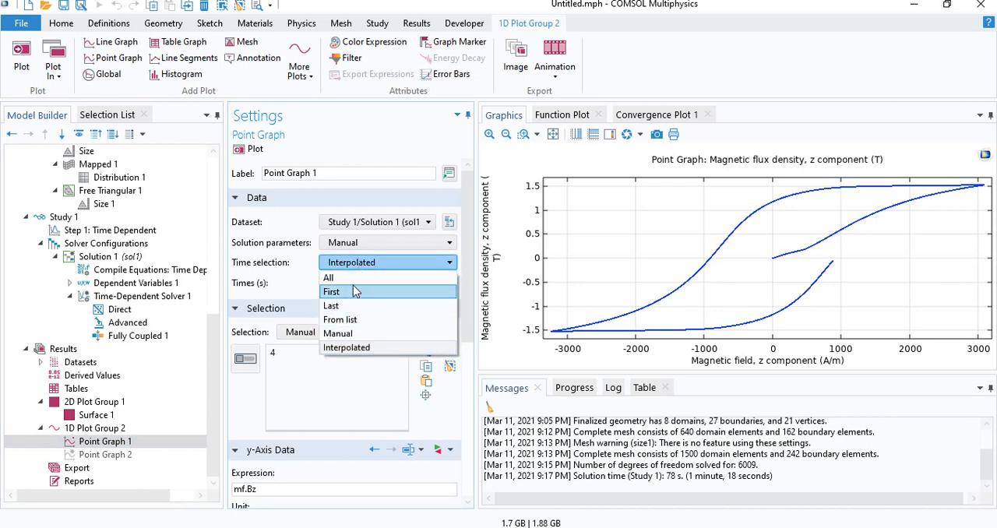
{"action": "left_click", "coordinate": [328, 277]}
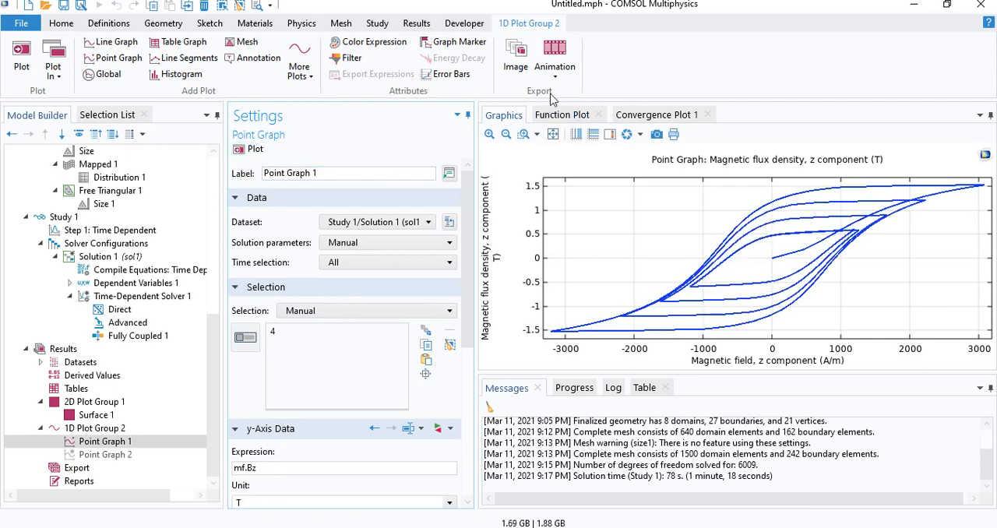
Add an Animation Player repeating forever with 0.25 s per frame and 40 frames
{"action": "left_click", "coordinate": [555, 77]}
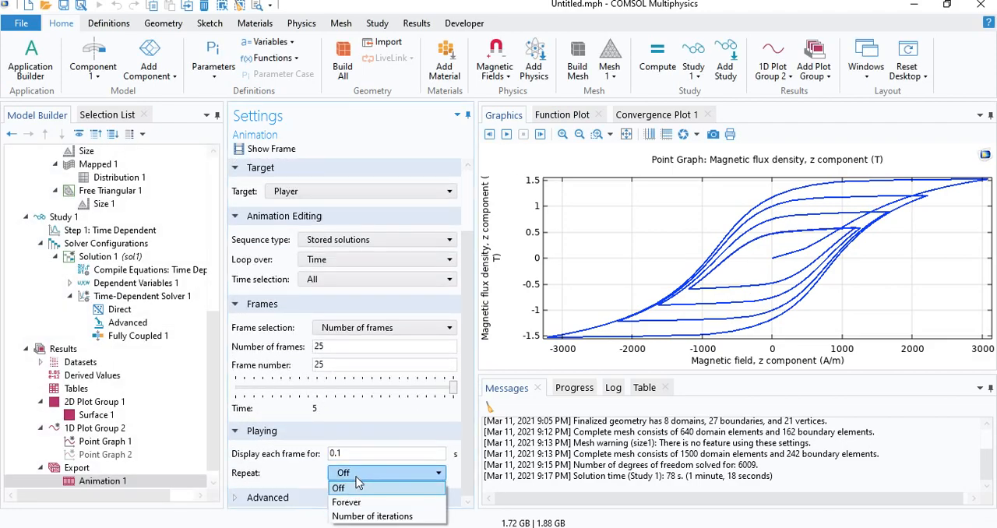
{"action": "left_click", "coordinate": [346, 502]}
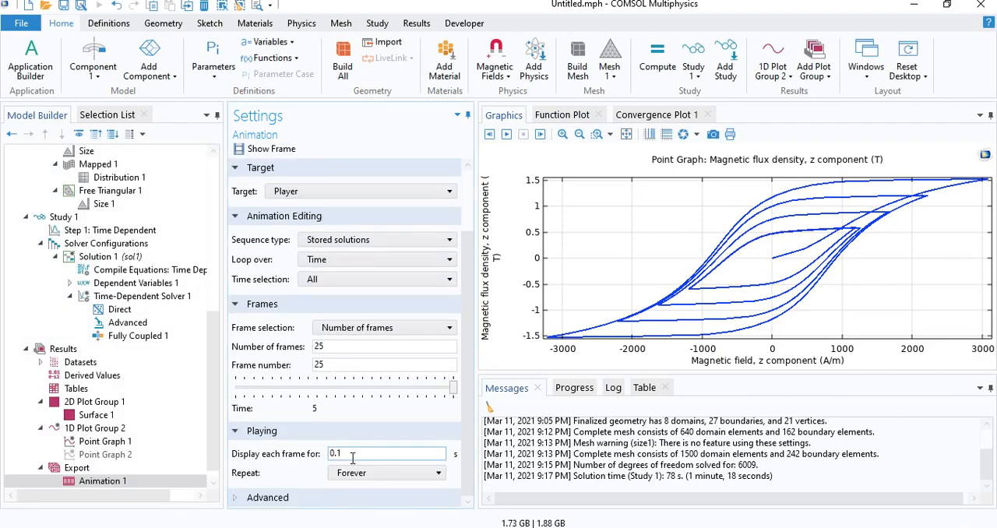
{"action": "type", "text": "0.25"}
{"action": "left_click", "coordinate": [385, 346]}
{"action": "type", "text": "40"}
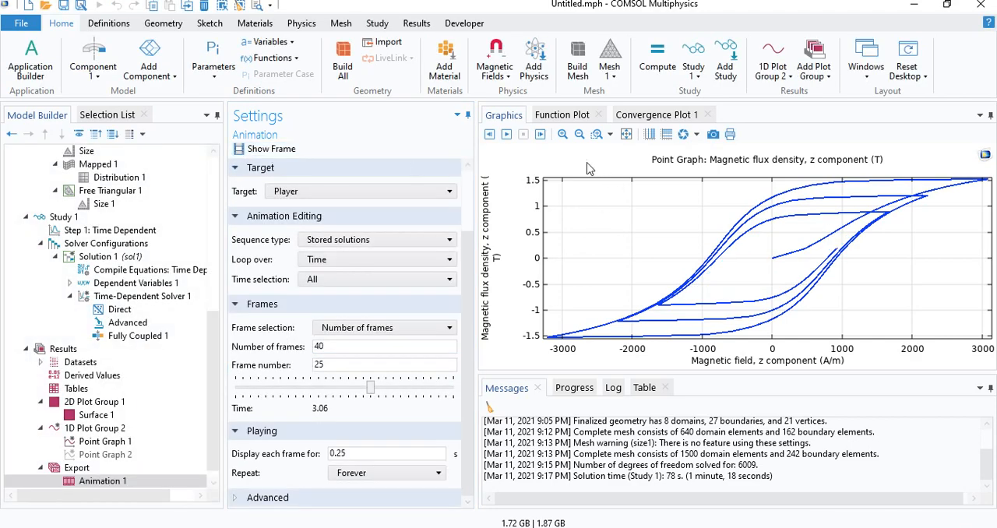
{"action": "mouse_move", "coordinate": [545, 165]}
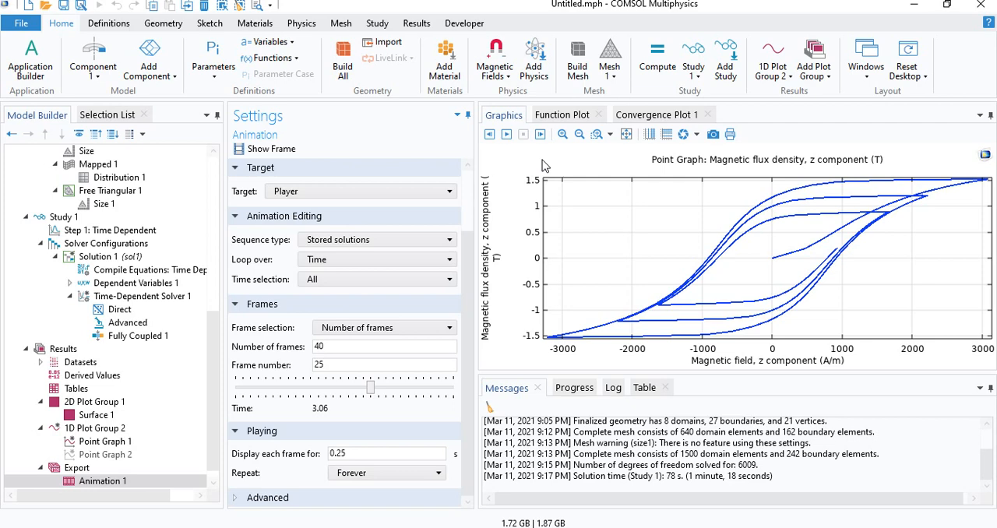
Play the animation, stop it, return to the first frame and play again
{"action": "left_click", "coordinate": [505, 134]}
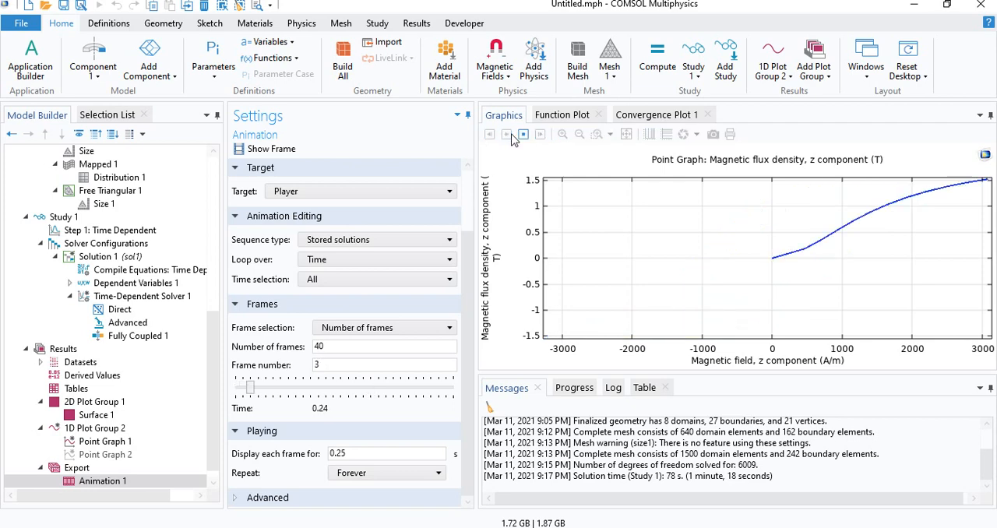
{"action": "left_click", "coordinate": [505, 134]}
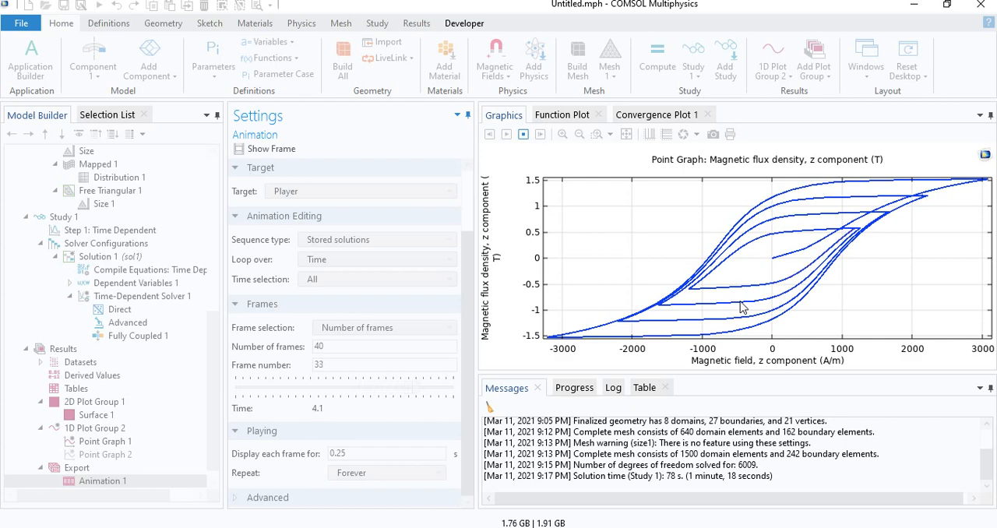
{"action": "left_click", "coordinate": [489, 133]}
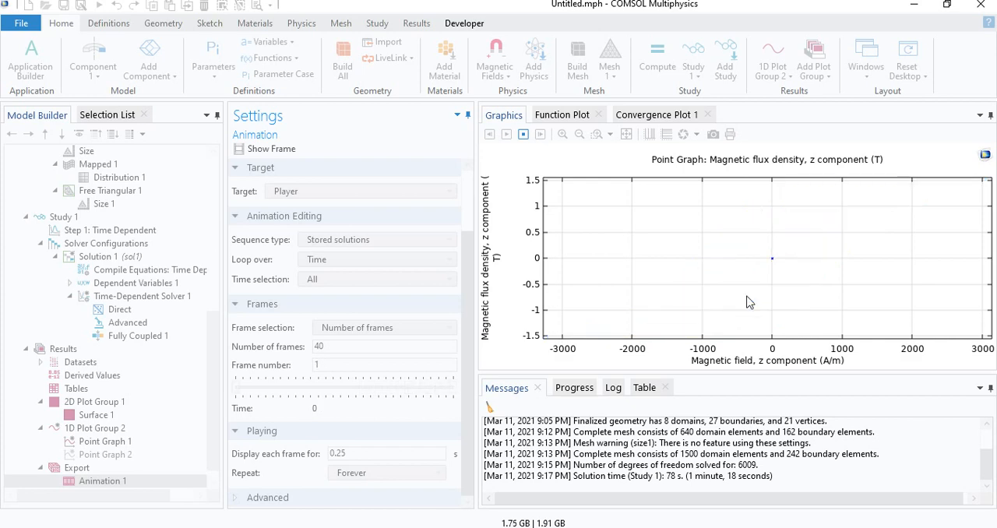
{"action": "left_click", "coordinate": [523, 134]}
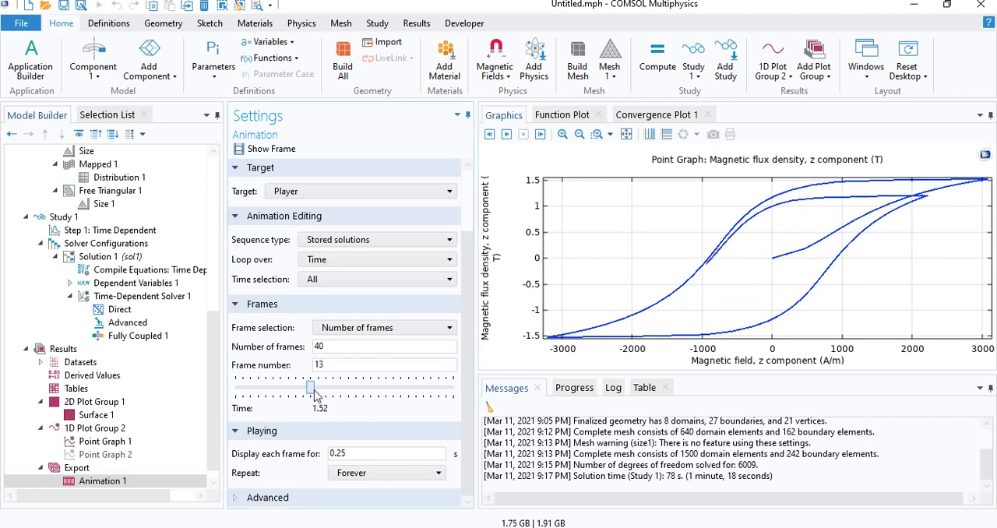
Scrub the frame slider through frames 34, 33 and 38 to watch the loops build
{"action": "left_click_drag", "start_coordinate": [312, 388], "coordinate": [424, 388]}
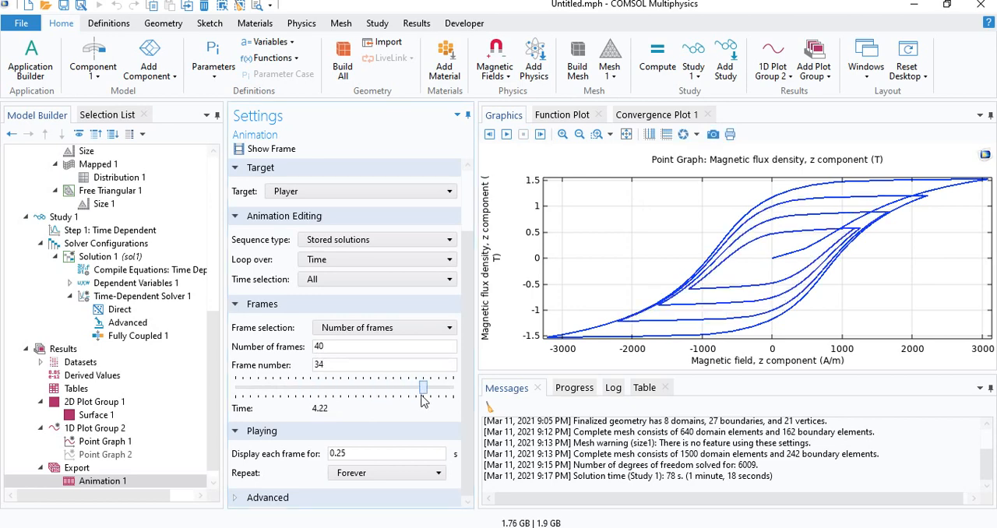
{"action": "left_click_drag", "start_coordinate": [423, 388], "coordinate": [422, 388]}
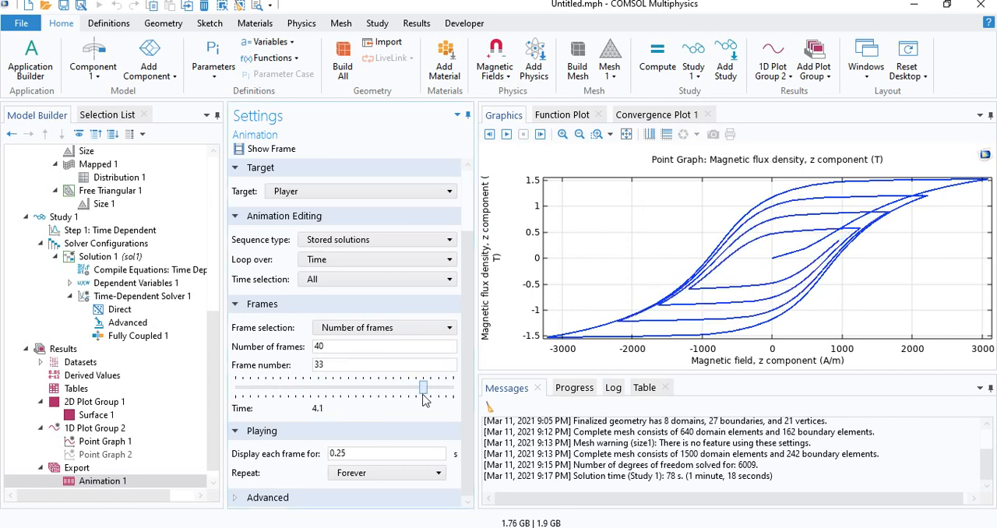
{"action": "left_click_drag", "start_coordinate": [423, 386], "coordinate": [446, 387]}
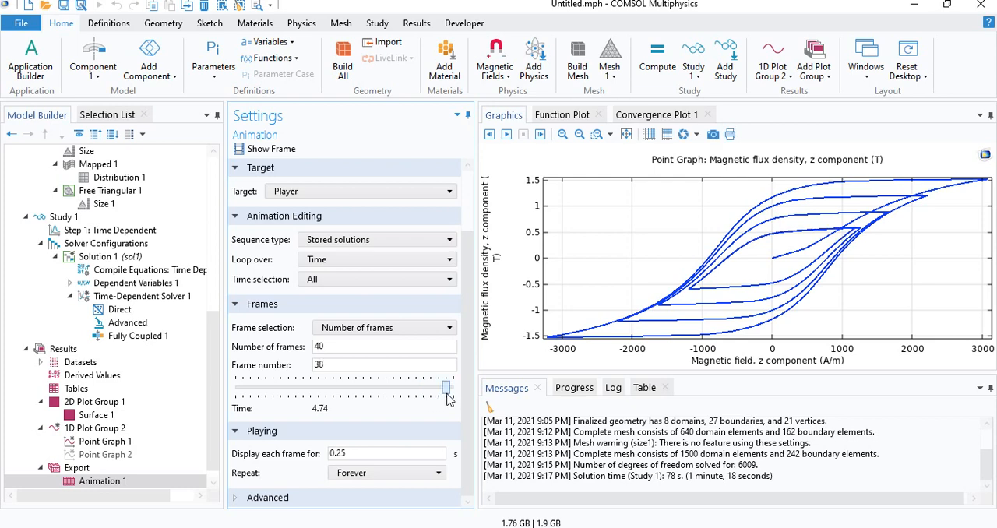